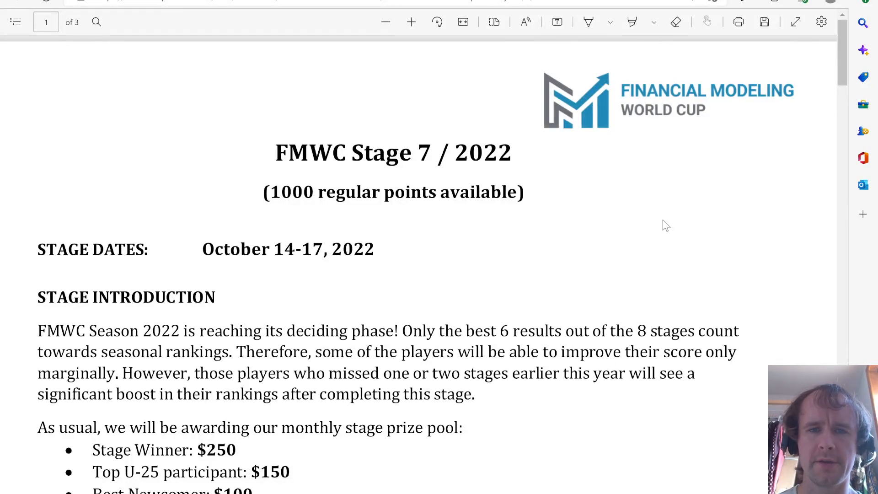
{"action": "mouse_move", "coordinate": [611, 156]}
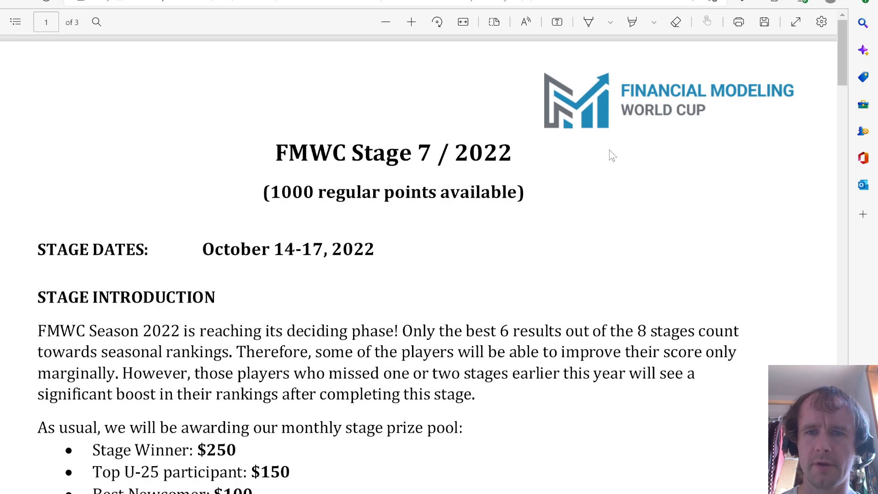
Scroll back and forth through the open case PDF to locate the relevant questions
{"action": "scroll", "scroll_direction": "down", "scroll_amount": 3}
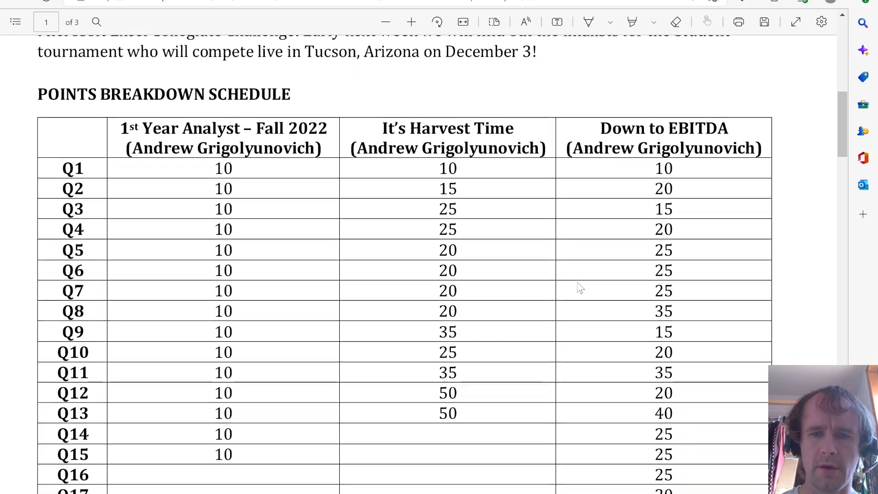
{"action": "scroll", "scroll_direction": "down", "scroll_amount": 3}
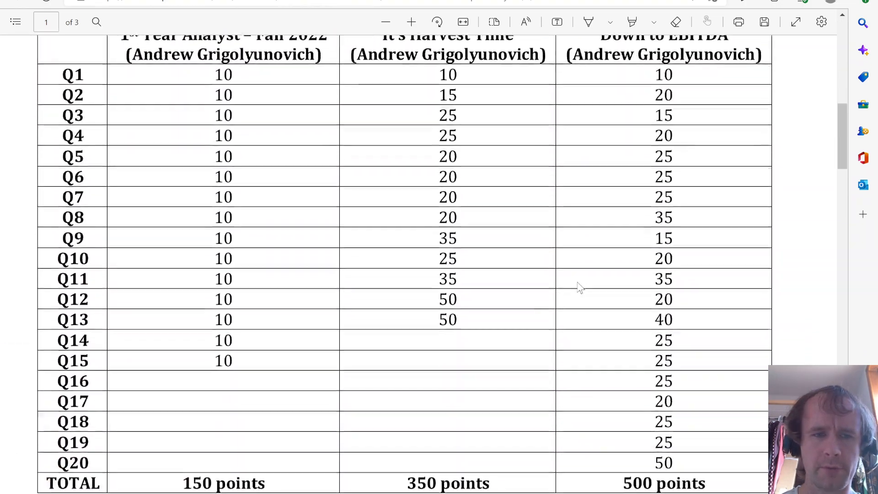
{"action": "scroll", "scroll_direction": "up", "scroll_amount": 3}
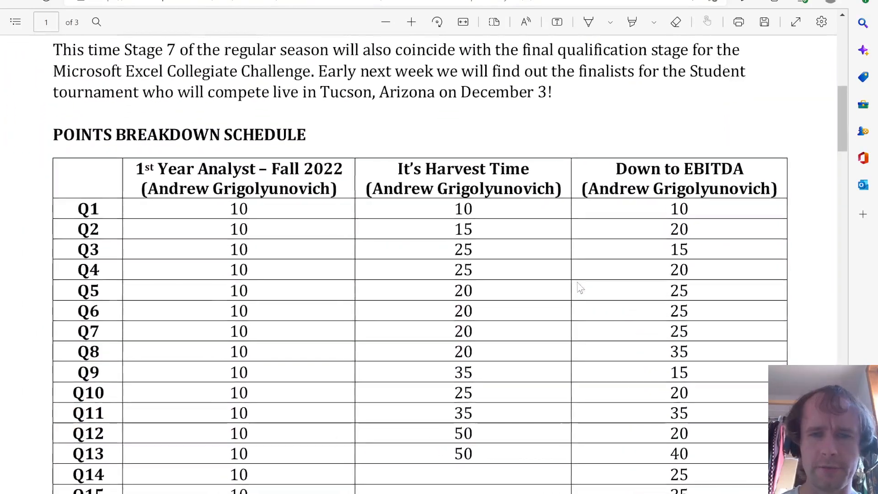
{"action": "scroll", "scroll_direction": "down", "scroll_amount": 3}
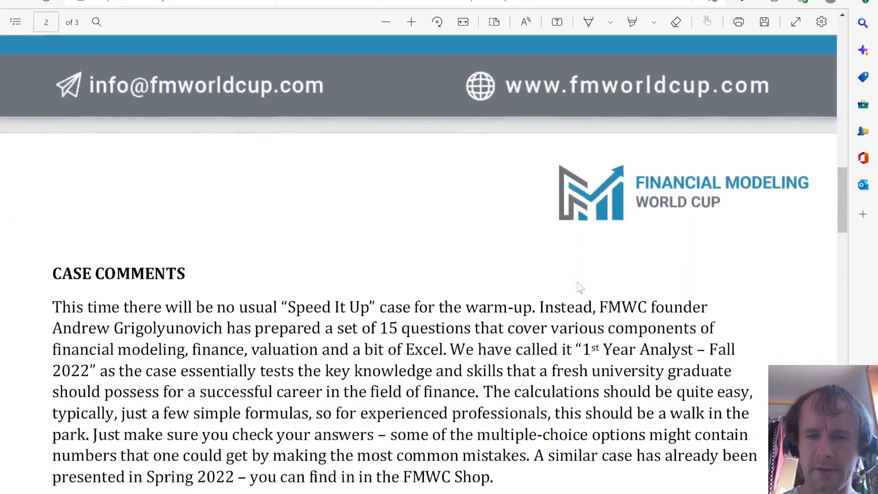
{"action": "scroll", "scroll_direction": "up", "scroll_amount": 3}
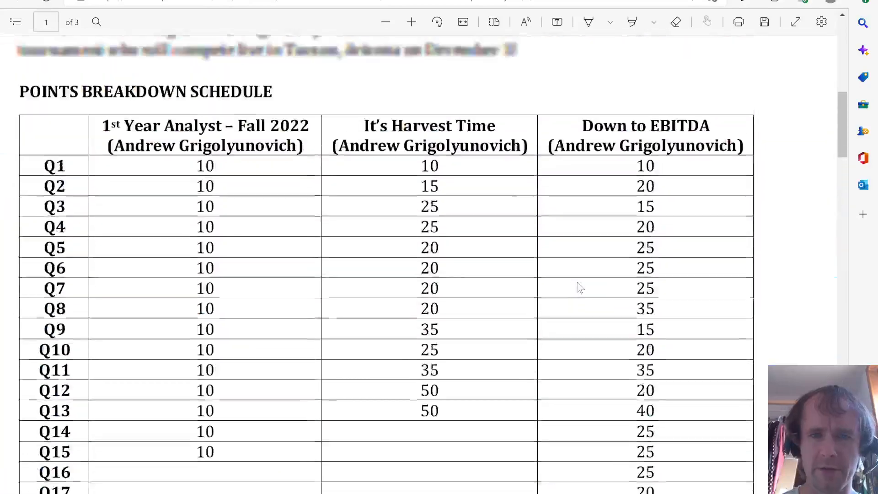
{"action": "scroll", "scroll_direction": "up", "scroll_amount": 3}
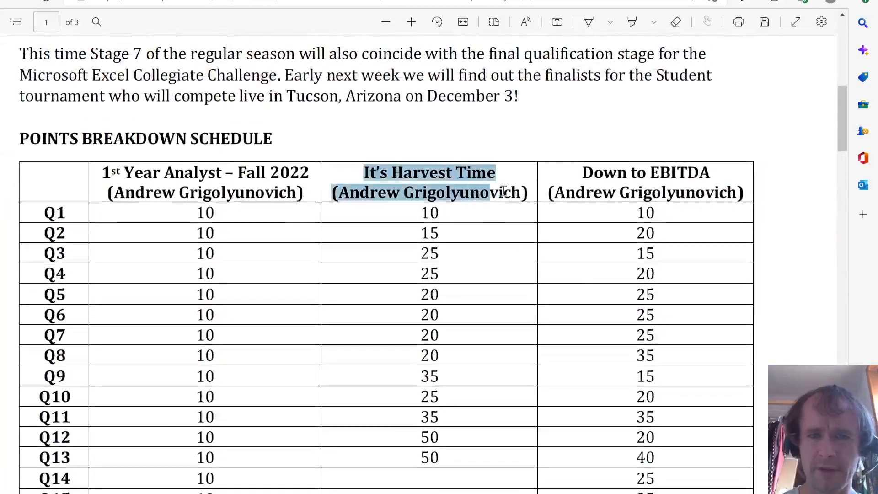
{"action": "left_click", "coordinate": [584, 173]}
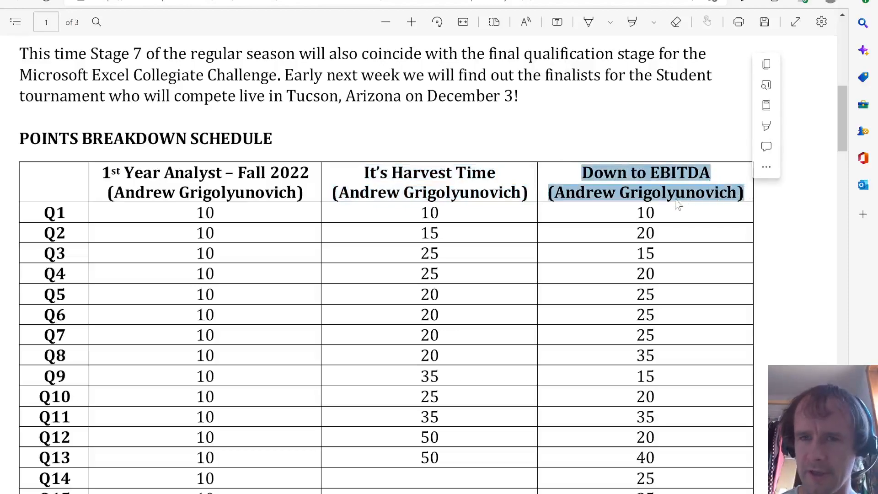
{"action": "scroll", "scroll_direction": "down", "scroll_amount": 3}
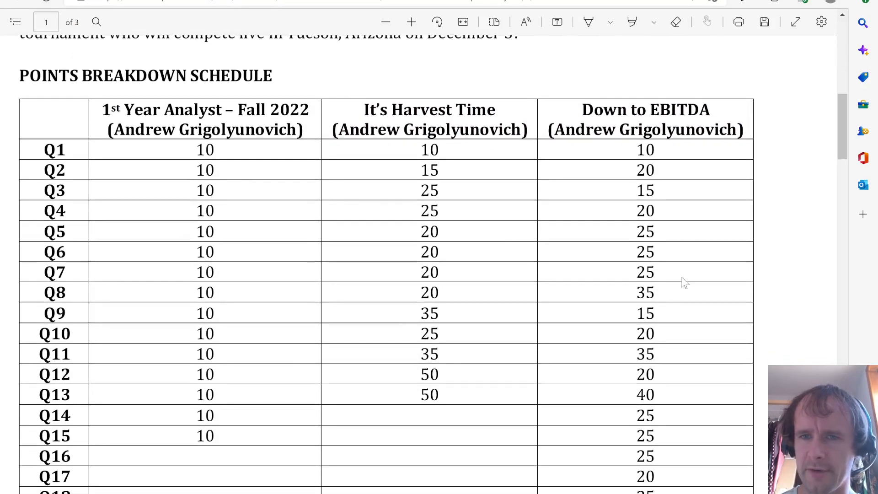
{"action": "mouse_move", "coordinate": [615, 243]}
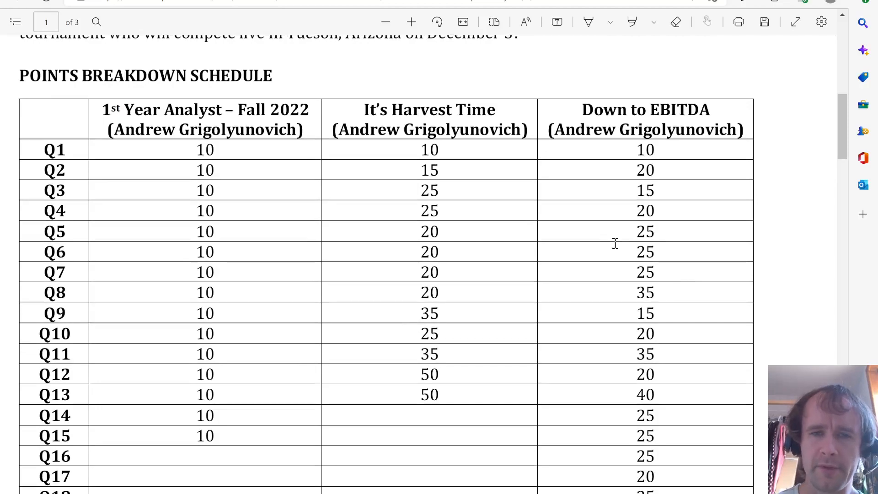
{"action": "mouse_move", "coordinate": [545, 201]}
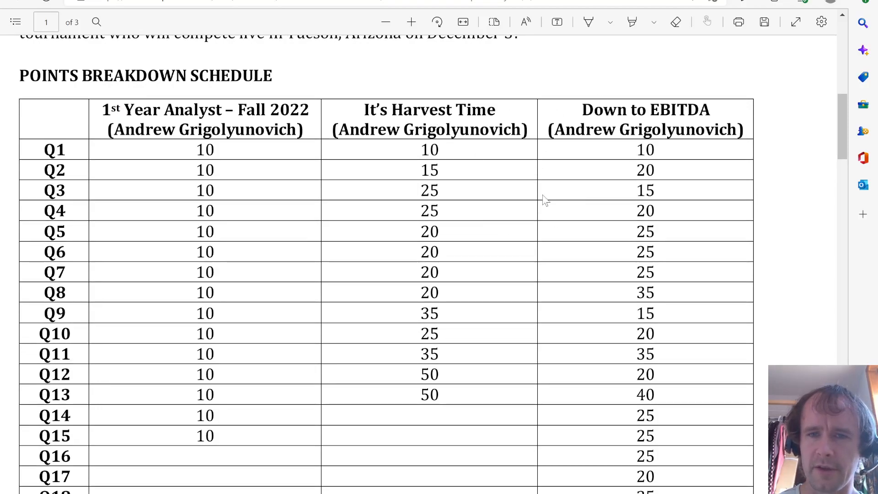
{"action": "mouse_move", "coordinate": [571, 148]}
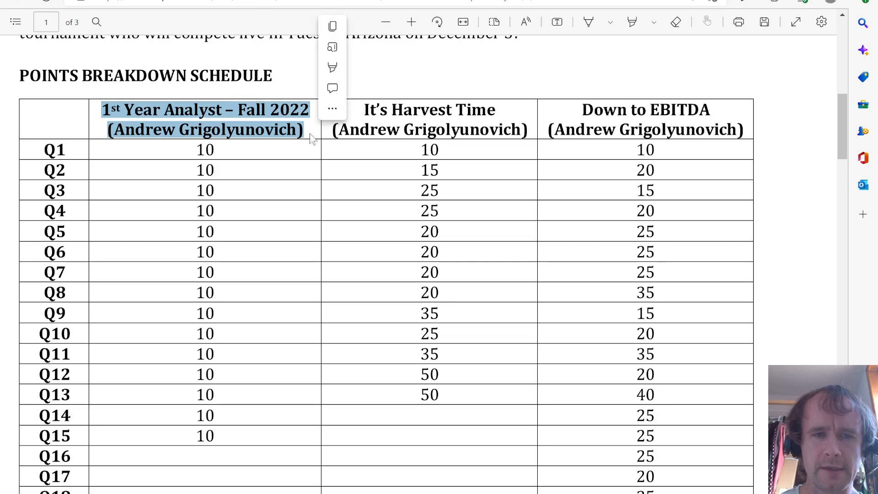
{"action": "scroll", "scroll_direction": "up", "scroll_amount": 3}
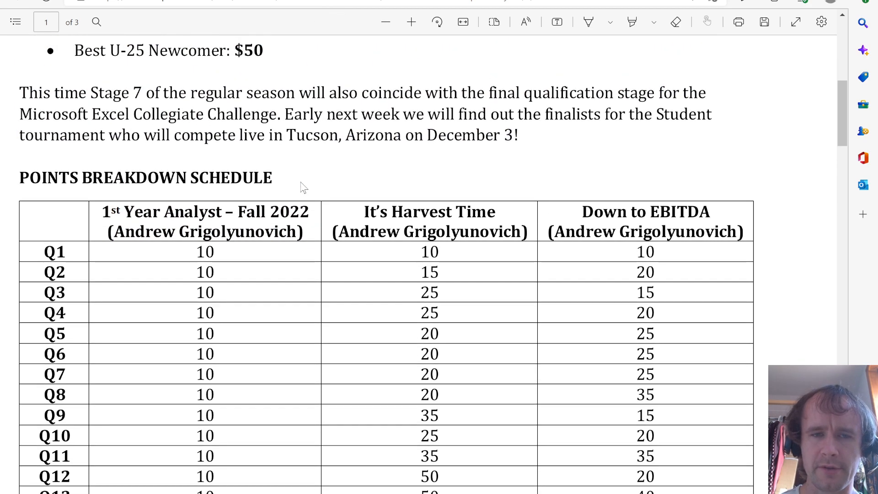
{"action": "mouse_move", "coordinate": [61, 130]}
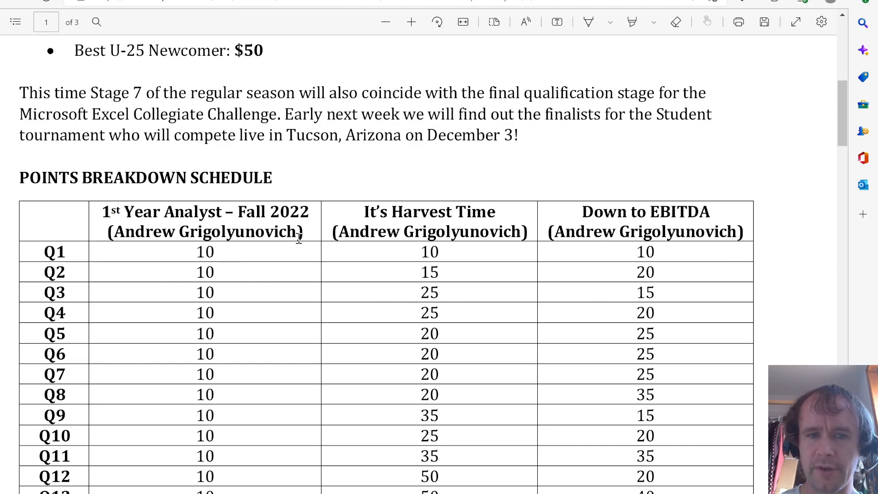
Select the 1st Year Analyst case title, close the web search results and switch to its questions document at Question 1
{"action": "double_click", "coordinate": [75, 114]}
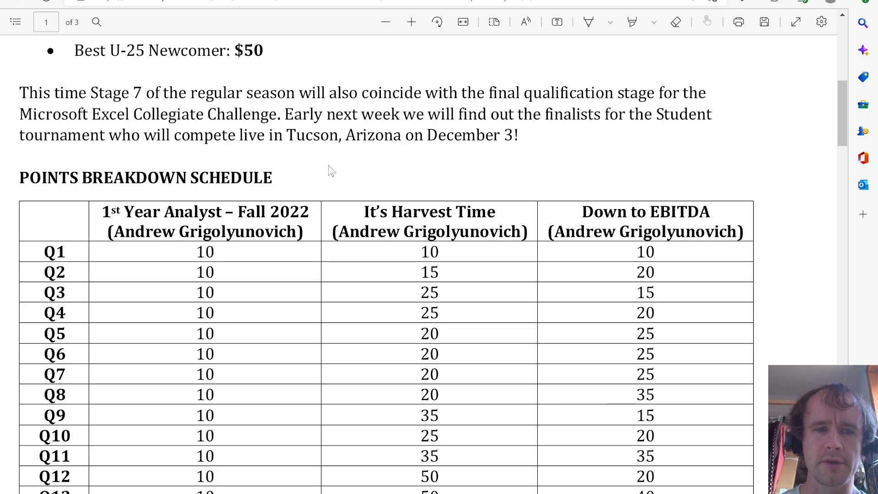
{"action": "mouse_move", "coordinate": [189, 168]}
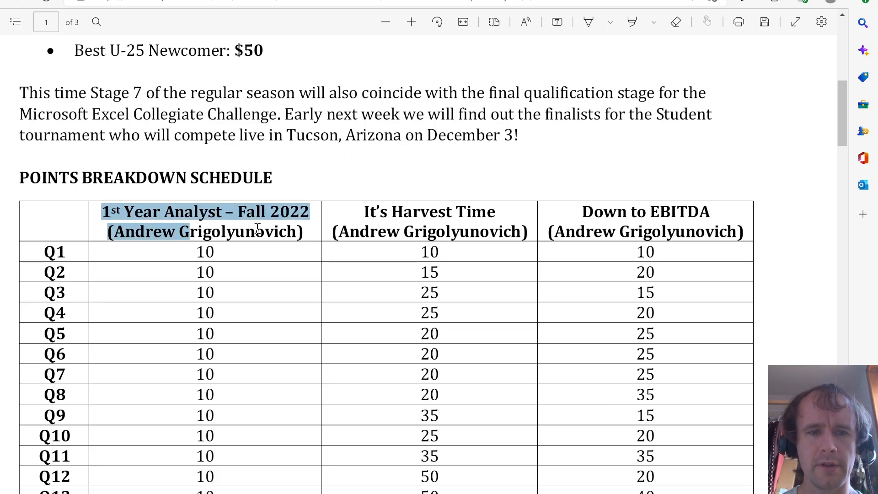
{"action": "left_click", "coordinate": [425, 181]}
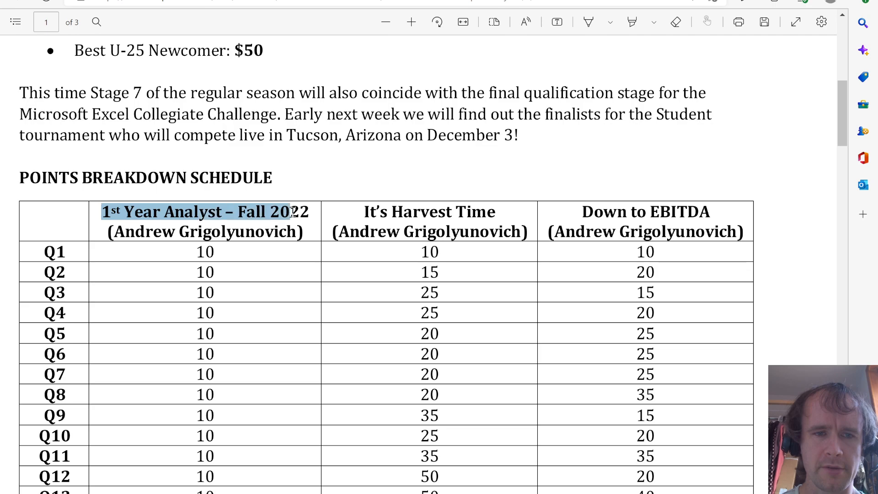
{"action": "left_click", "coordinate": [287, 188]}
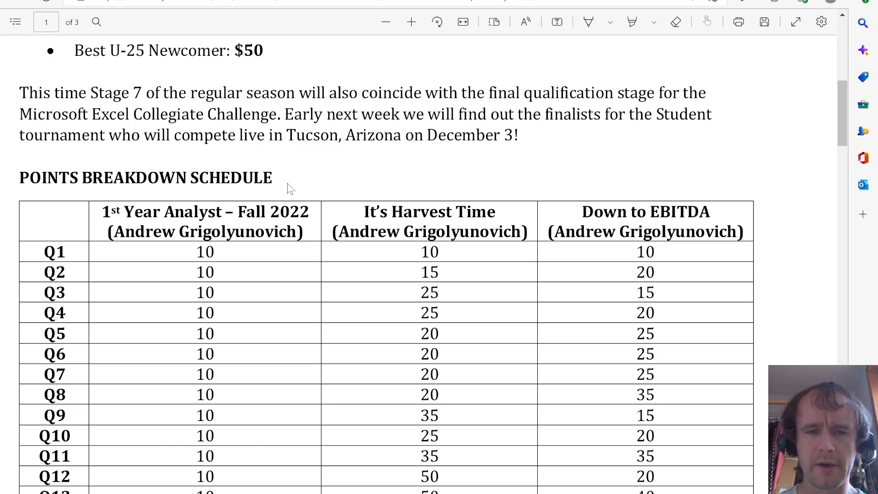
{"action": "mouse_move", "coordinate": [175, 200]}
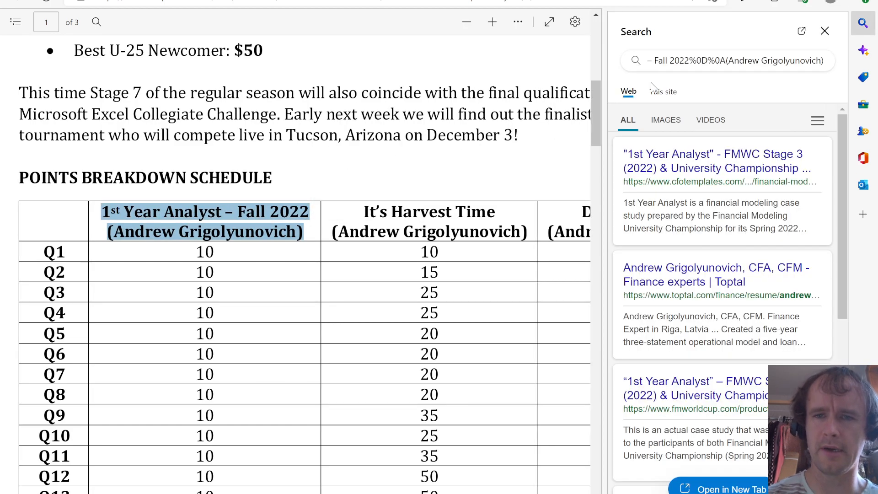
{"action": "left_click", "coordinate": [824, 31]}
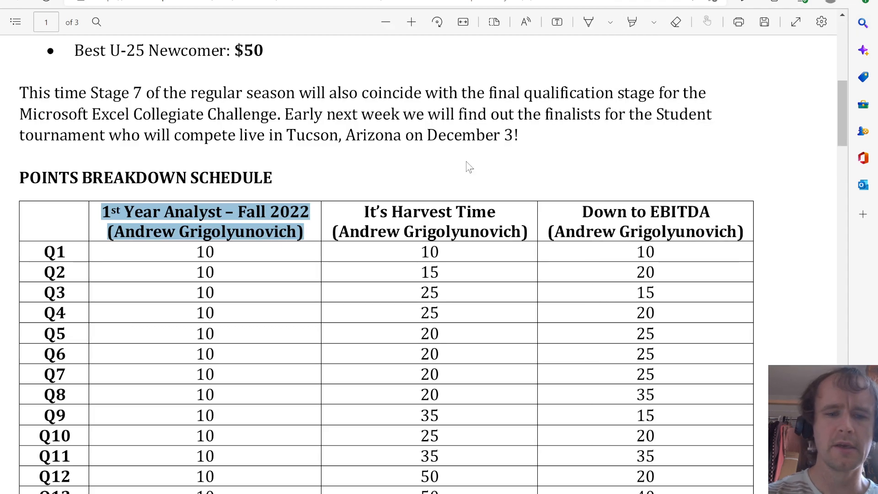
{"action": "left_click", "coordinate": [204, 211]}
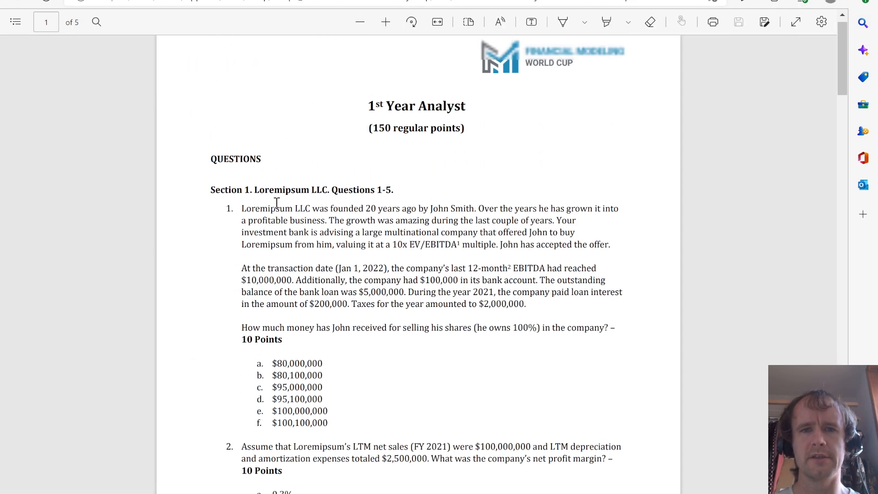
{"action": "scroll", "scroll_direction": "down", "scroll_amount": 3}
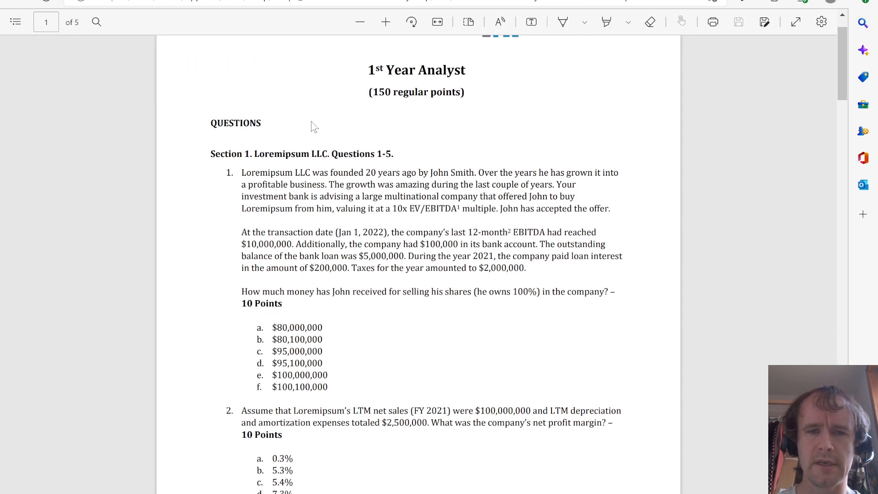
{"action": "mouse_move", "coordinate": [346, 190]}
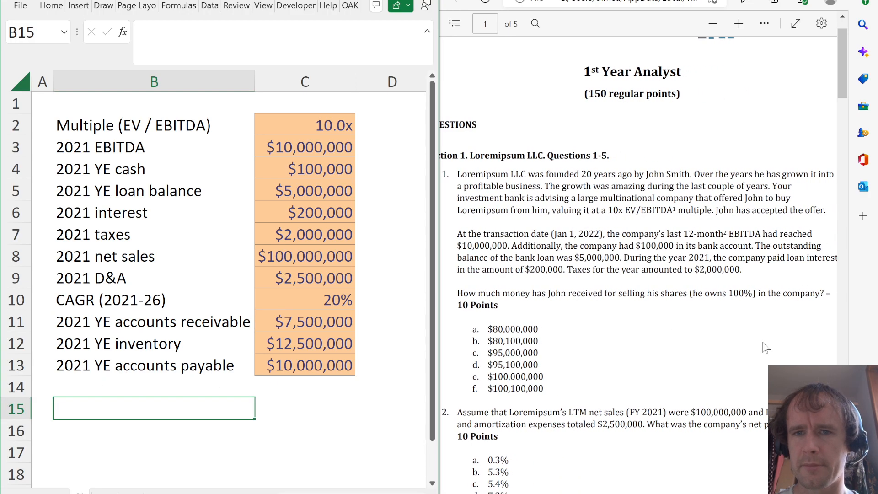
{"action": "mouse_move", "coordinate": [515, 256]}
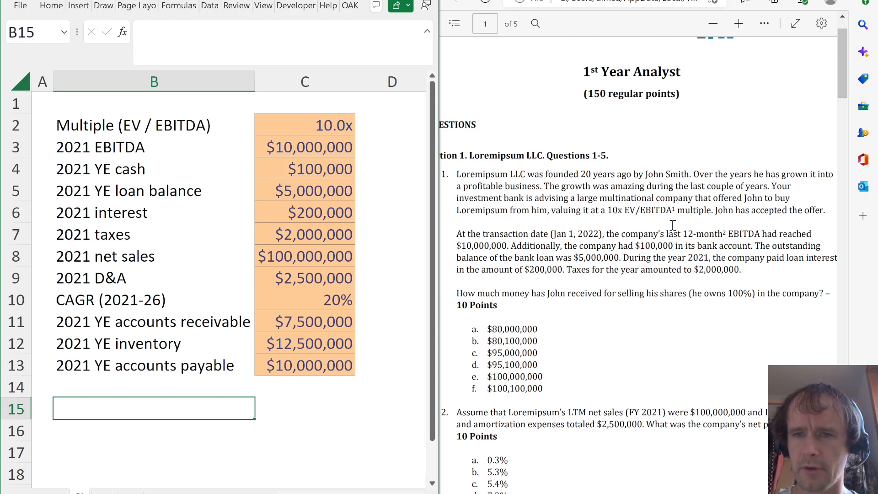
{"action": "mouse_move", "coordinate": [635, 229]}
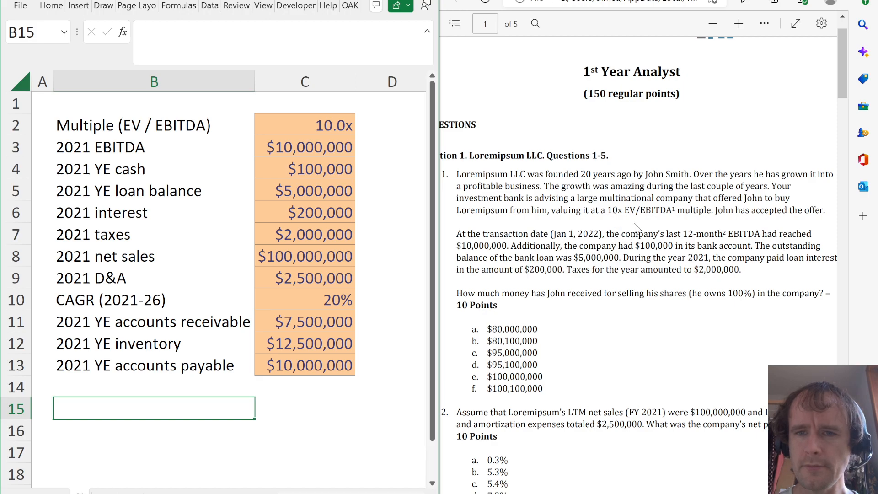
{"action": "left_click", "coordinate": [304, 125]}
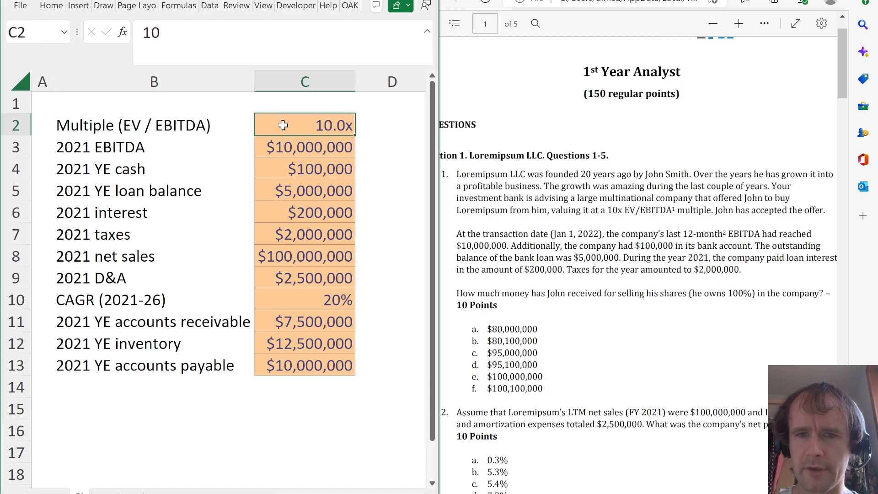
{"action": "mouse_move", "coordinate": [310, 134]}
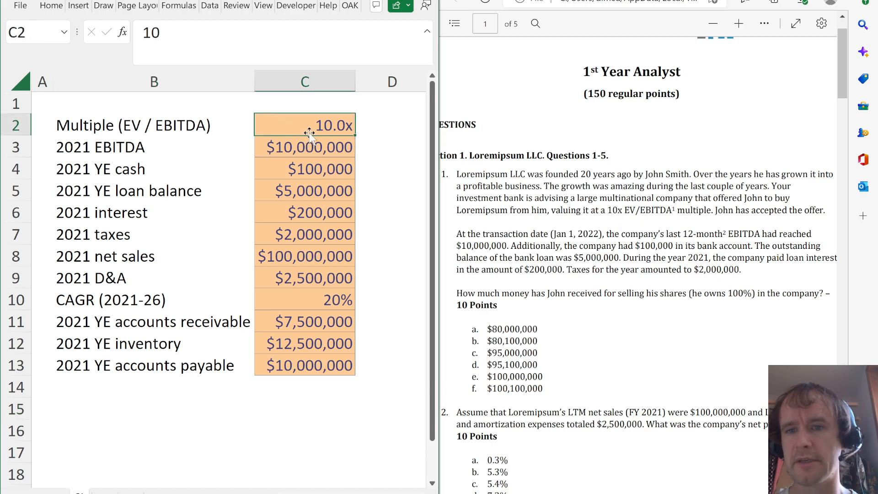
{"action": "left_click", "coordinate": [305, 146]}
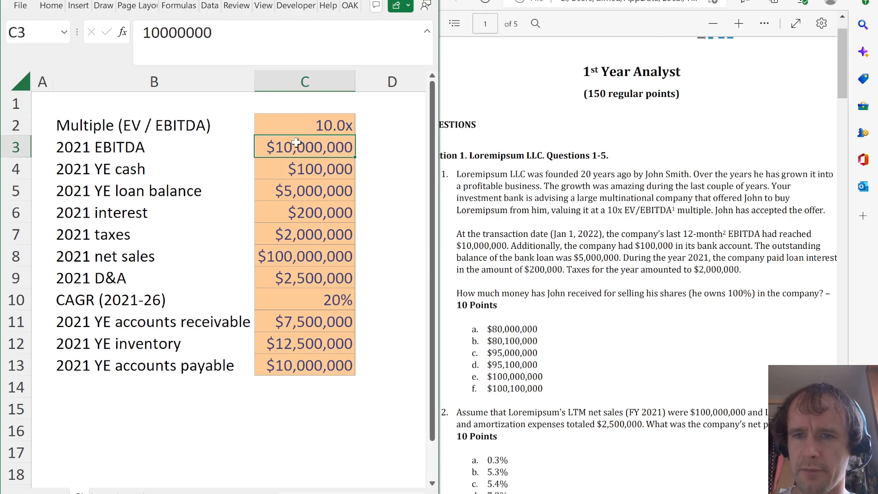
{"action": "mouse_move", "coordinate": [302, 193]}
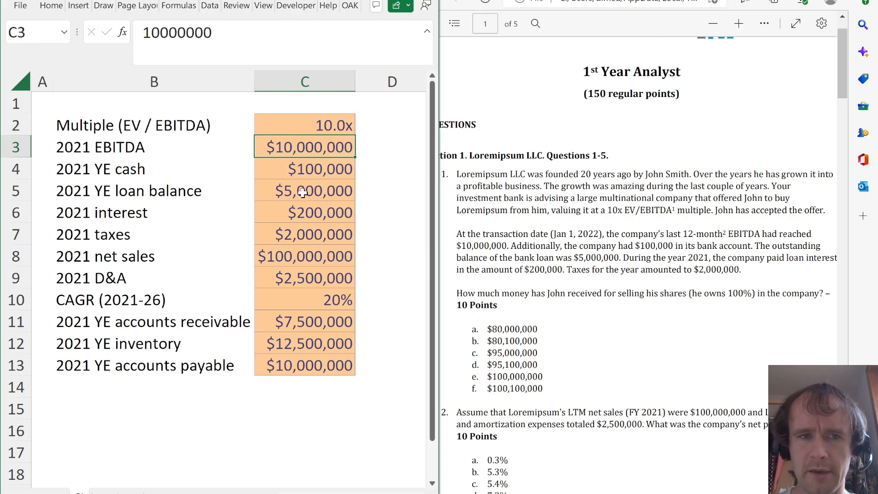
{"action": "left_click", "coordinate": [304, 168]}
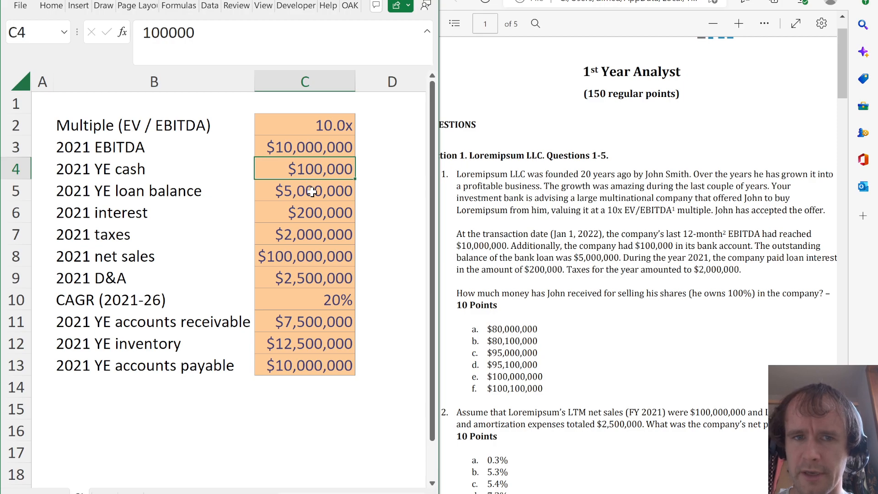
{"action": "left_click", "coordinate": [303, 190]}
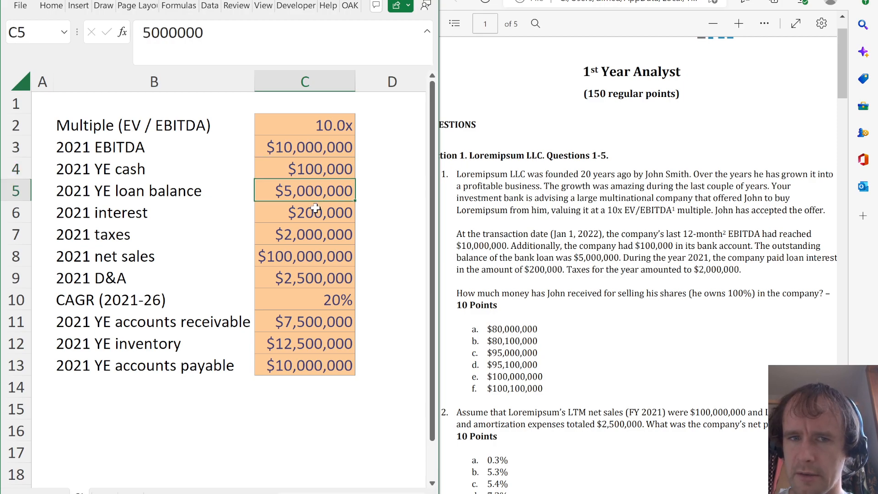
{"action": "left_click", "coordinate": [305, 234]}
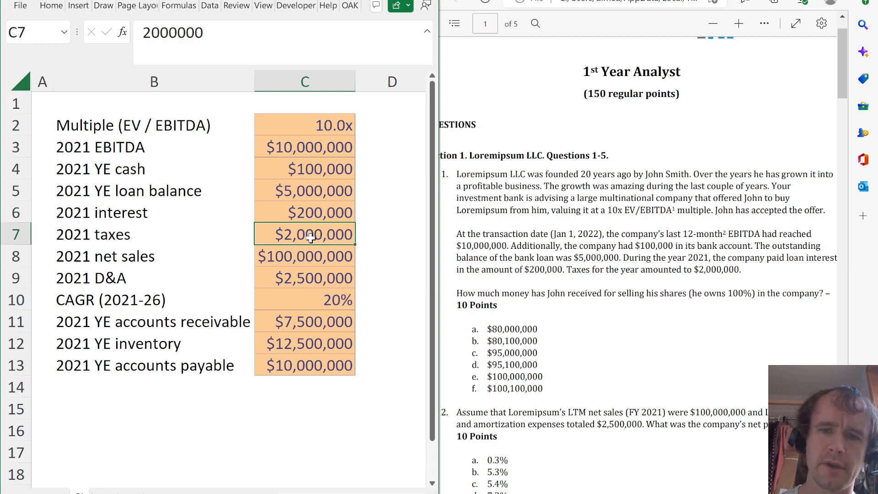
{"action": "mouse_move", "coordinate": [619, 270]}
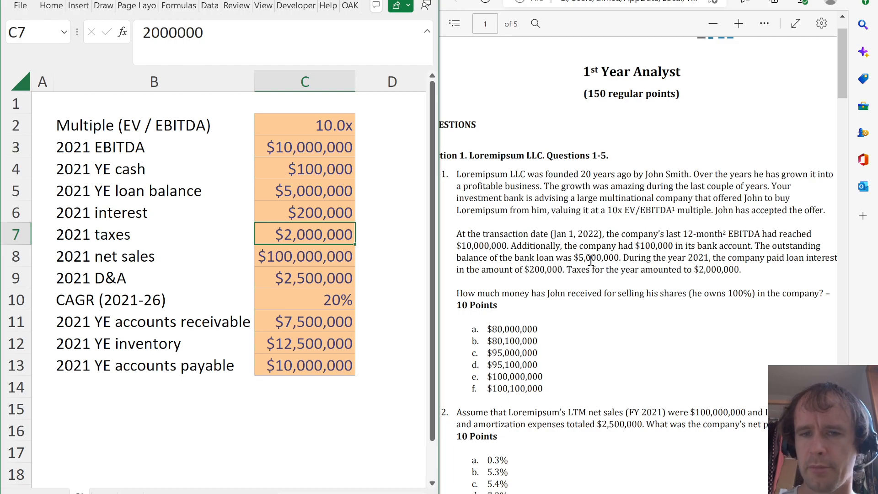
{"action": "mouse_move", "coordinate": [364, 359]}
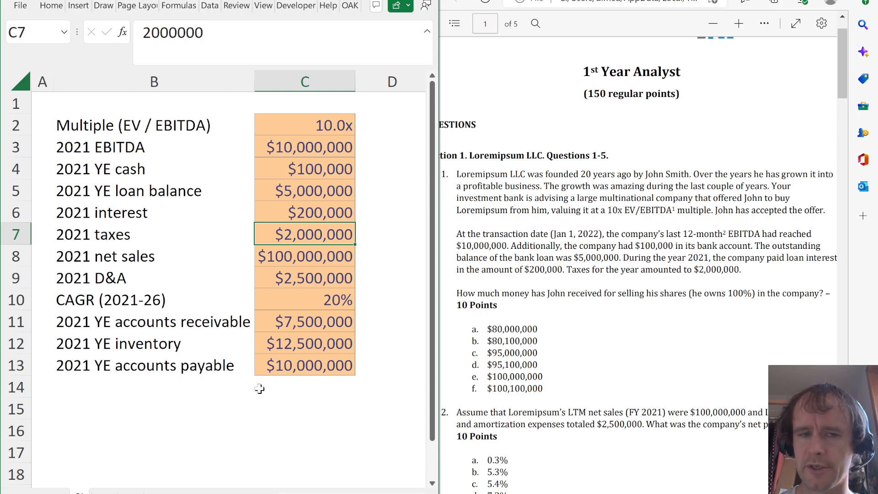
Add an EV row as =C2*C3 giving $100,000,000, shown without decimals
{"action": "left_click", "coordinate": [154, 407]}
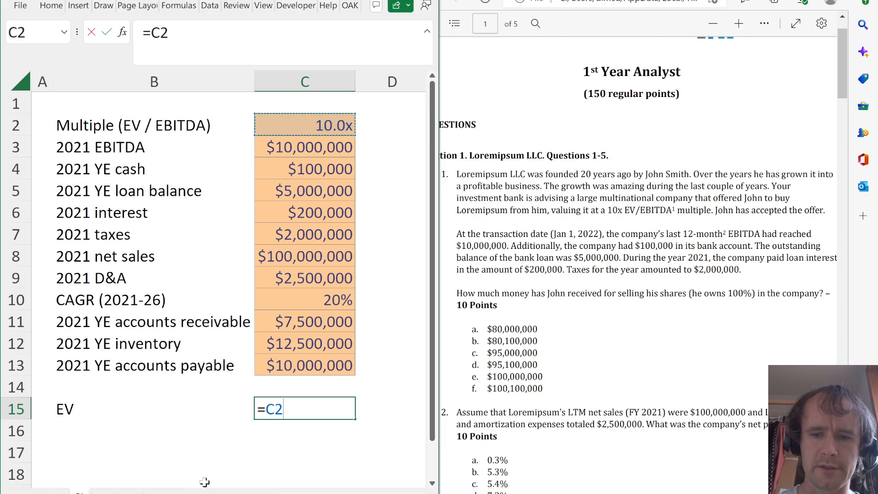
{"action": "key", "text": "Return"}
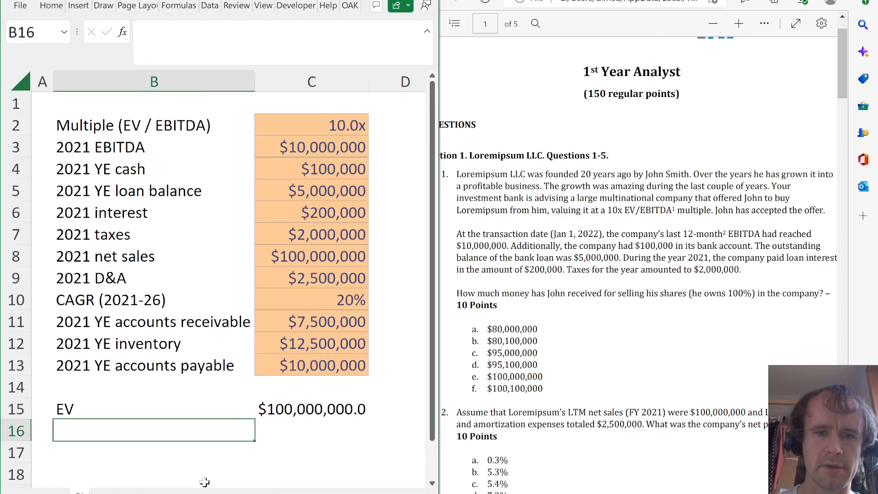
{"action": "left_click", "coordinate": [310, 408]}
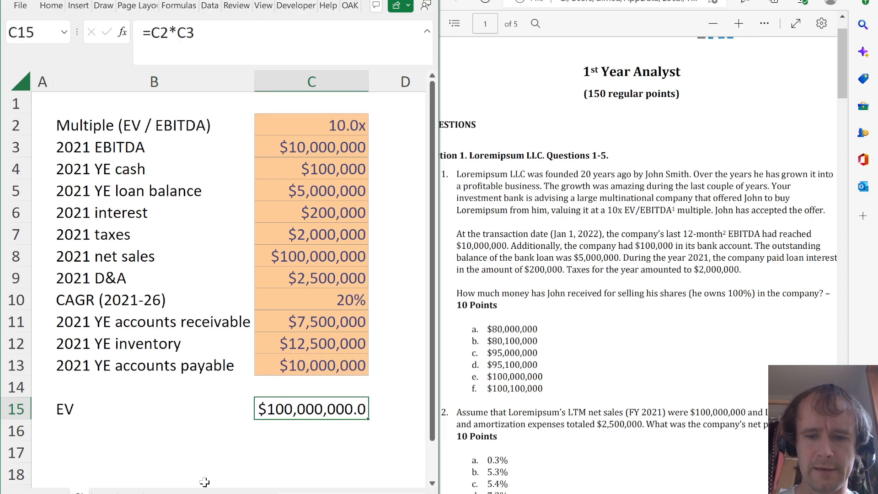
{"action": "left_click", "coordinate": [153, 429]}
{"action": "type", "text": "="}
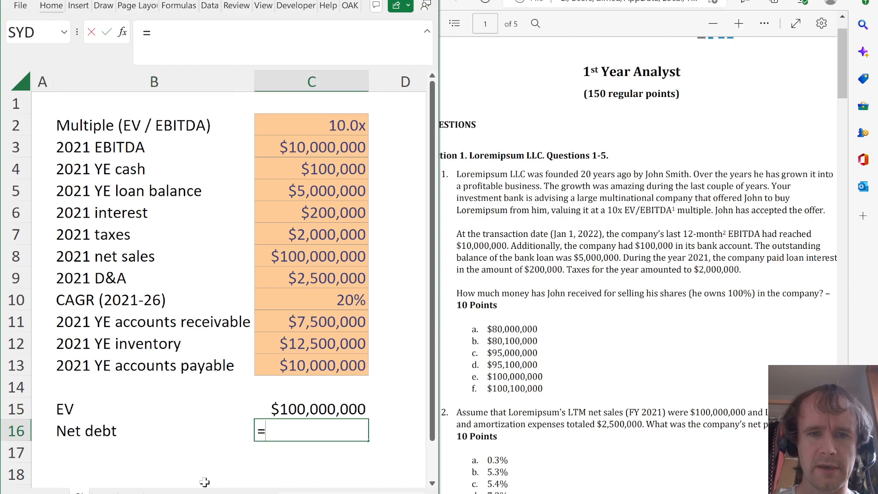
Add Net debt =C5-C4 ($4,900,000) and Equity value =C15-C16, giving $95,100,000
{"action": "left_click", "coordinate": [310, 190]}
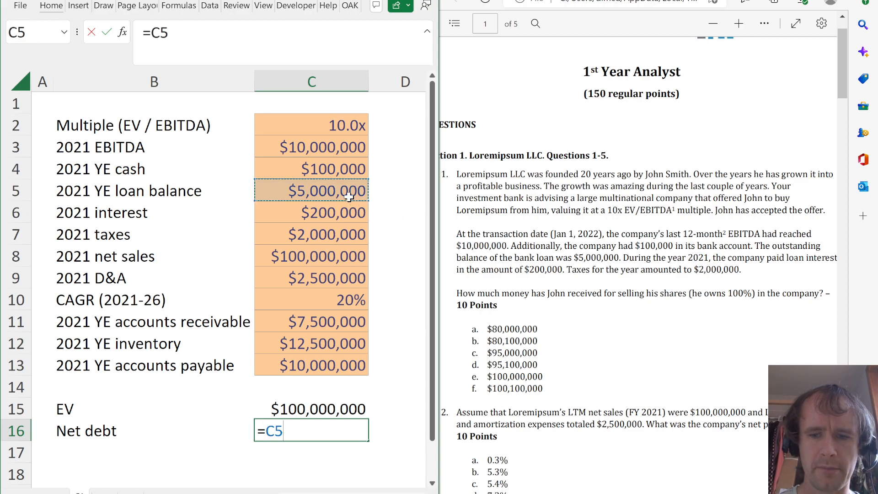
{"action": "type", "text": "-C4"}
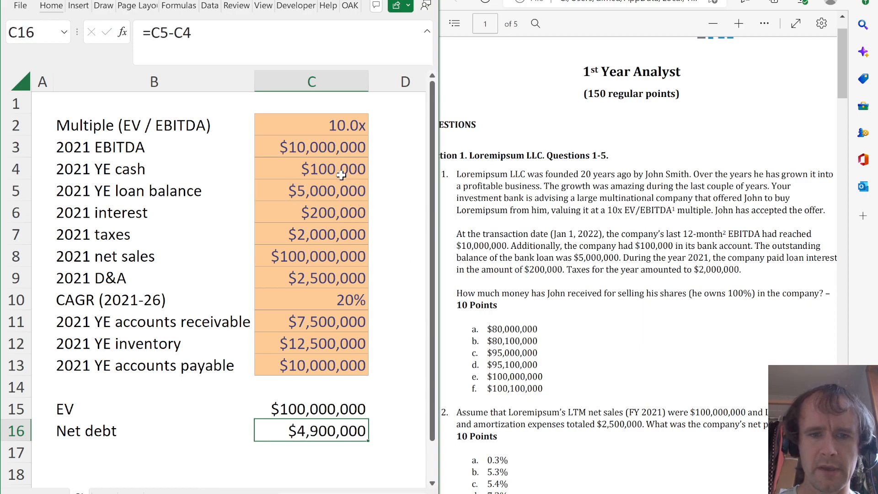
{"action": "type", "text": "Equity value"}
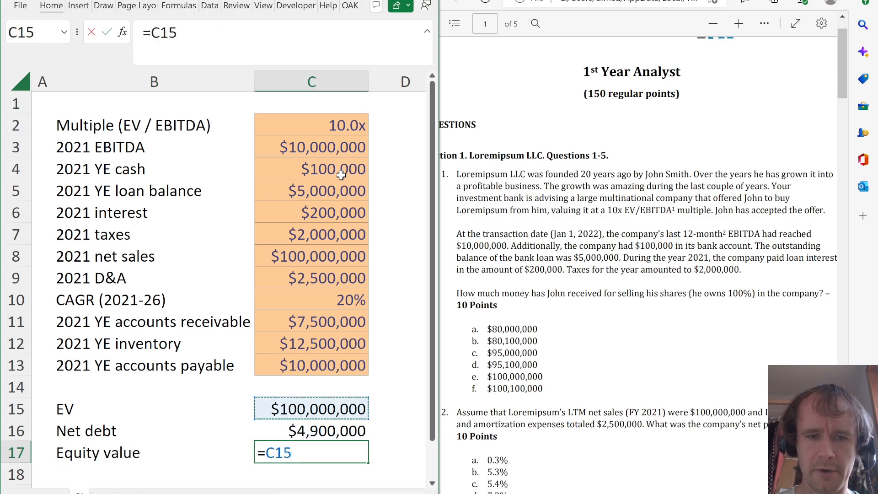
{"action": "type", "text": "=C15-C16"}
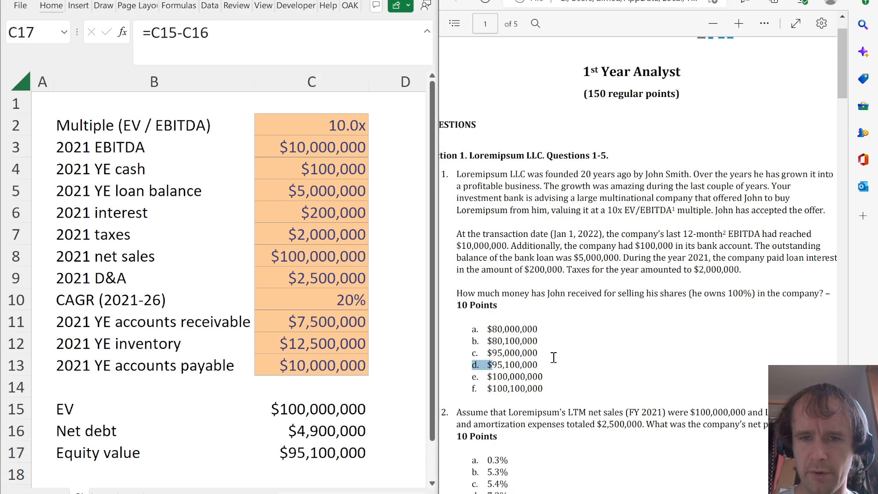
{"action": "scroll", "scroll_direction": "down", "scroll_amount": 3}
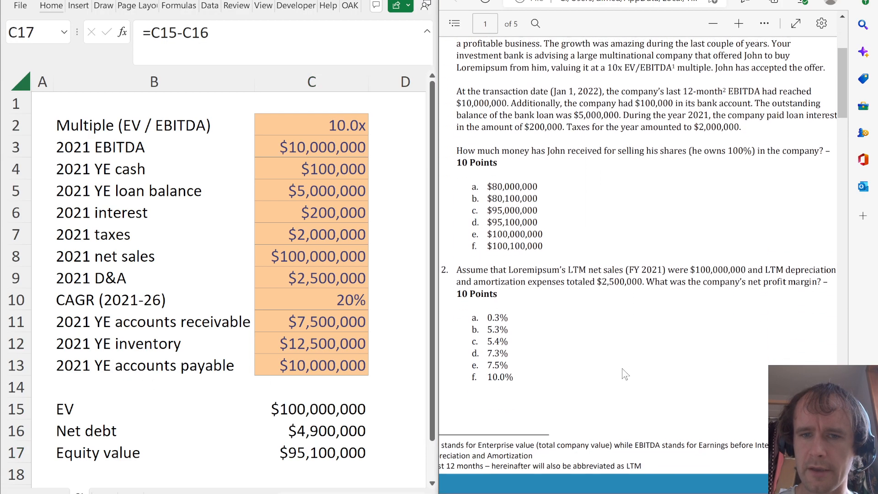
Review the 2021 inputs, then enter EBITDA linked to =C3 and an Interest row of =-C6
{"action": "scroll", "scroll_direction": "down", "scroll_amount": 3}
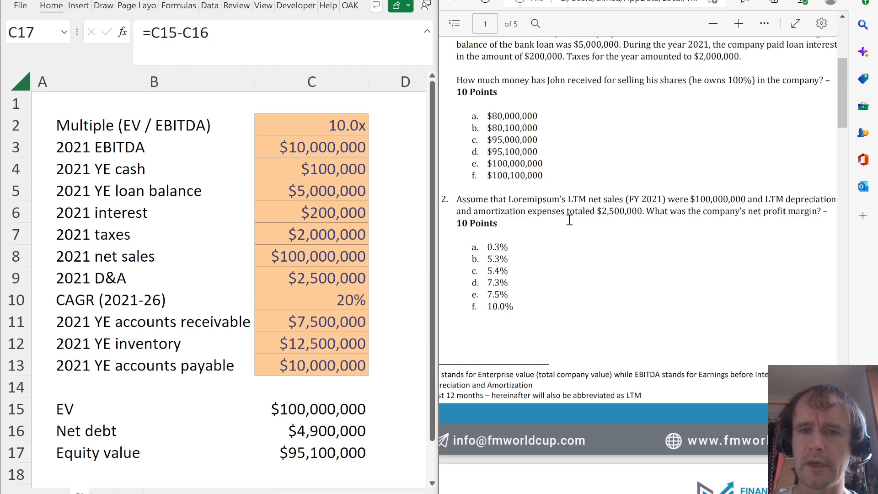
{"action": "mouse_move", "coordinate": [317, 241]}
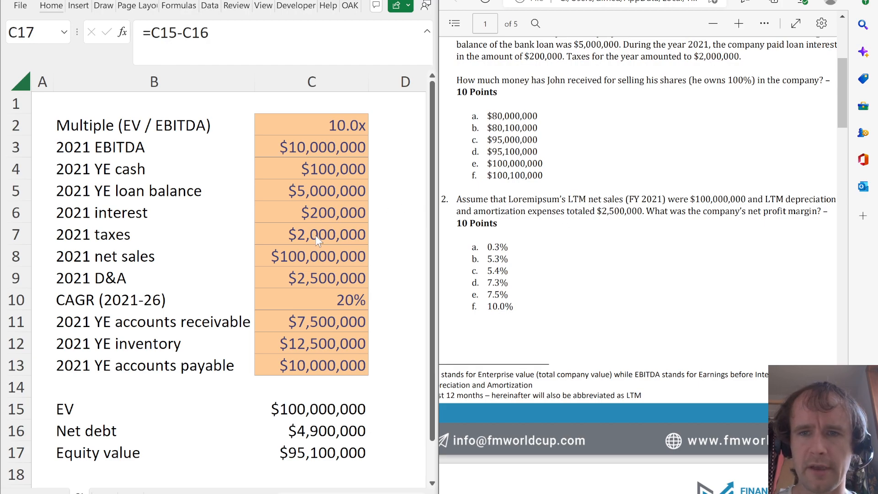
{"action": "left_click", "coordinate": [311, 256]}
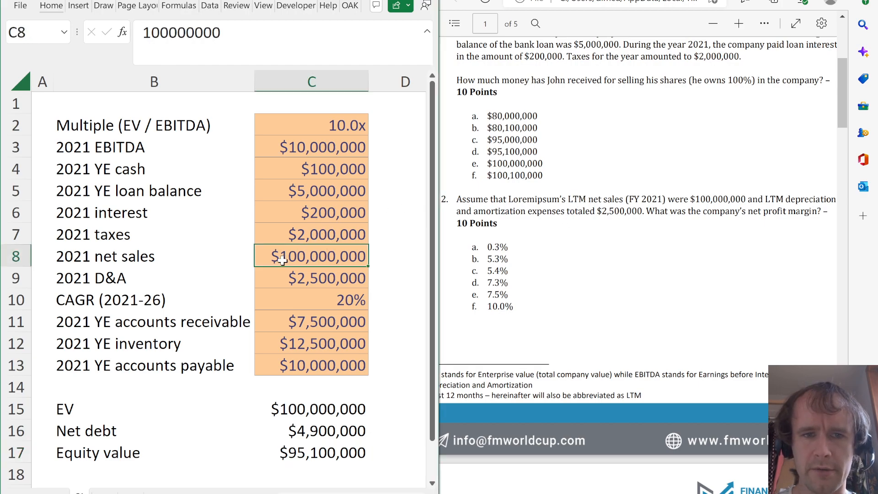
{"action": "mouse_move", "coordinate": [280, 282]}
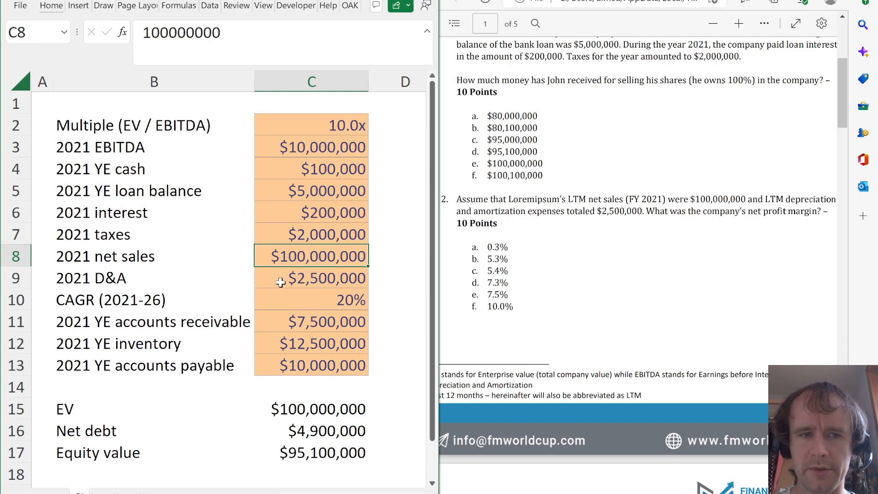
{"action": "left_click", "coordinate": [311, 278]}
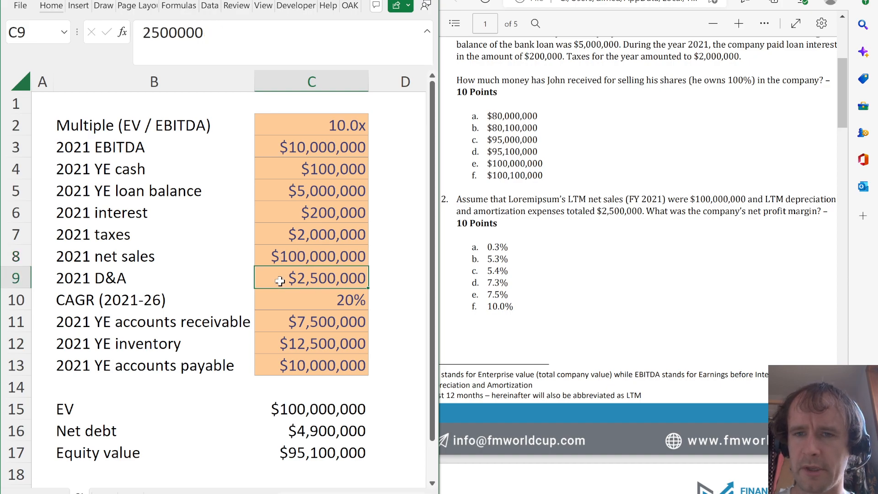
{"action": "mouse_move", "coordinate": [211, 390]}
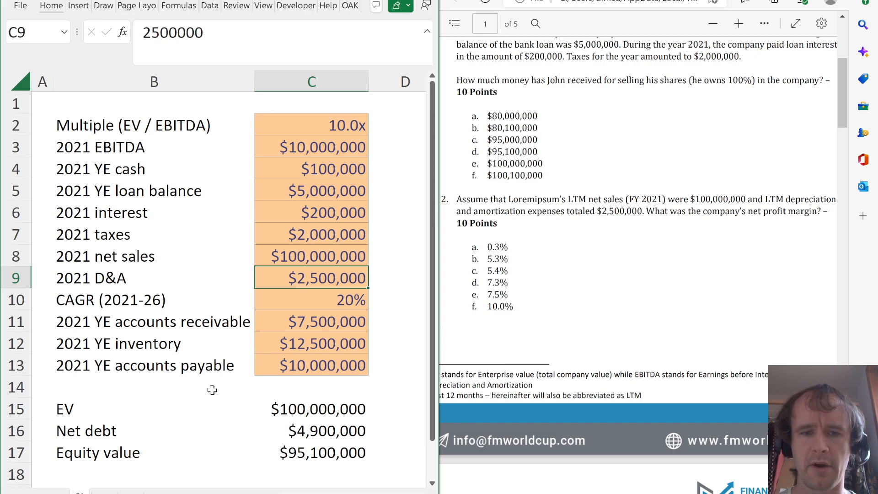
{"action": "mouse_move", "coordinate": [282, 237]}
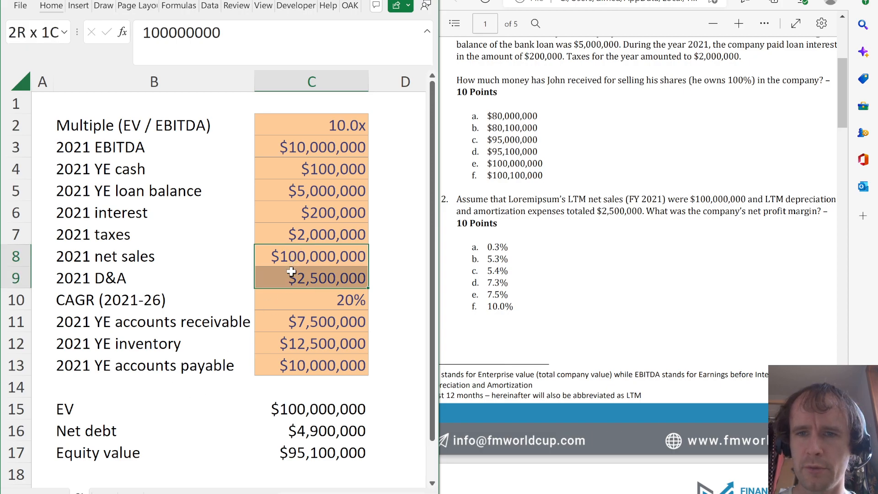
{"action": "left_click_drag", "start_coordinate": [311, 234], "coordinate": [311, 146]}
{"action": "type", "text": "EBITDA"}
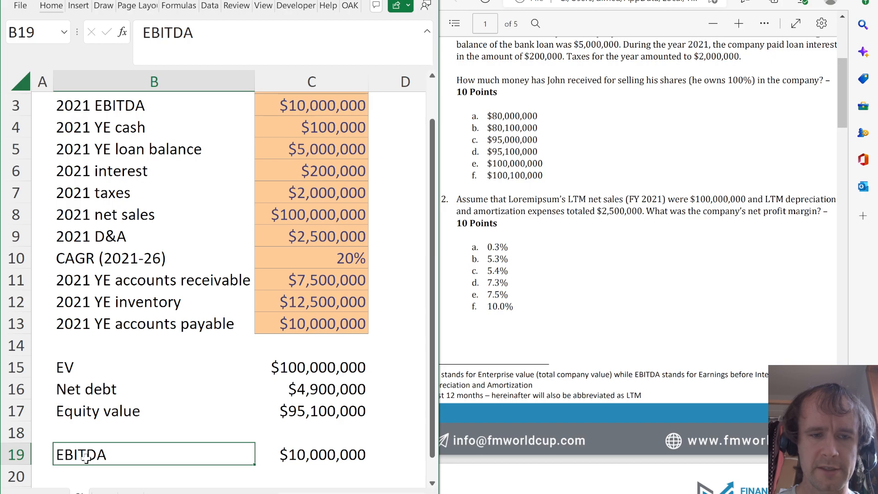
{"action": "key", "text": "enter"}
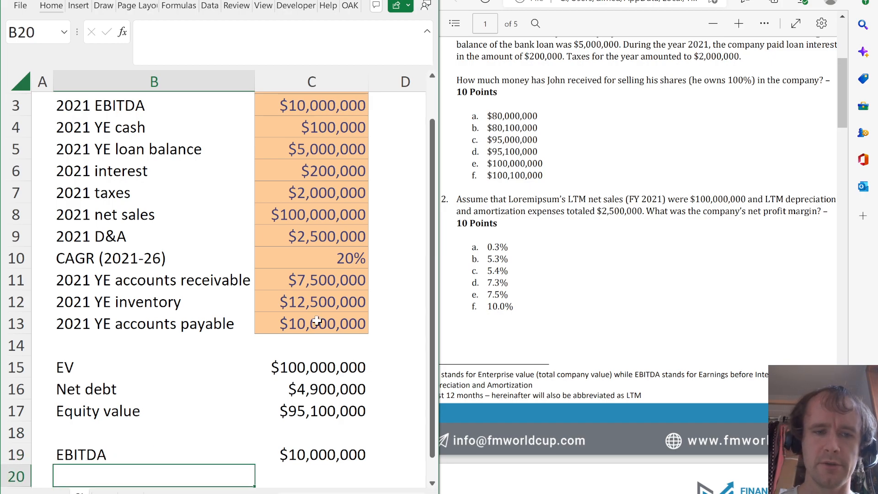
{"action": "type", "text": "Interst"}
{"action": "type", "text": "D"}
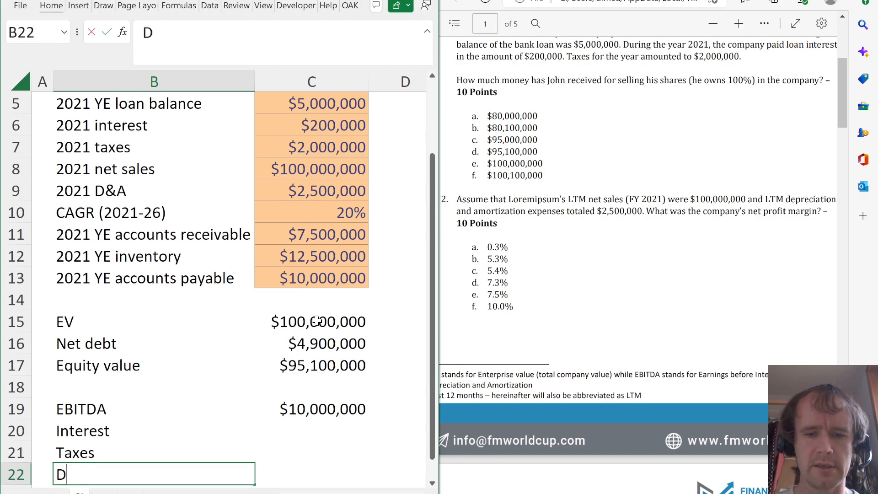
{"action": "left_click", "coordinate": [310, 430]}
{"action": "type", "text": "=-C6"}
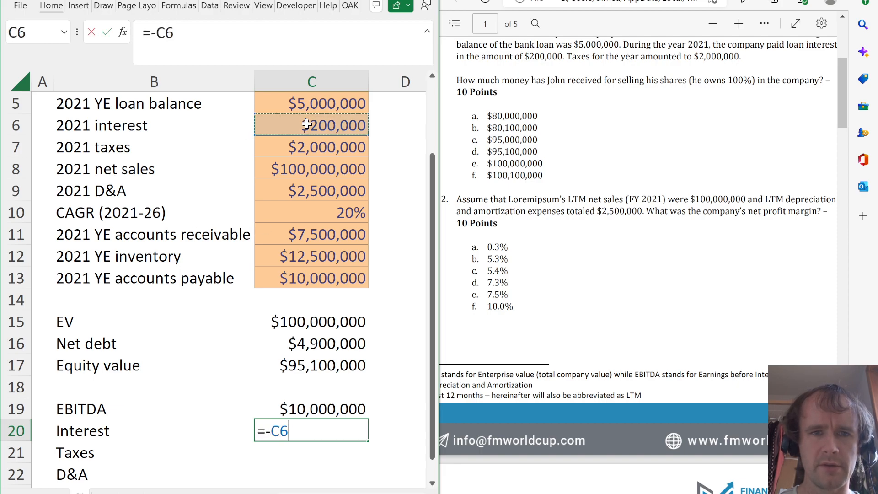
{"action": "key", "text": "Return"}
{"action": "type", "text": "=-C9"}
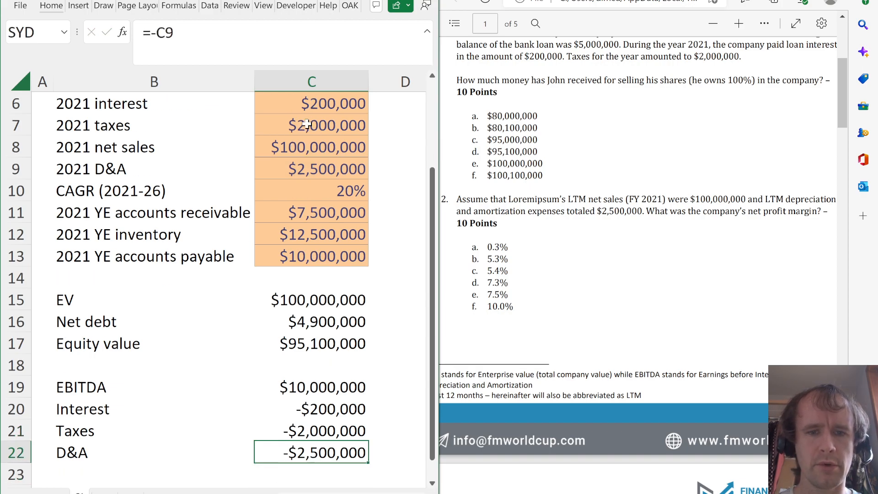
Add Net profit of $5,300,000 and a Net profit margin row =C23/C8 giving 5.3%
{"action": "type", "text": "Net income"}
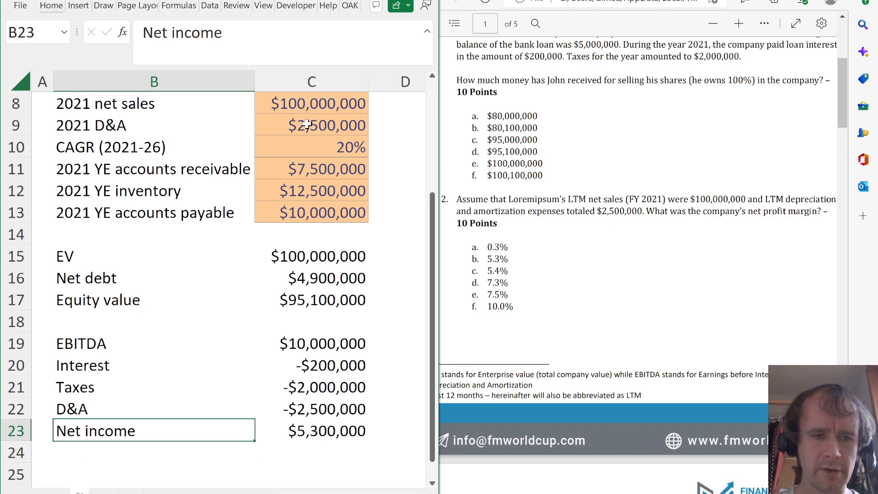
{"action": "type", "text": "Net profit"}
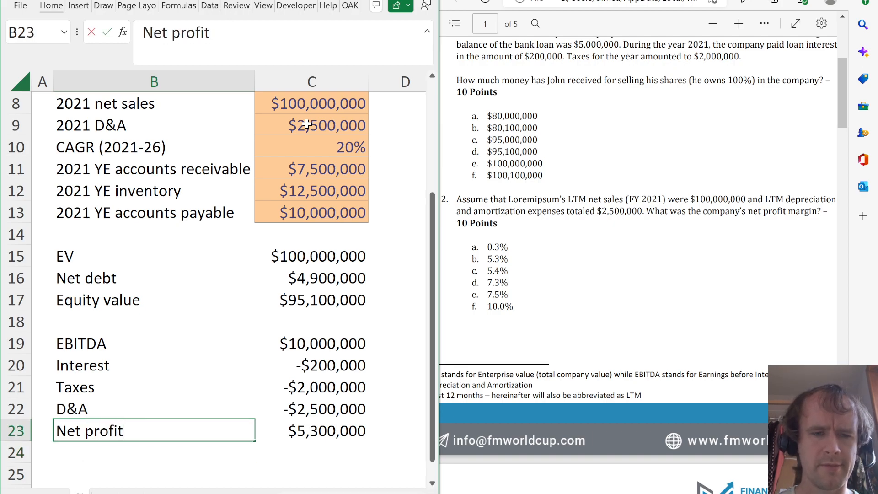
{"action": "key", "text": "Return"}
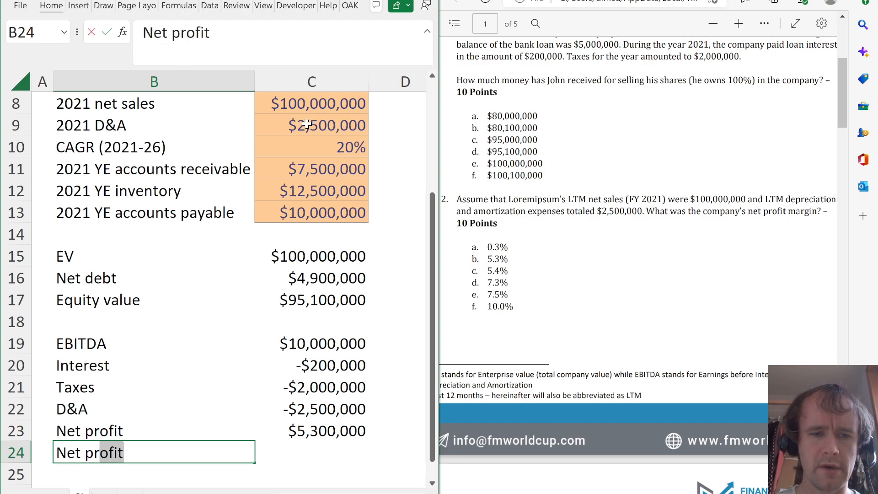
{"action": "type", "text": "margin"}
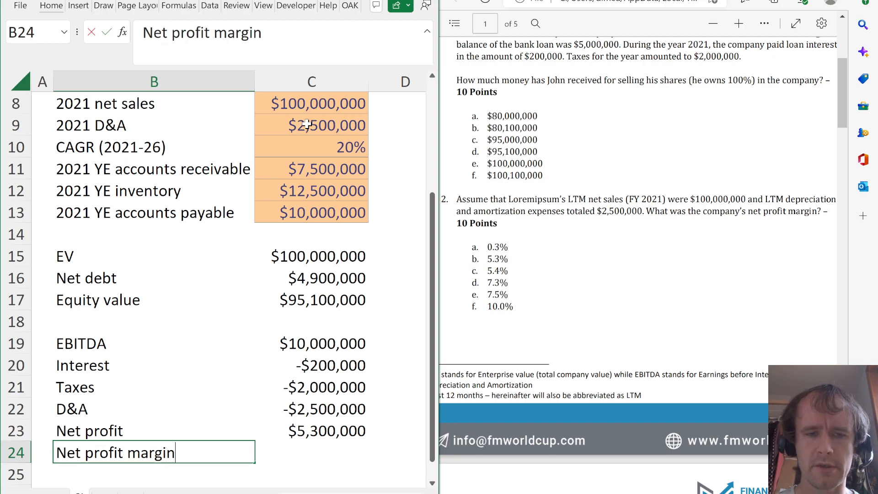
{"action": "type", "text": "=C23/"}
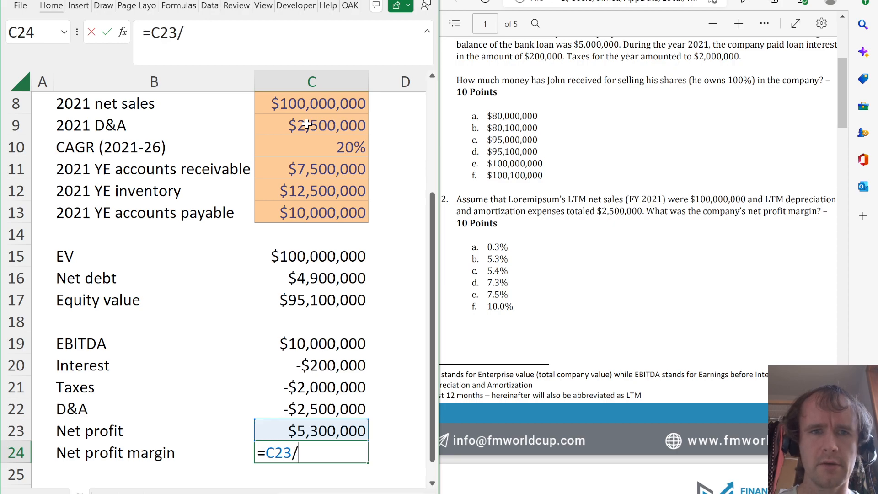
{"action": "left_click", "coordinate": [311, 103]}
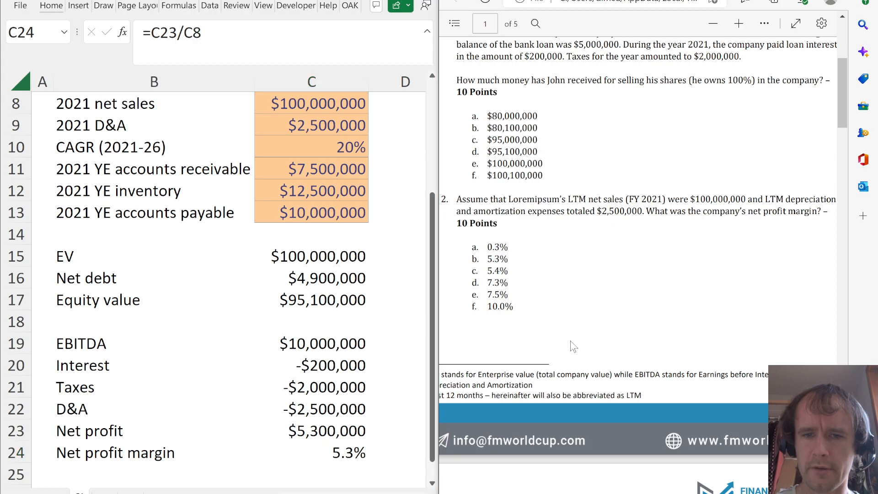
Insert a '2016 net sales' input row of $10,000,000 above the CAGR (2021-26) assumption
{"action": "scroll", "scroll_direction": "down", "scroll_amount": 3}
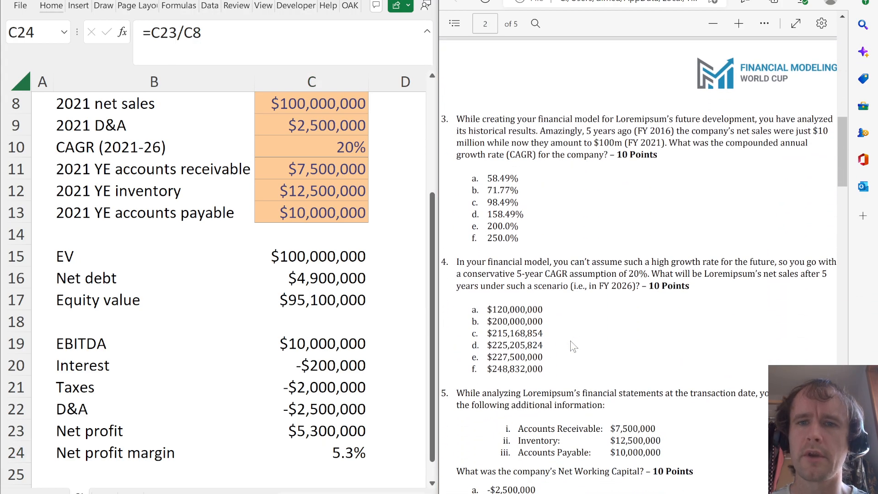
{"action": "mouse_move", "coordinate": [609, 147]}
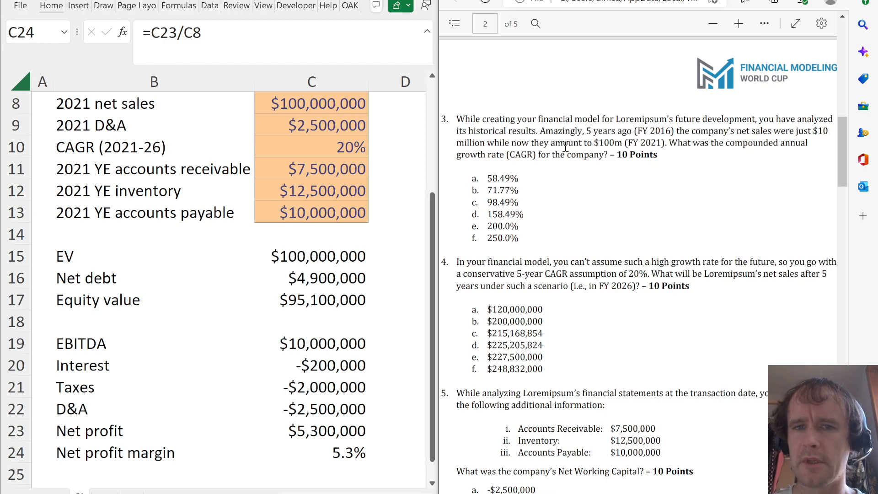
{"action": "mouse_move", "coordinate": [259, 173]}
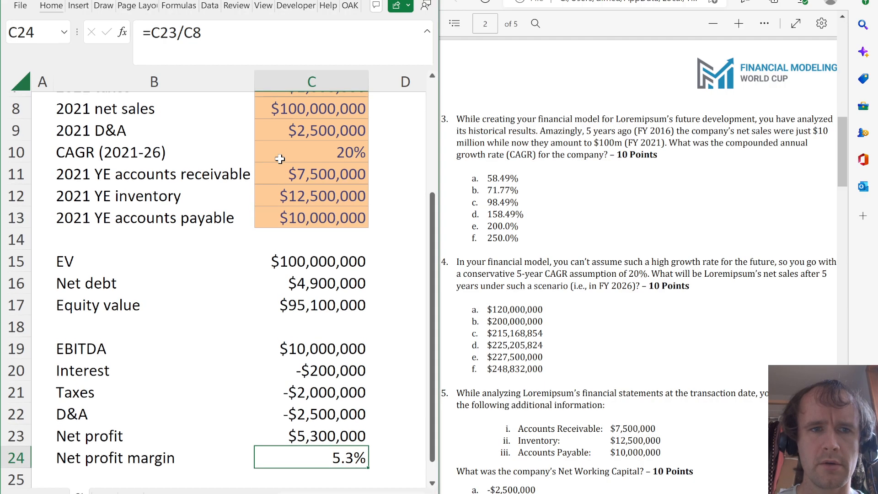
{"action": "scroll", "scroll_direction": "up", "scroll_amount": 3}
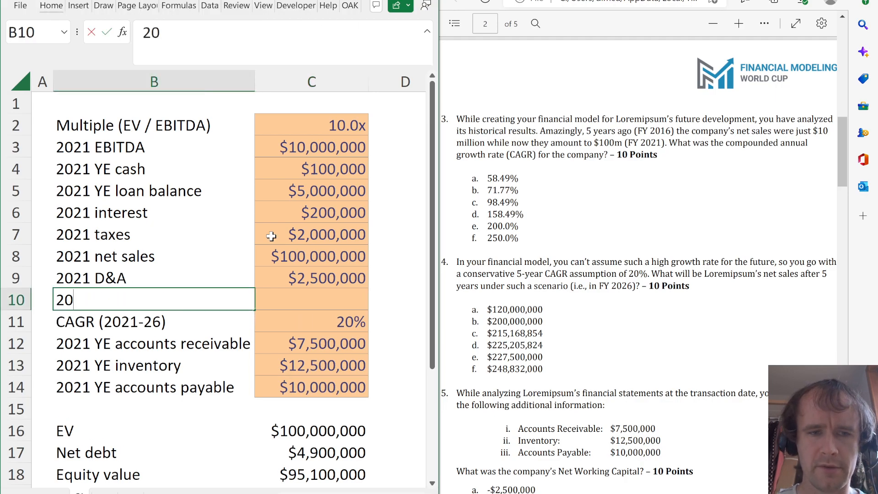
{"action": "type", "text": "2016 net sales"}
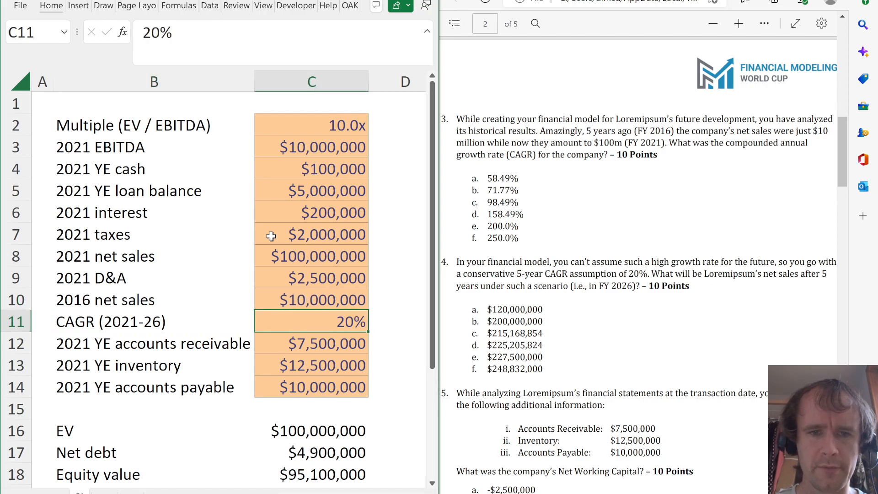
{"action": "scroll", "scroll_direction": "down", "scroll_amount": 3}
{"action": "type", "text": "Net sal"}
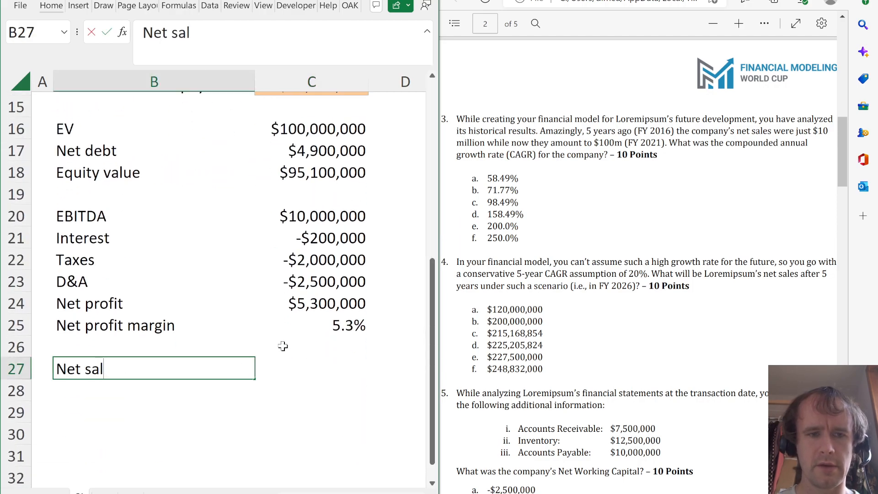
Enter Net sales 2021 (=C8) and Net sales 2016 (=C10) rows and verify their links to the inputs
{"action": "type", "text": "es 2021"}
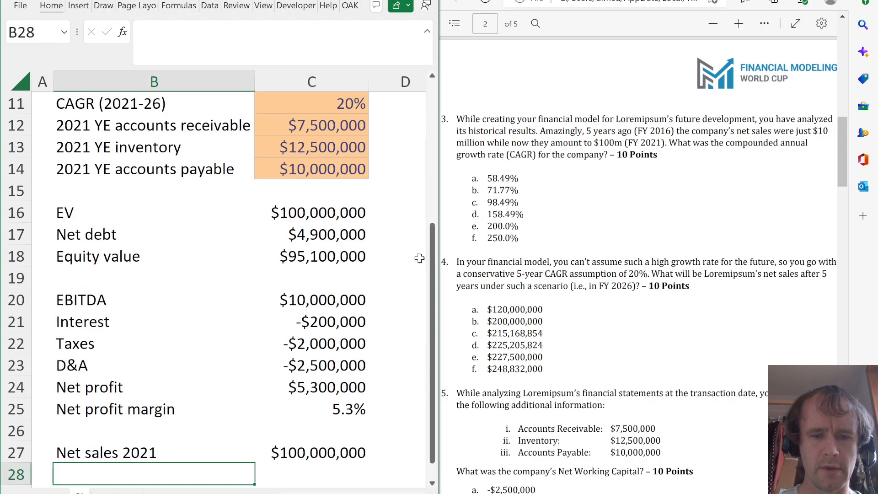
{"action": "type", "text": "Net sales 20156"}
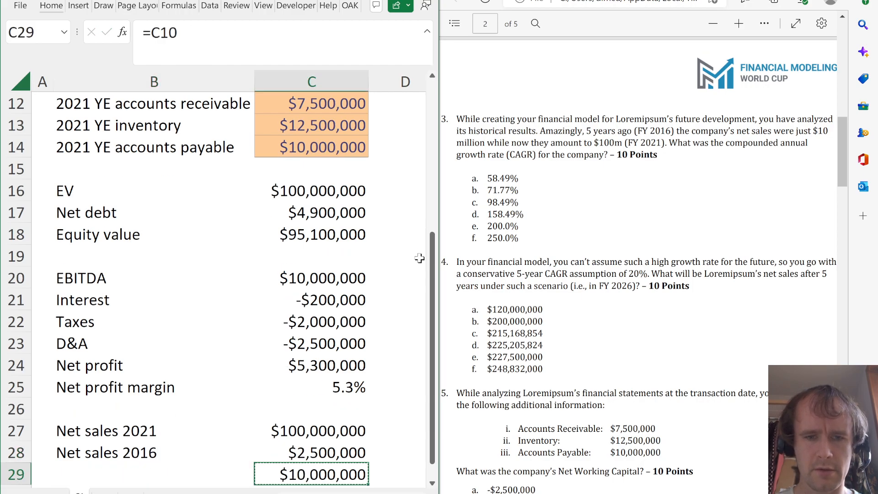
{"action": "left_click", "coordinate": [311, 430]}
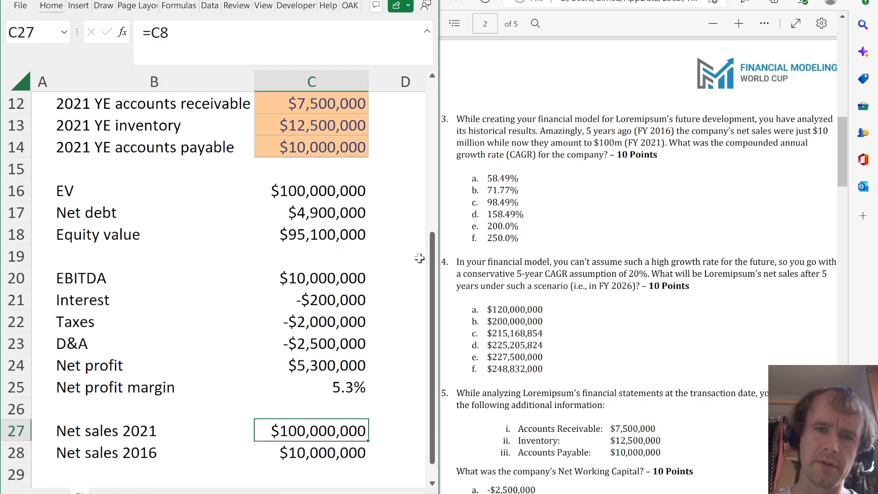
{"action": "scroll", "scroll_direction": "up", "scroll_amount": 3}
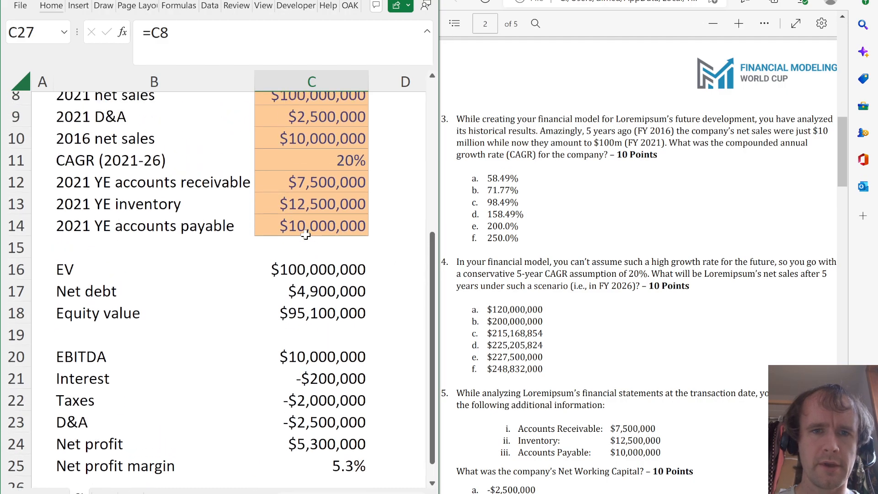
{"action": "scroll", "scroll_direction": "up", "scroll_amount": 3}
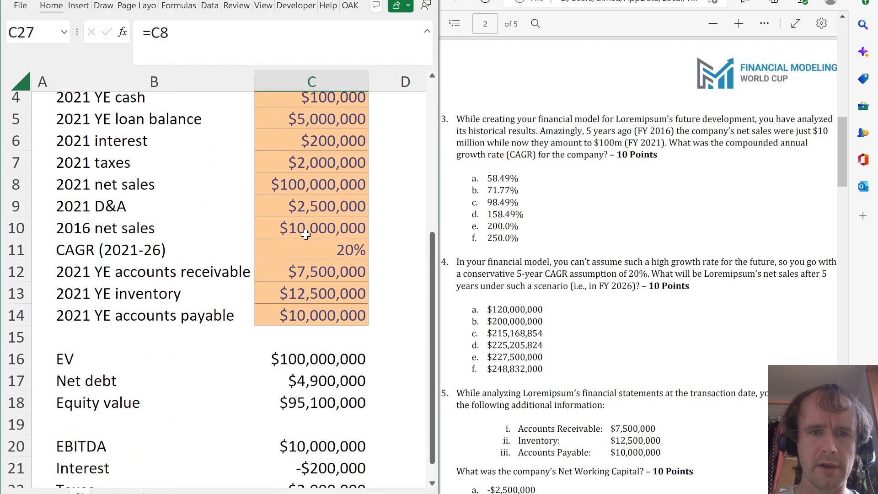
{"action": "left_click", "coordinate": [311, 186]}
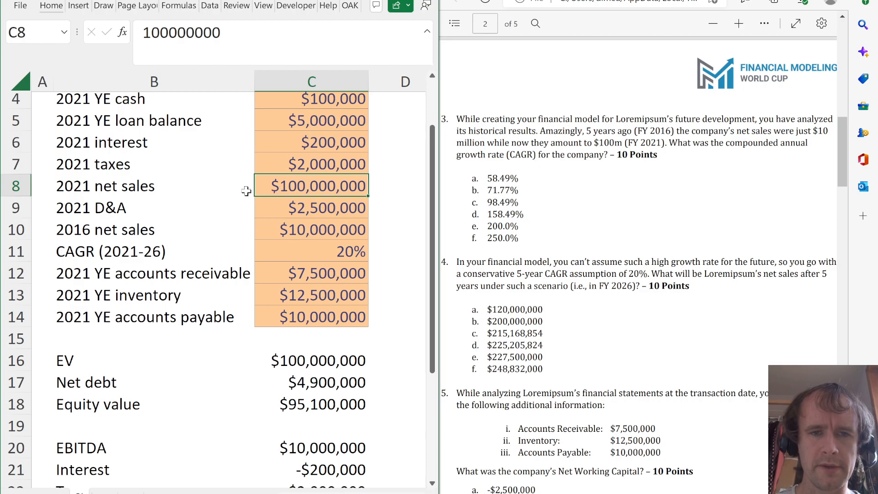
{"action": "left_click", "coordinate": [311, 228]}
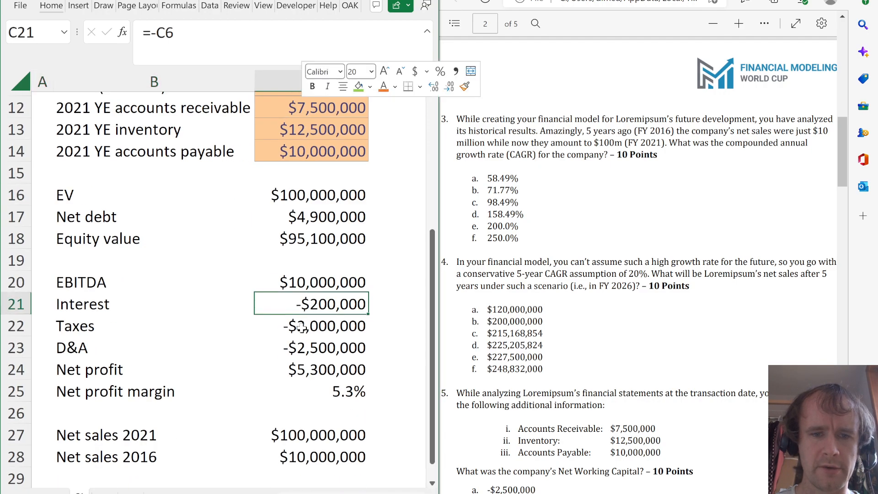
{"action": "left_click", "coordinate": [311, 434]}
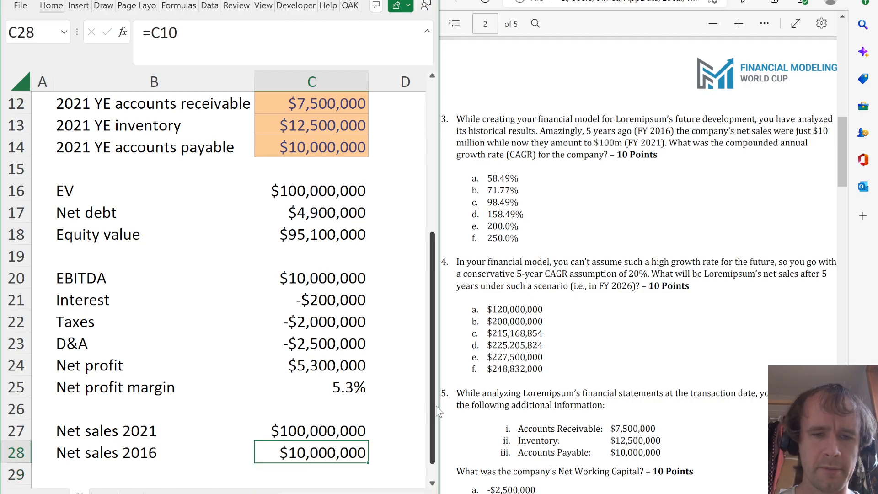
Compute the 2016-21 CAGR as =(C27/C28)^(1/5)-1, giving 58.49%
{"action": "type", "text": "CAGR 2016-21"}
{"action": "left_click", "coordinate": [311, 473]}
{"action": "type", "text": "="}
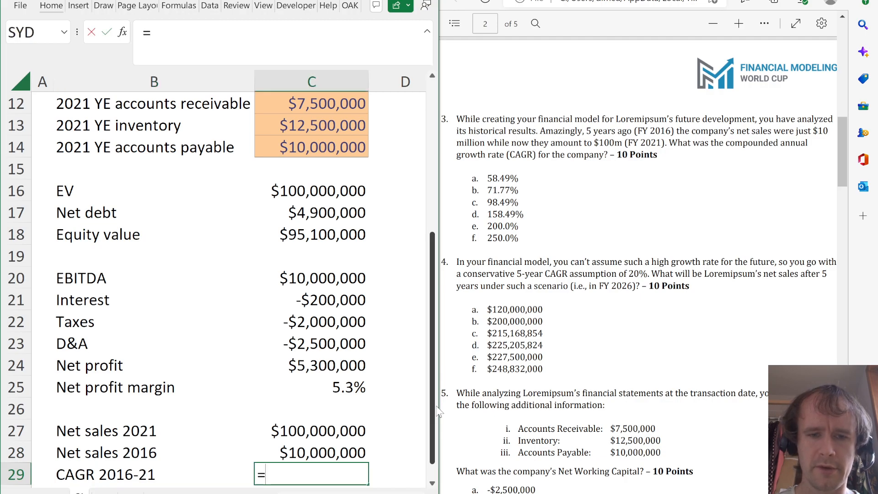
{"action": "type", "text": "(C27/C28"}
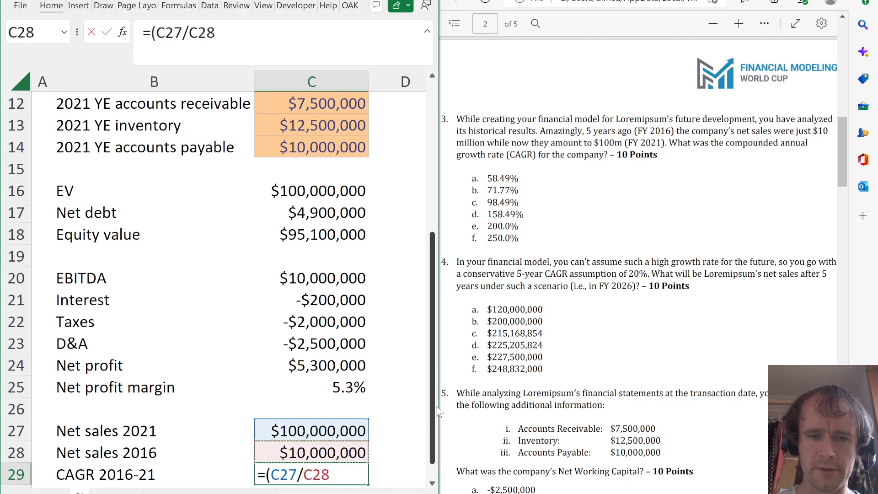
{"action": "type", "text": "^(1/5)-1"}
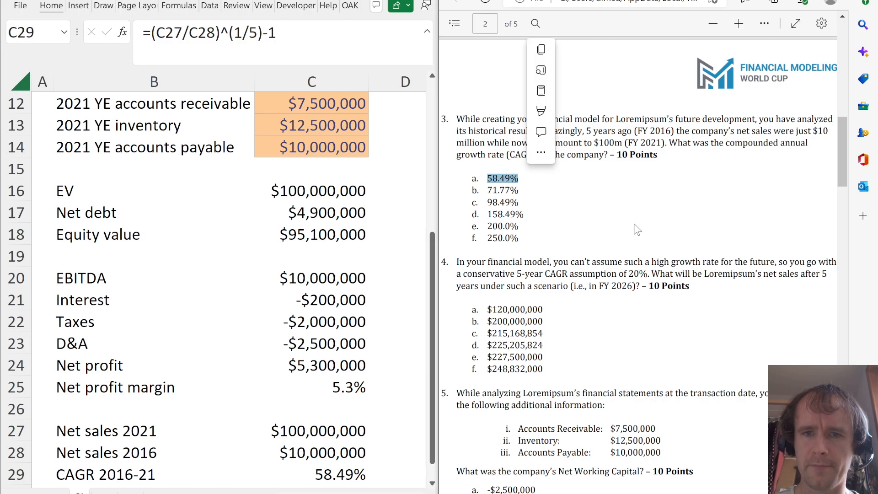
{"action": "scroll", "scroll_direction": "down", "scroll_amount": 3}
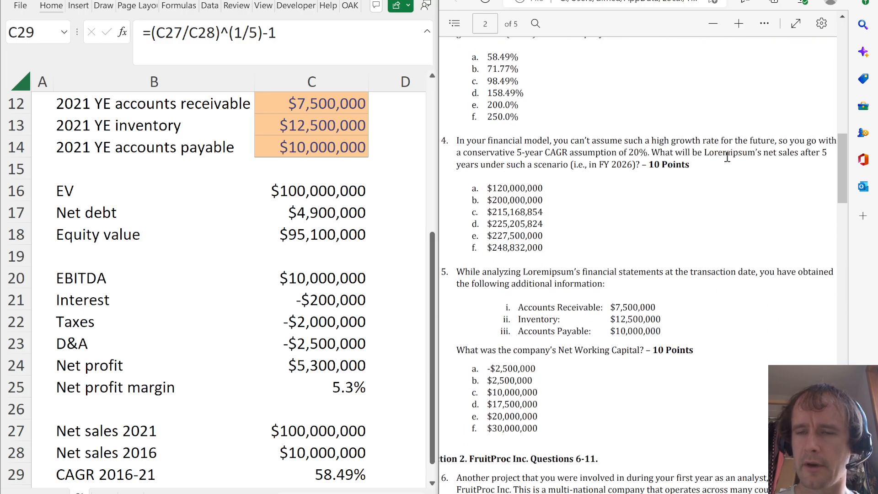
{"action": "mouse_move", "coordinate": [597, 193]}
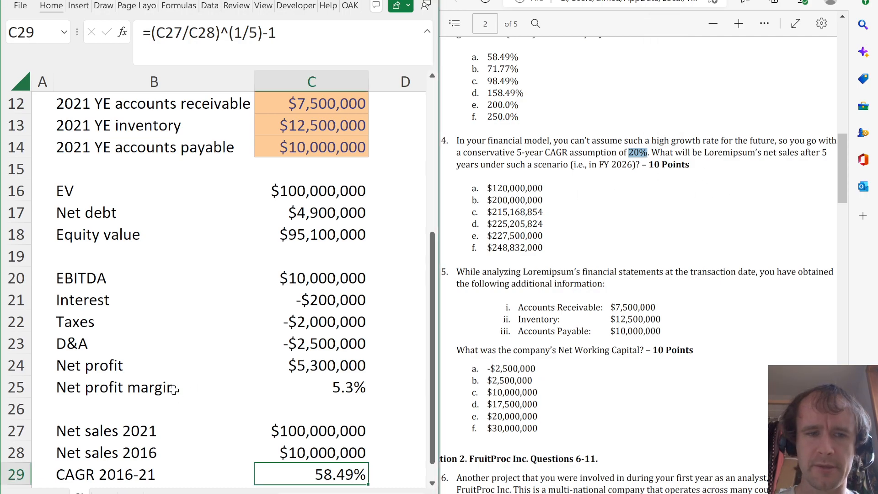
Link a CAGR 2021-26 row to =C11 (20%) and compute Net sales 2026 =C27*(1+C31)^5 as $248,832,000
{"action": "left_click", "coordinate": [154, 438]}
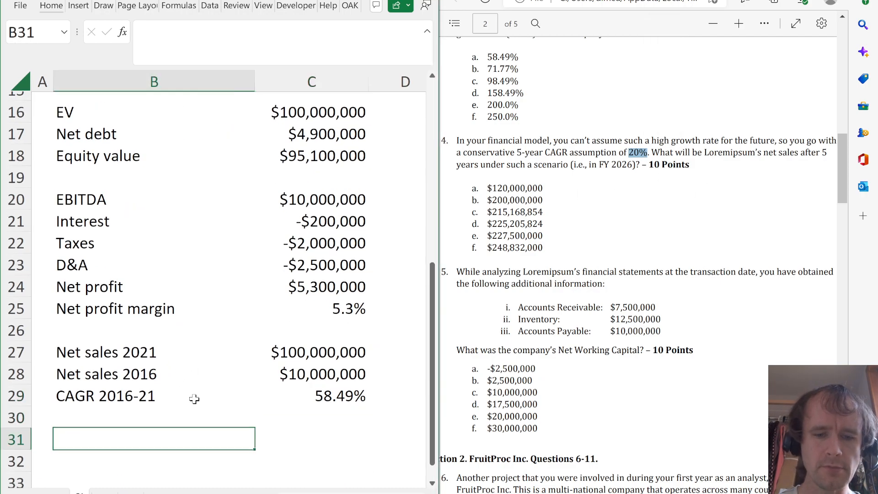
{"action": "type", "text": "CAGR 20"}
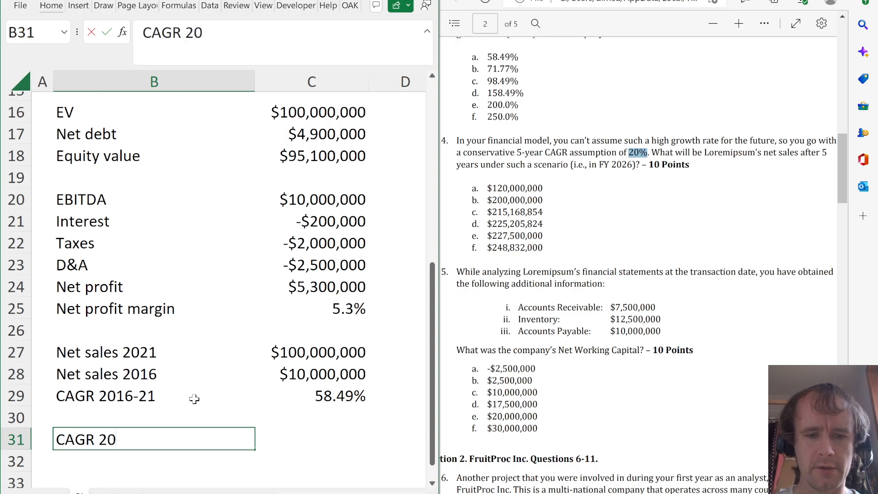
{"action": "left_click", "coordinate": [311, 364]}
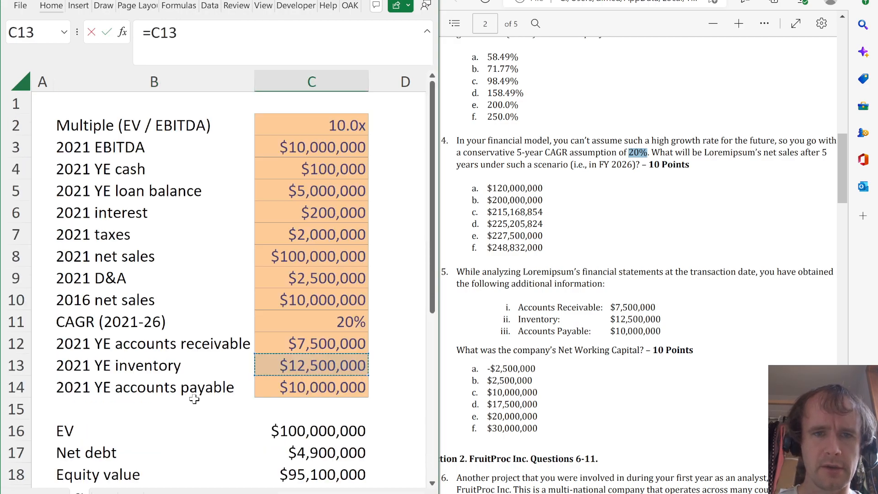
{"action": "scroll", "scroll_direction": "down", "scroll_amount": 3}
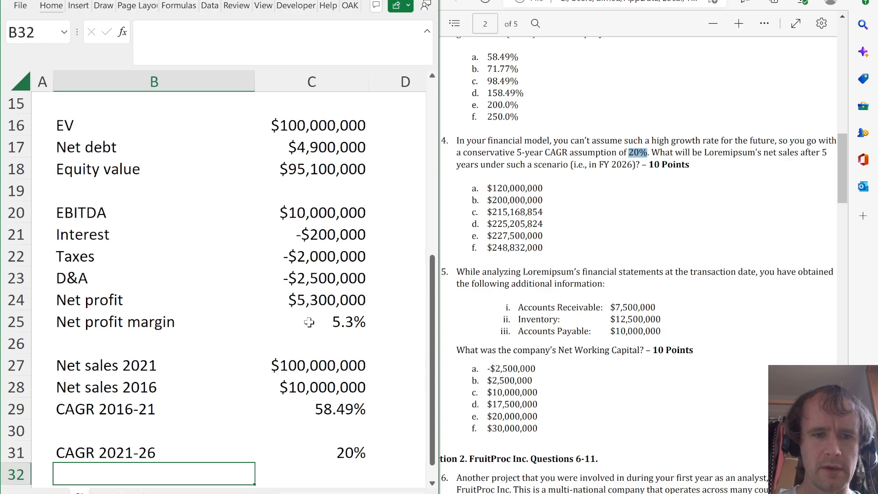
{"action": "type", "text": "Net sales 2026"}
{"action": "left_click", "coordinate": [311, 473]}
{"action": "type", "text": "=C27*(1+C31)^"}
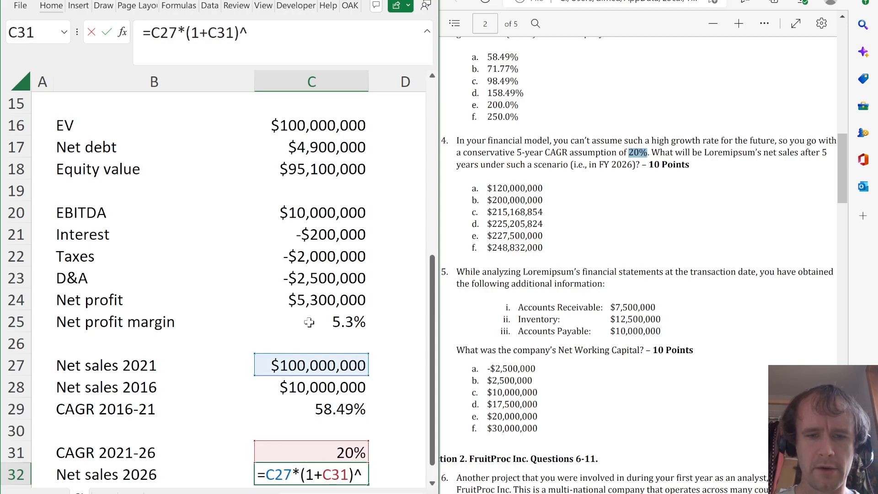
{"action": "type", "text": "5"}
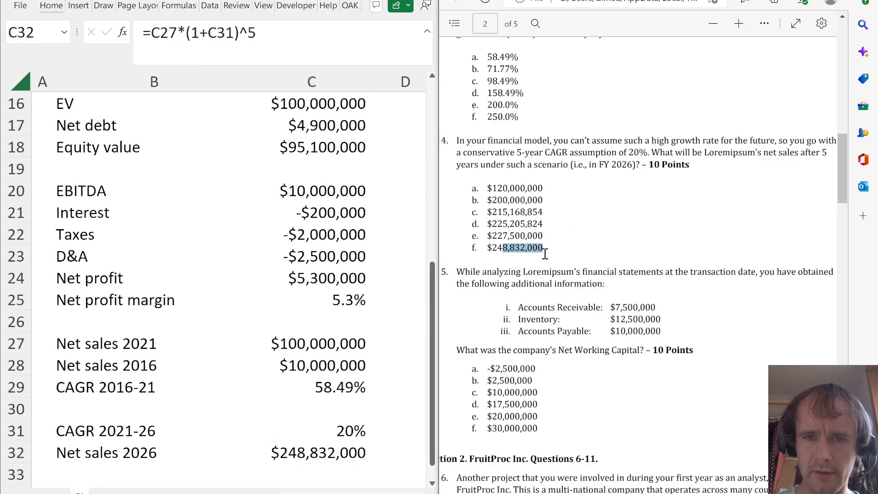
{"action": "scroll", "scroll_direction": "down", "scroll_amount": 3}
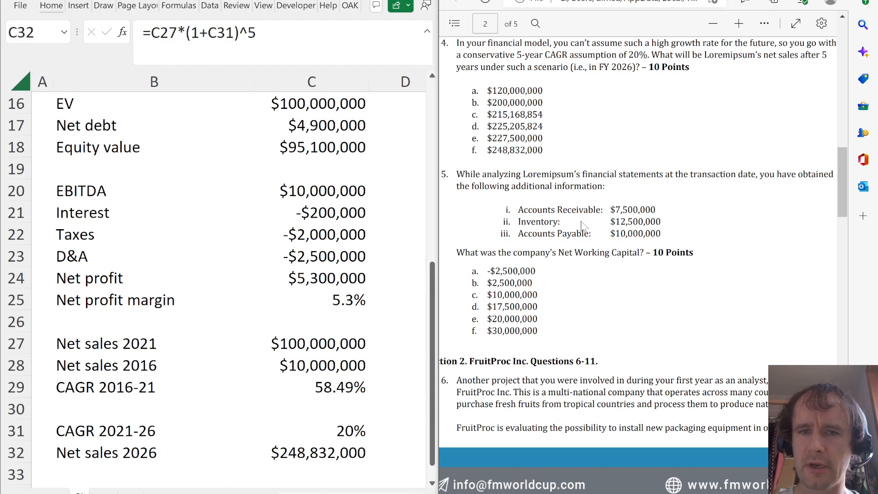
Review the accounts receivable, inventory and accounts payable inputs for the working capital question
{"action": "scroll", "scroll_direction": "up", "scroll_amount": 3}
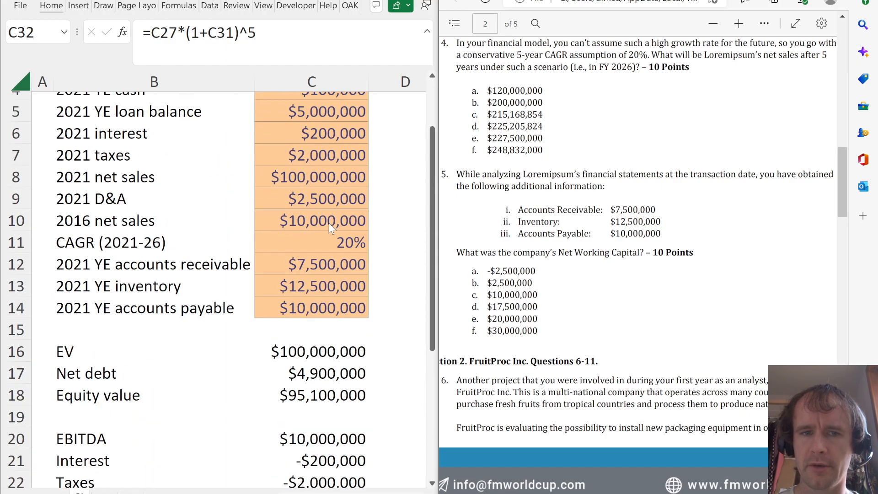
{"action": "scroll", "scroll_direction": "down", "scroll_amount": 3}
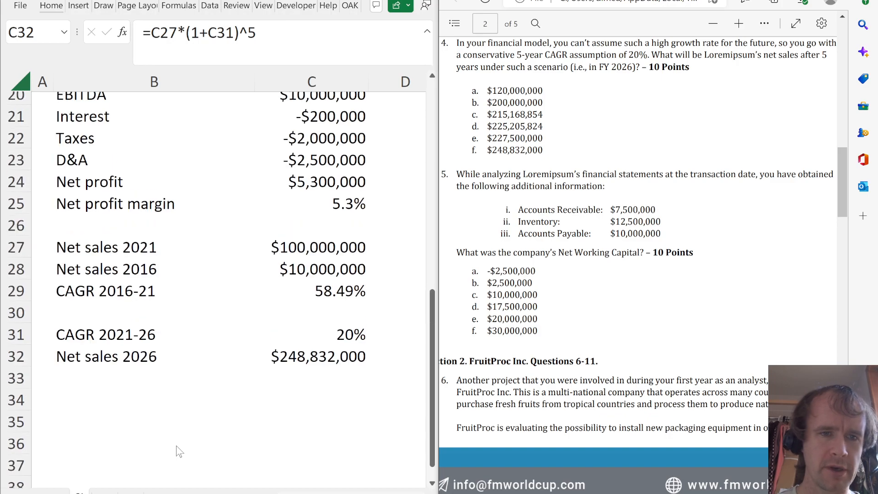
{"action": "scroll", "scroll_direction": "up", "scroll_amount": 3}
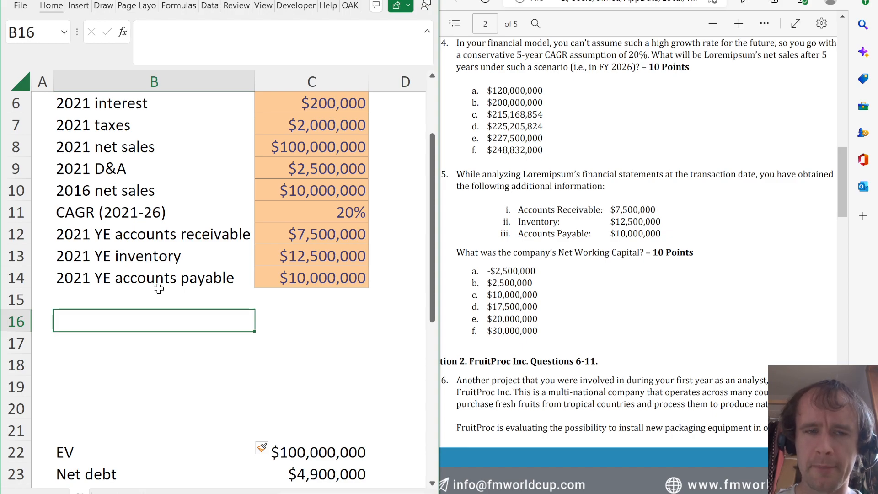
{"action": "mouse_move", "coordinate": [275, 243]}
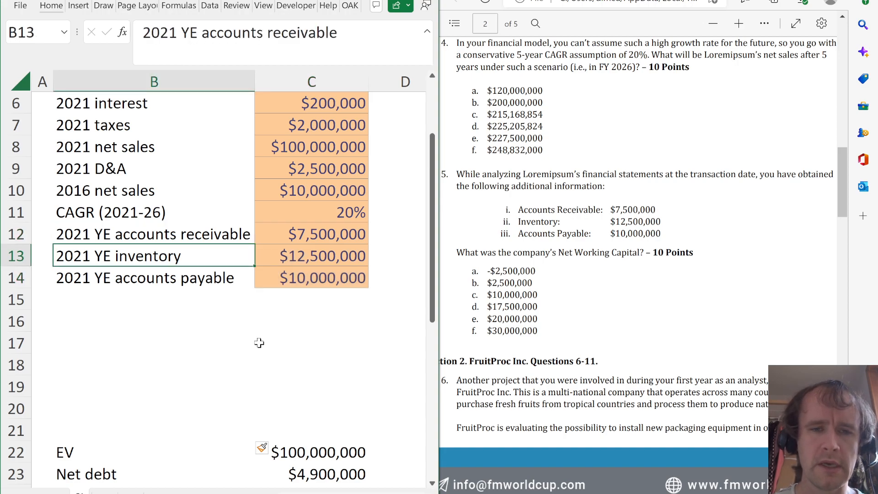
{"action": "left_click", "coordinate": [153, 320]}
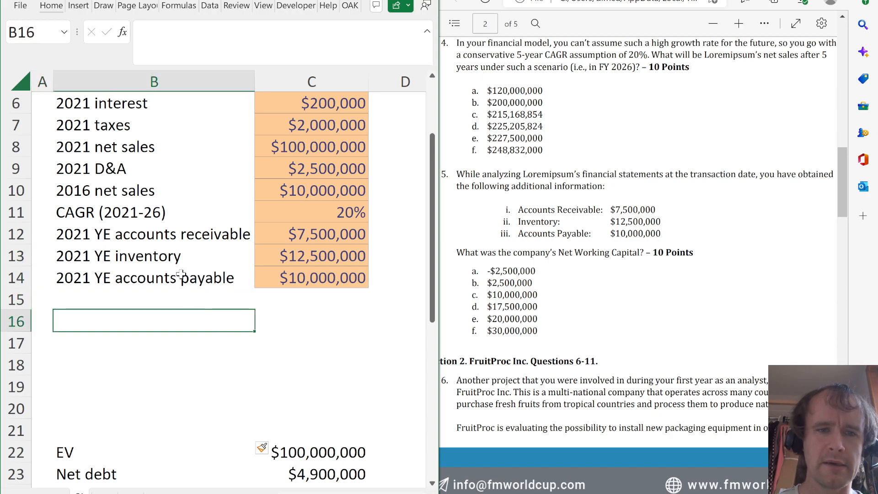
{"action": "left_click", "coordinate": [152, 233]}
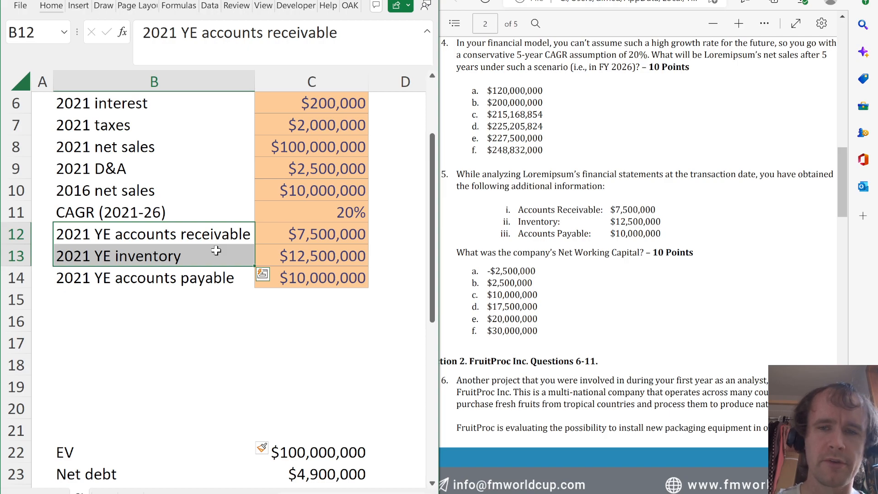
{"action": "left_click", "coordinate": [311, 233]}
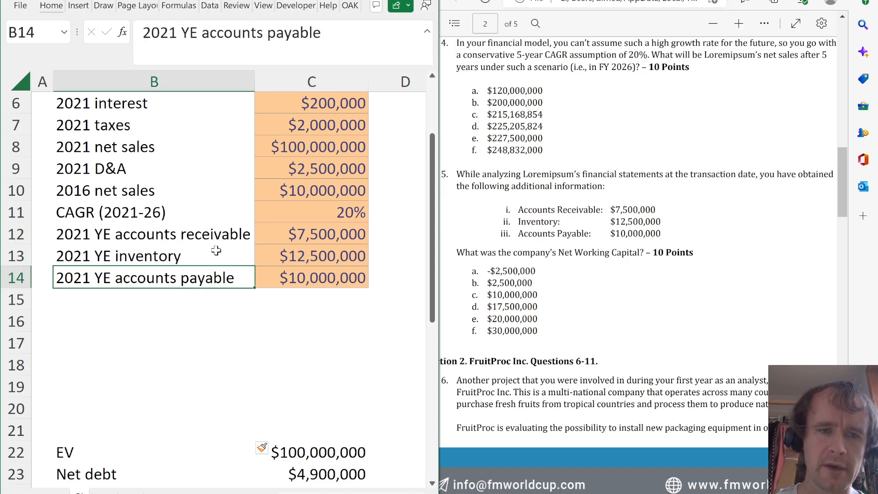
{"action": "left_click", "coordinate": [311, 277]}
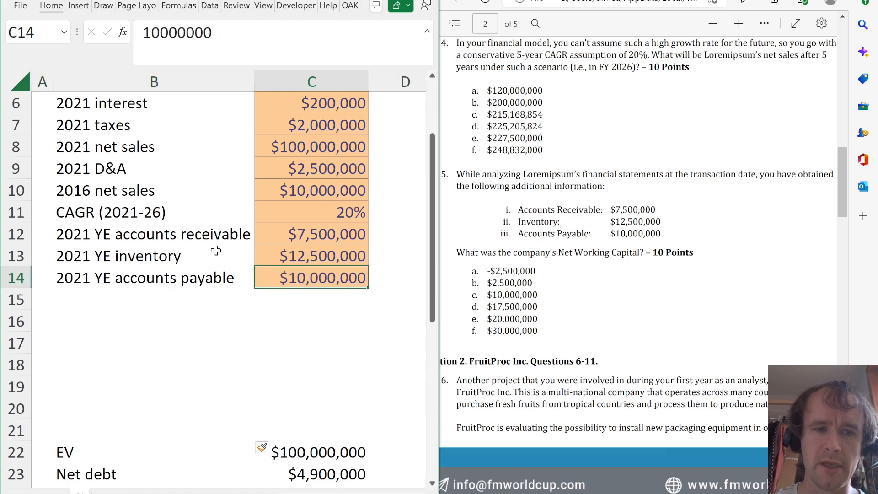
{"action": "left_click", "coordinate": [153, 320]}
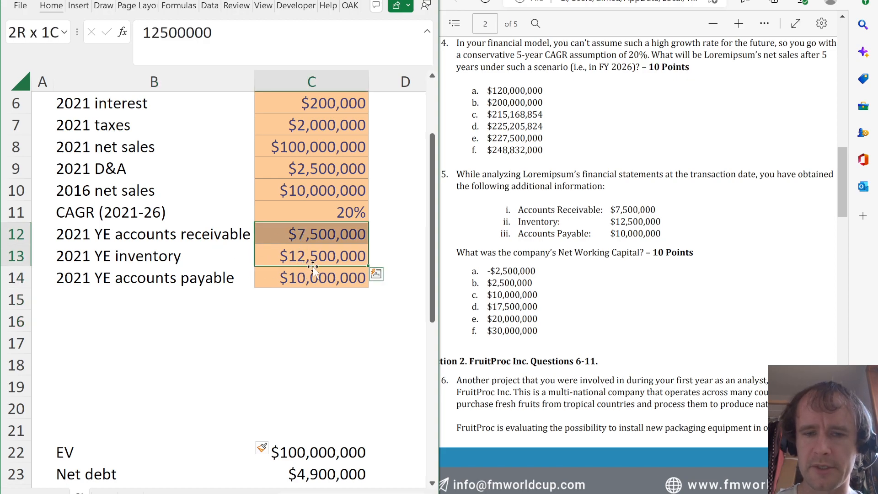
{"action": "left_click", "coordinate": [311, 277]}
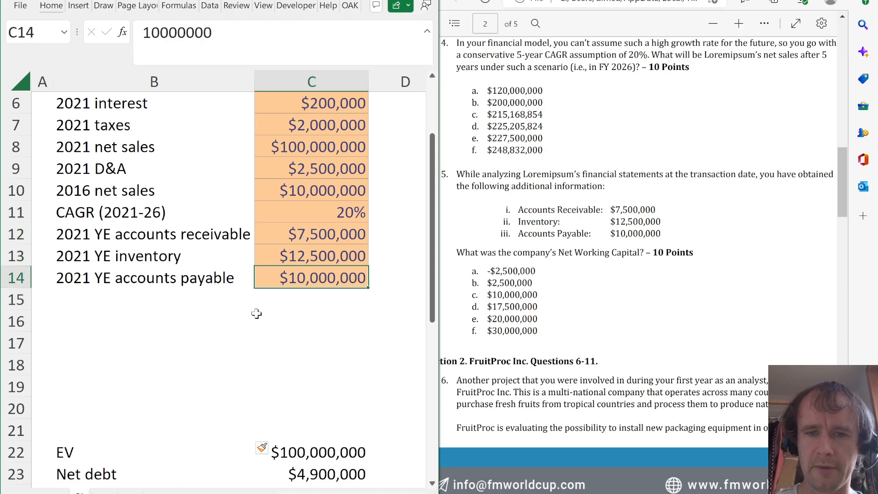
{"action": "mouse_move", "coordinate": [526, 286]}
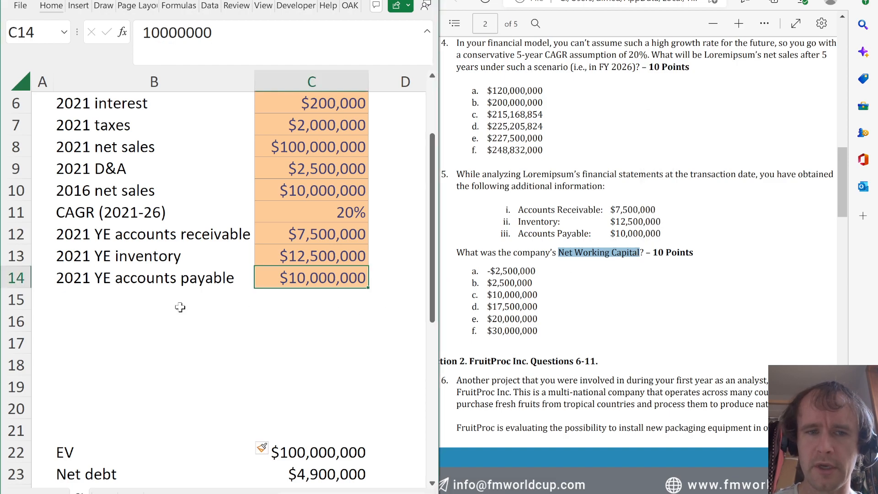
Add a Net working capital row =C12+C13-C14, giving $10,000,000
{"action": "left_click", "coordinate": [153, 320]}
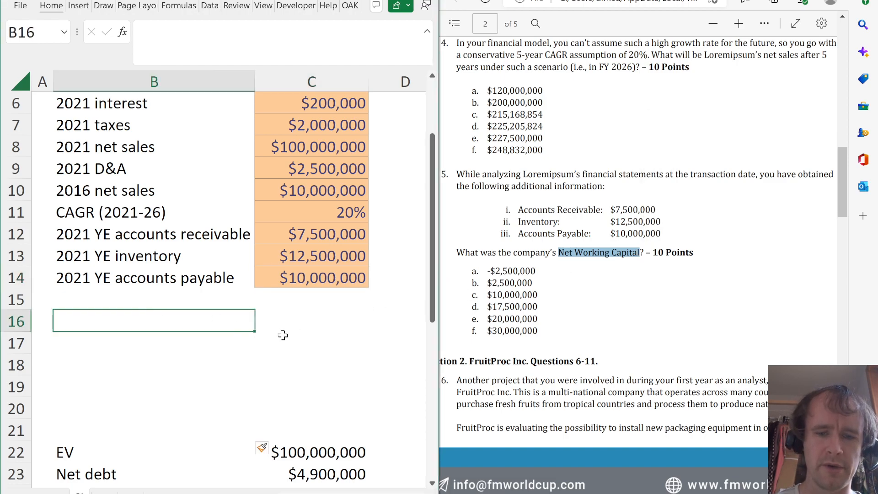
{"action": "type", "text": "Net working capital"}
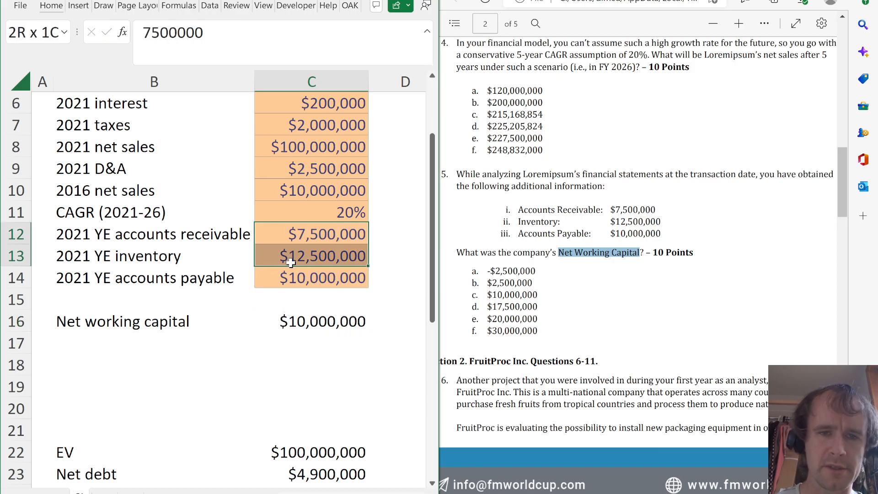
{"action": "left_click", "coordinate": [311, 321]}
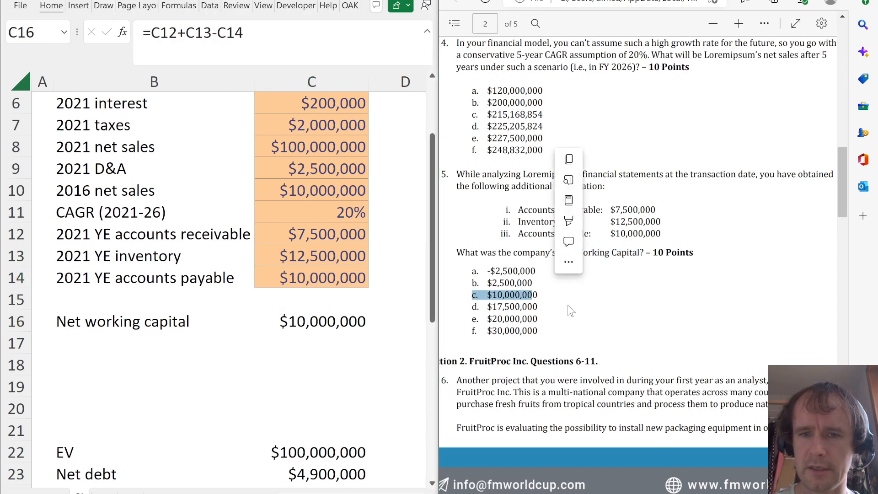
{"action": "scroll", "scroll_direction": "down", "scroll_amount": 3}
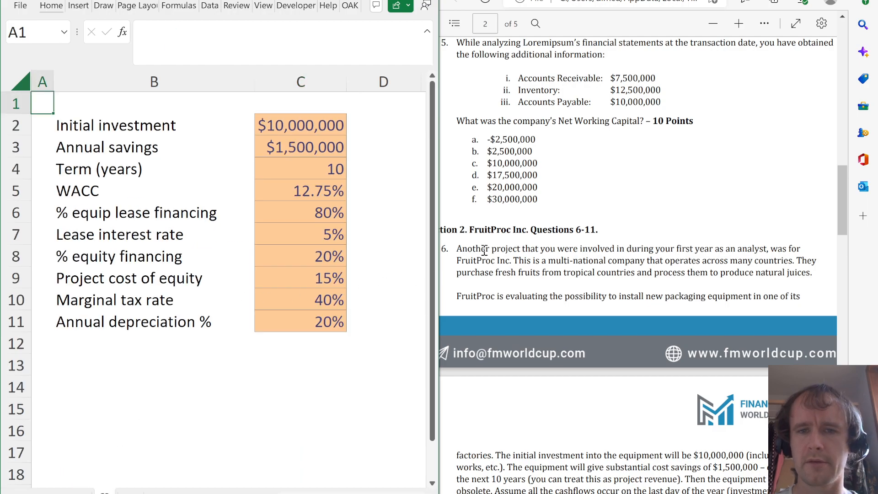
{"action": "mouse_move", "coordinate": [655, 220]}
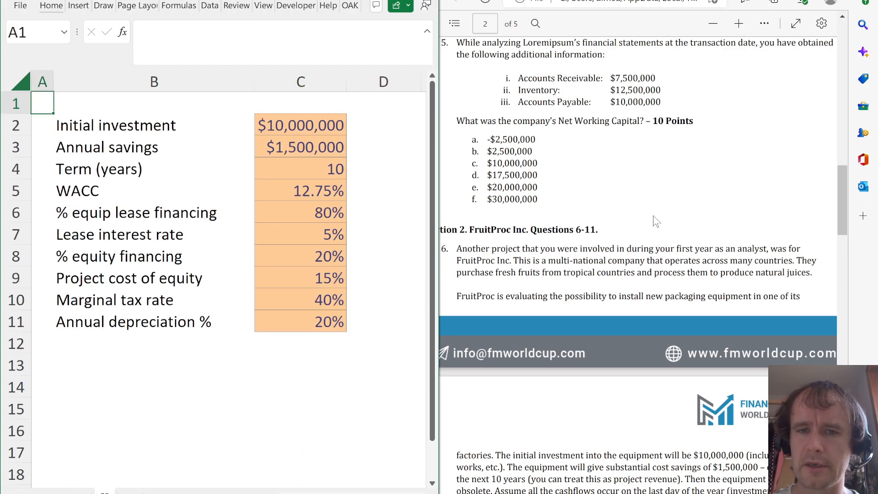
Scroll the PDF to question 6, check the annual savings input and start a 'Year' heading in E2
{"action": "scroll", "scroll_direction": "down", "scroll_amount": 3}
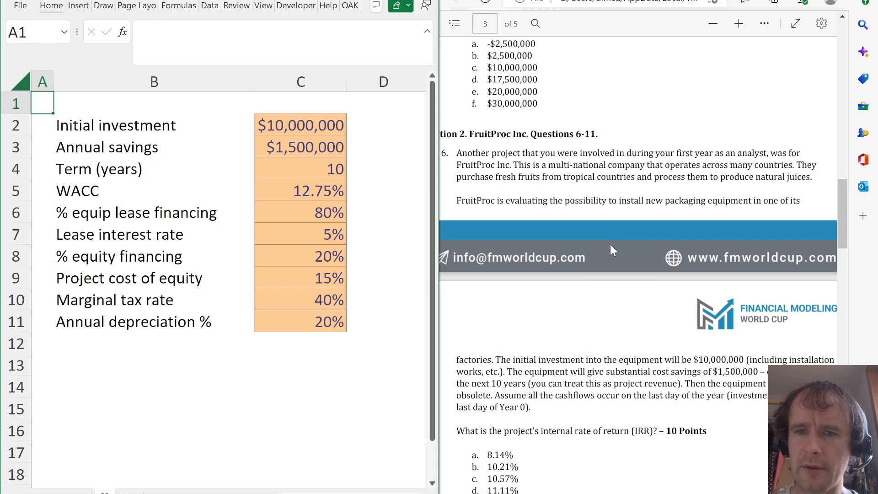
{"action": "scroll", "scroll_direction": "down", "scroll_amount": 3}
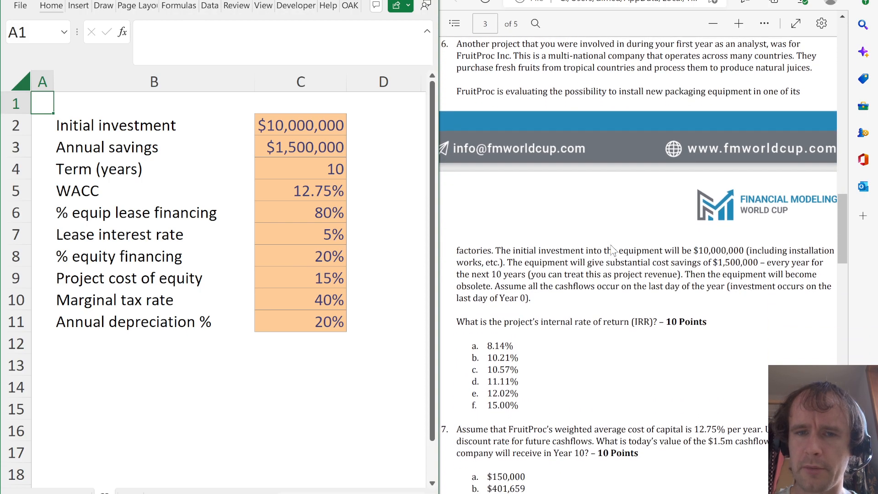
{"action": "scroll", "scroll_direction": "down", "scroll_amount": 3}
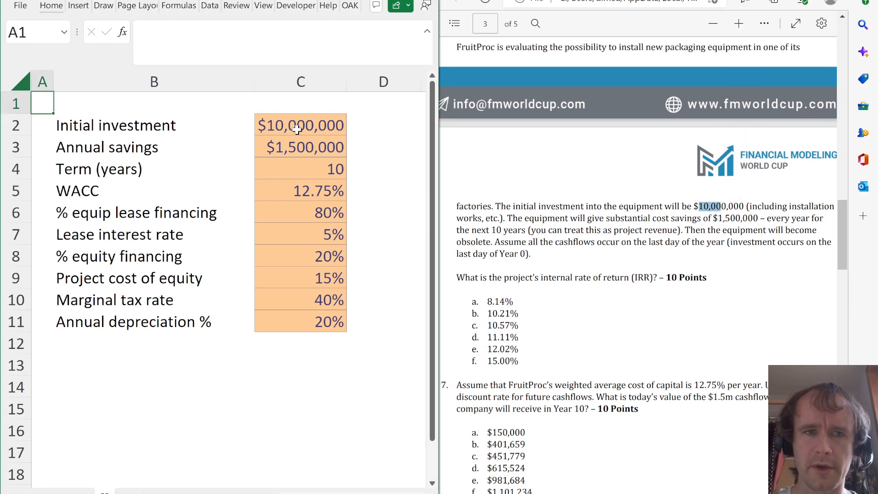
{"action": "left_click", "coordinate": [300, 146]}
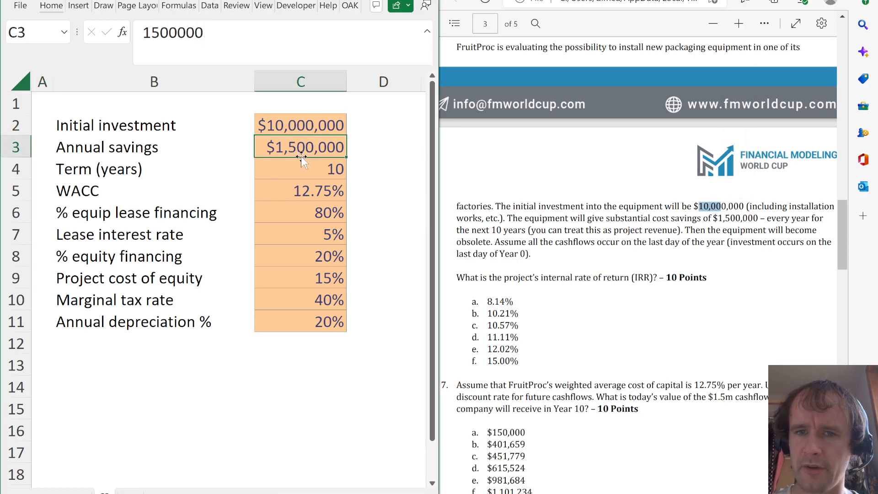
{"action": "mouse_move", "coordinate": [161, 396]}
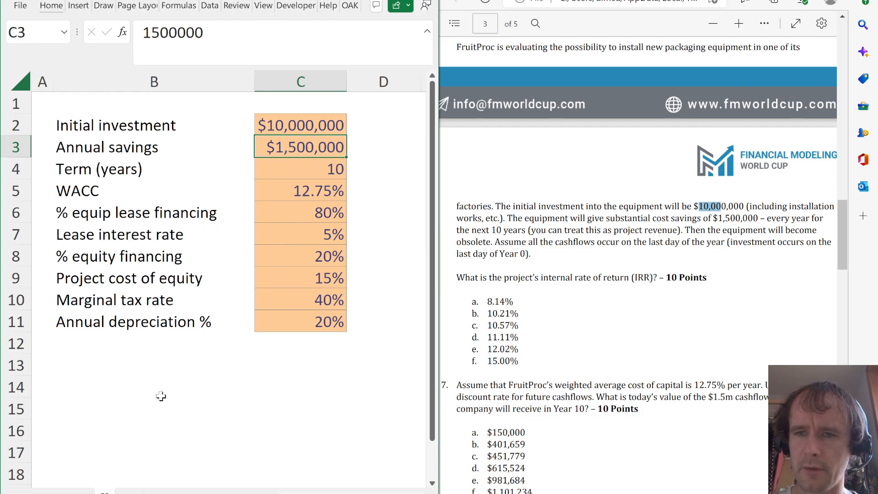
{"action": "left_click", "coordinate": [235, 365]}
{"action": "type", "text": "Year"}
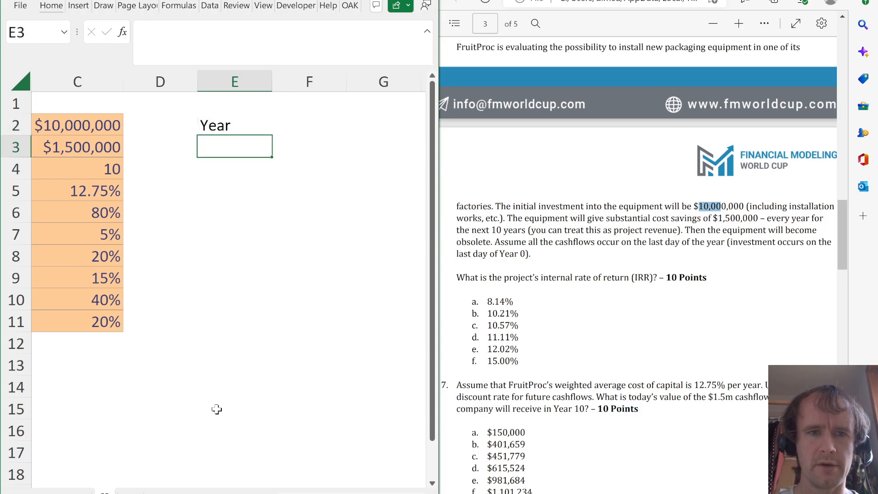
Fill years 0-10 with =SEQUENCE(11,,0) and a Cash flow column =IF(E3#=0,-C2,C3): -$10,000,000 then $1,500,000 yearly
{"action": "type", "text": "=SEQUENCE(11,,0"}
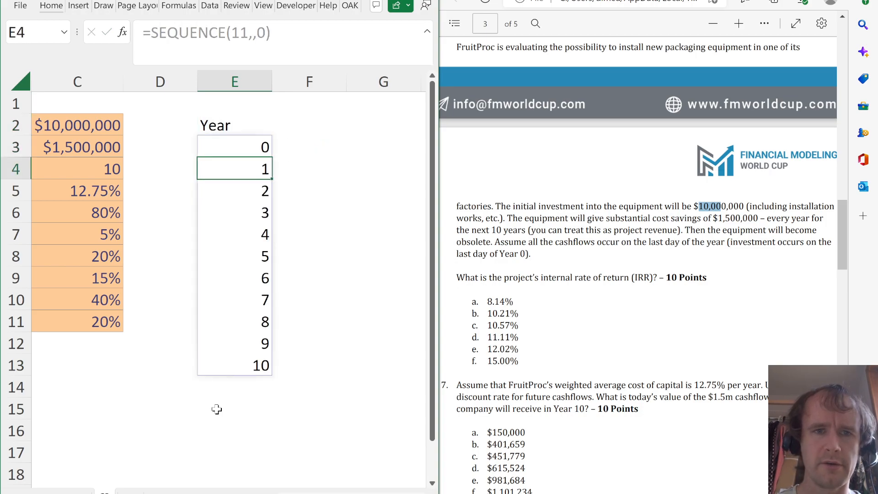
{"action": "left_click", "coordinate": [308, 124]}
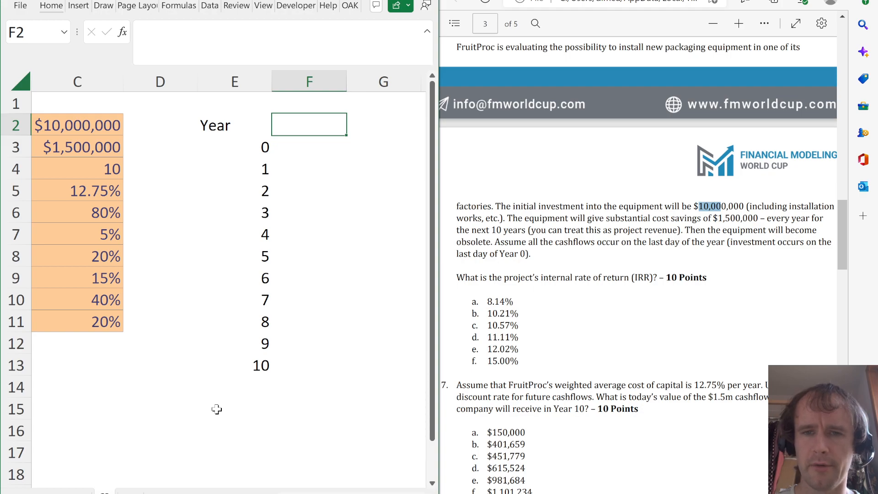
{"action": "type", "text": "Cash flow"}
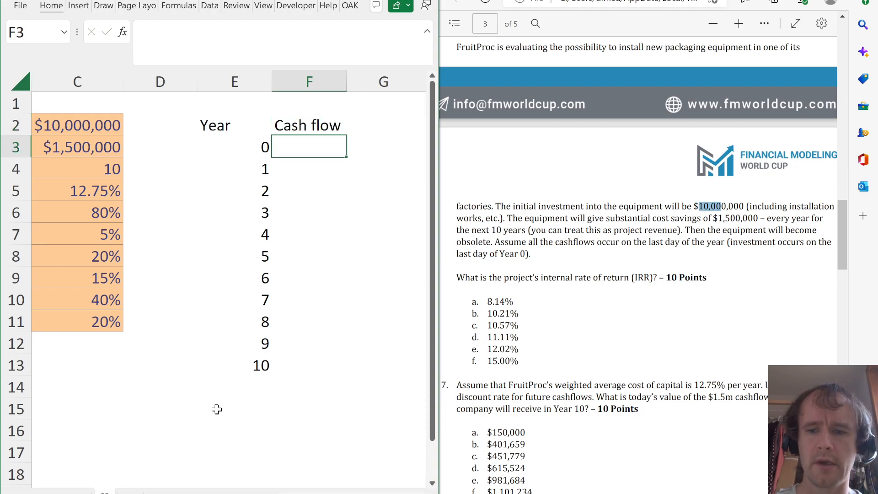
{"action": "type", "text": "=IF(E3"}
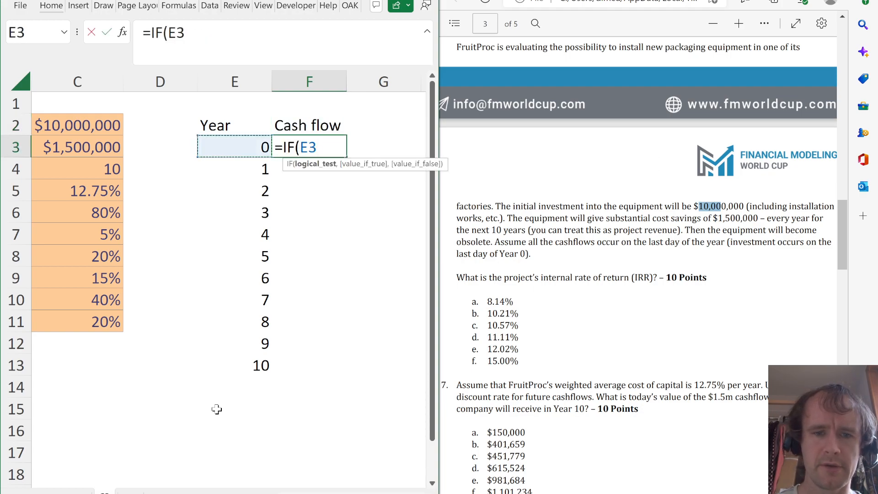
{"action": "type", "text": "#=0,-C2"}
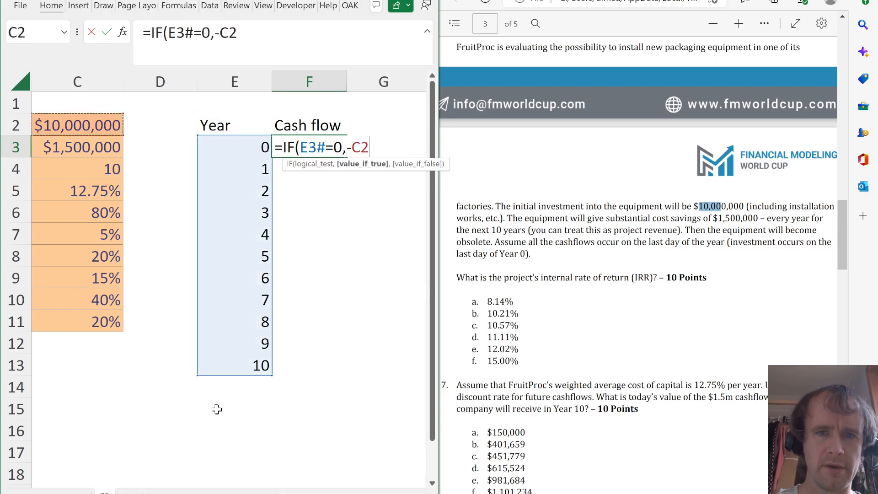
{"action": "type", "text": ",C3"}
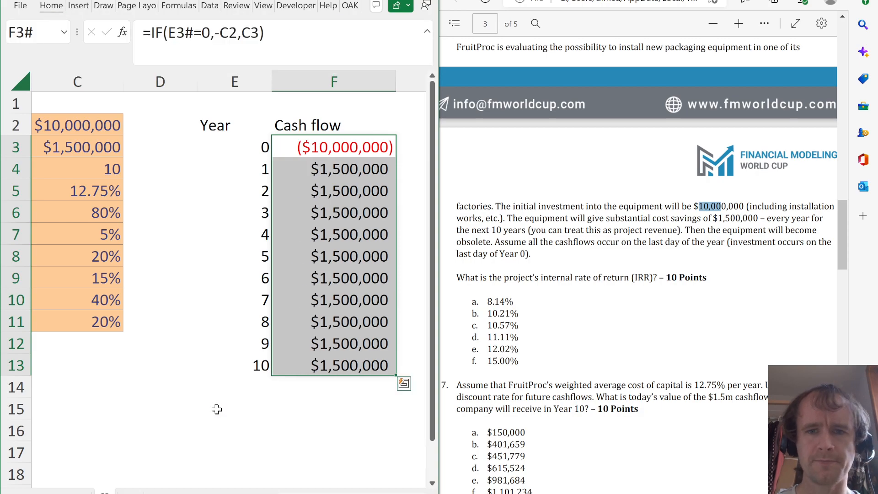
{"action": "left_click", "coordinate": [340, 147]}
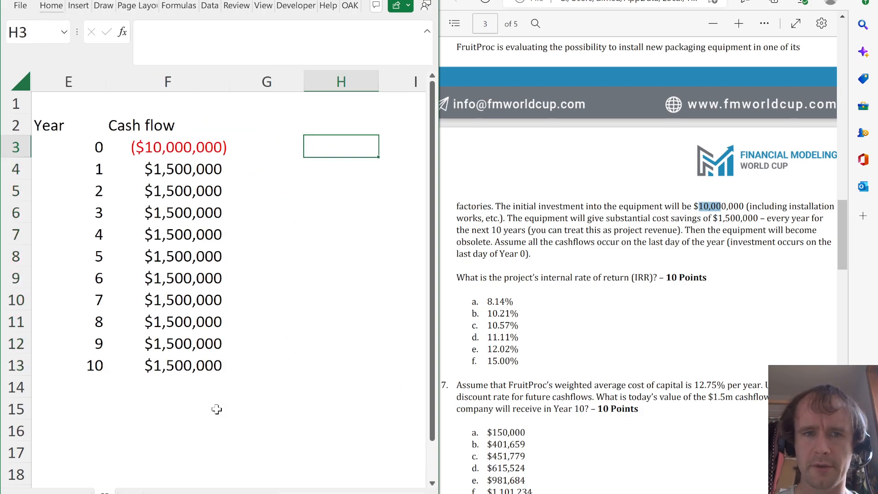
Add an IRR label with =IRR(F3#) beside it, formatted to two decimals showing 8.14%
{"action": "type", "text": "=ir"}
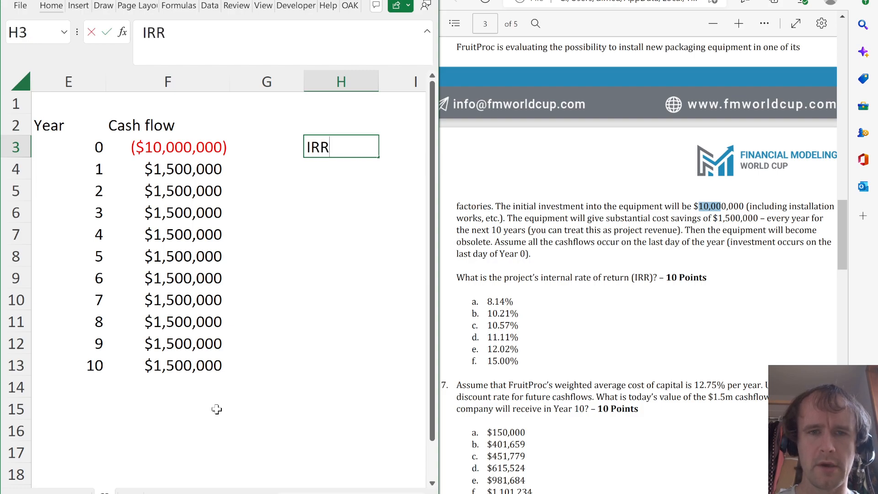
{"action": "type", "text": "=irr"}
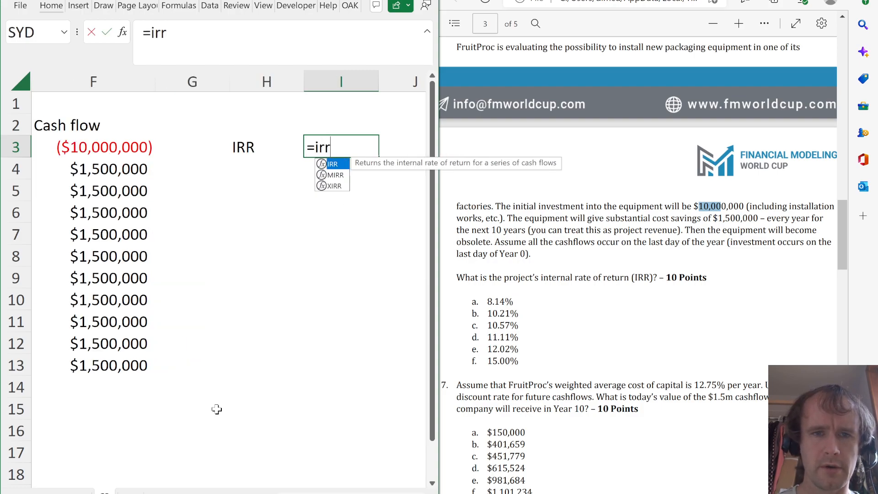
{"action": "key", "text": "Enter"}
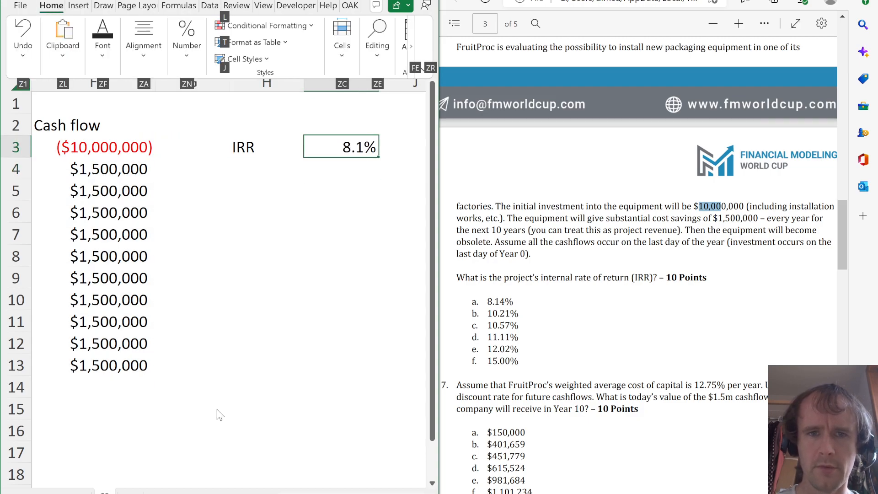
{"action": "left_click", "coordinate": [340, 147]}
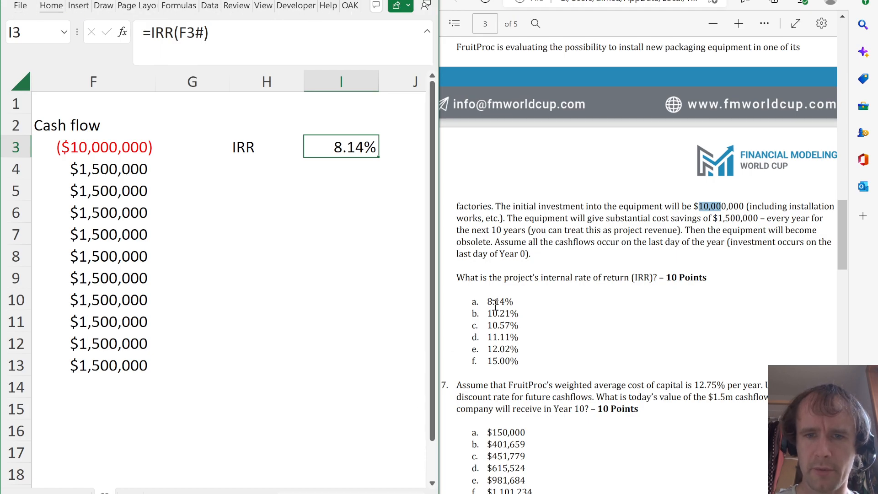
{"action": "scroll", "scroll_direction": "down", "scroll_amount": 3}
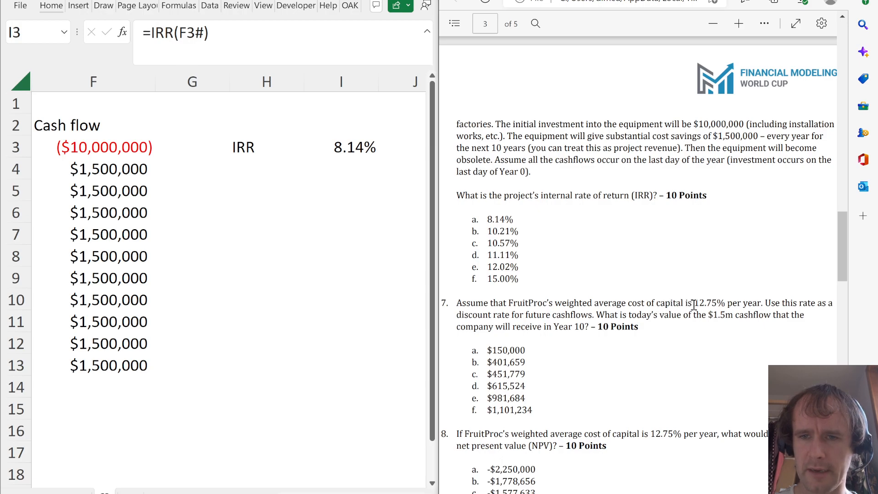
{"action": "double_click", "coordinate": [706, 303]}
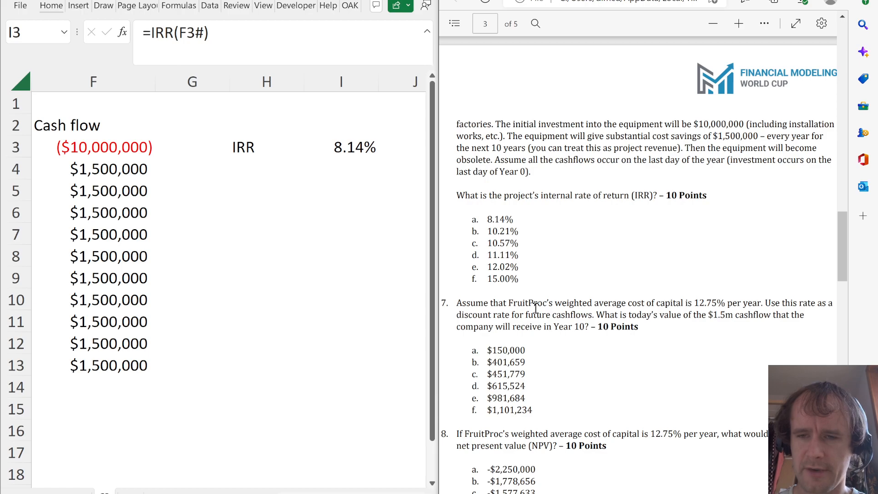
{"action": "mouse_move", "coordinate": [274, 213]}
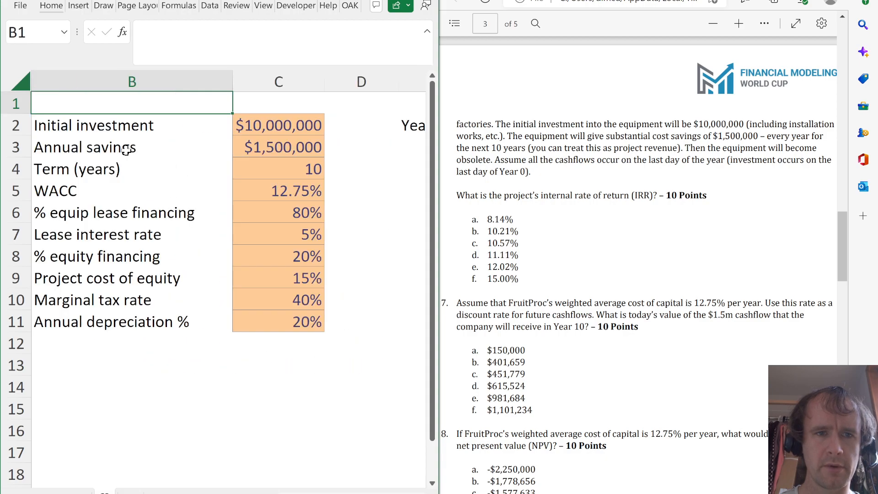
Enter =1/(1+$C$5)^E3# under a Disc fact header, using the absolute 12.75% WACC reference
{"action": "left_click", "coordinate": [242, 124]}
{"action": "type", "text": "D"}
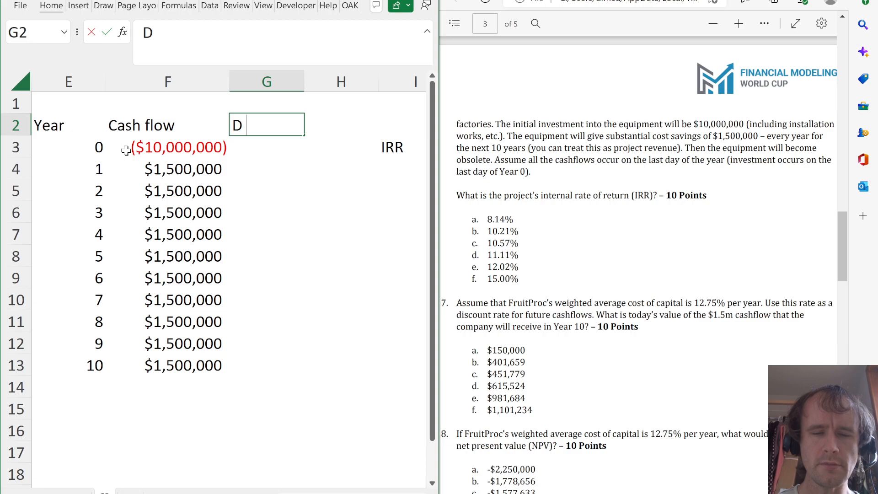
{"action": "key", "text": "Return"}
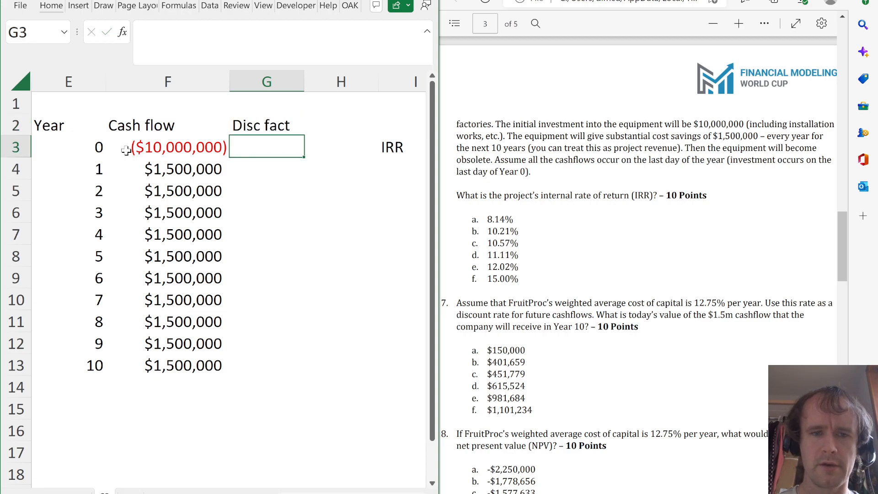
{"action": "type", "text": "="}
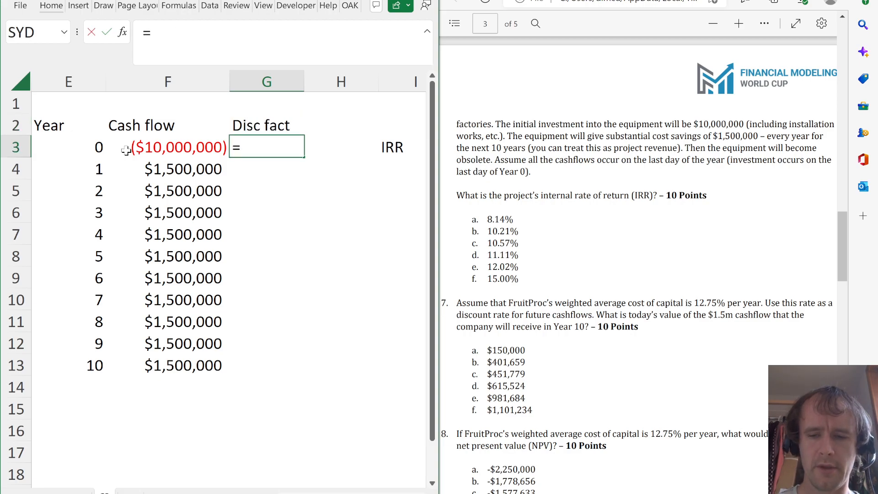
{"action": "type", "text": "1/"}
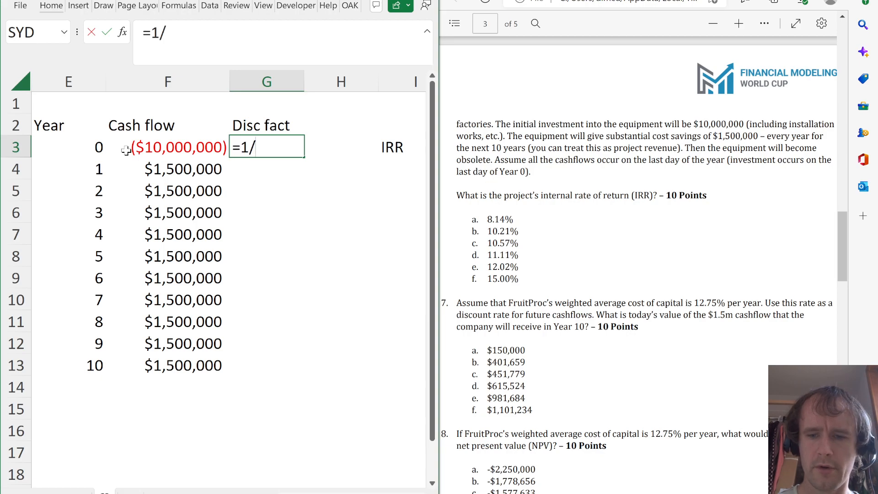
{"action": "left_click", "coordinate": [278, 190]}
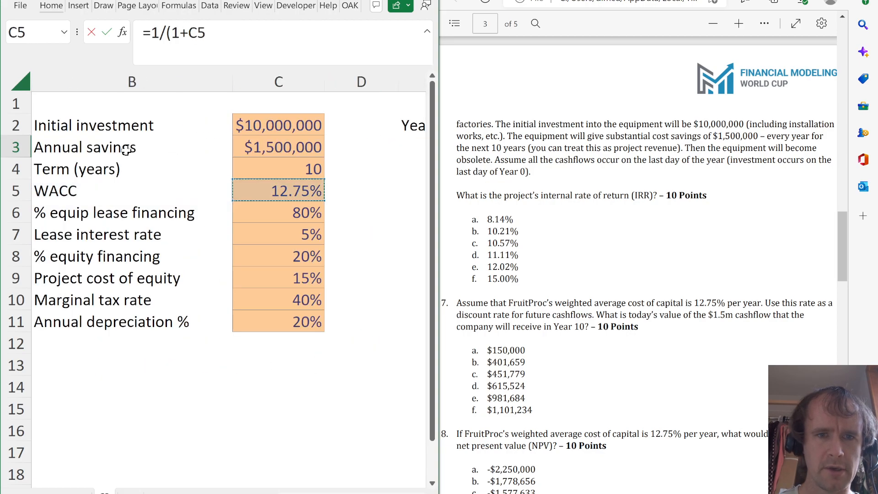
{"action": "key", "text": "f4"}
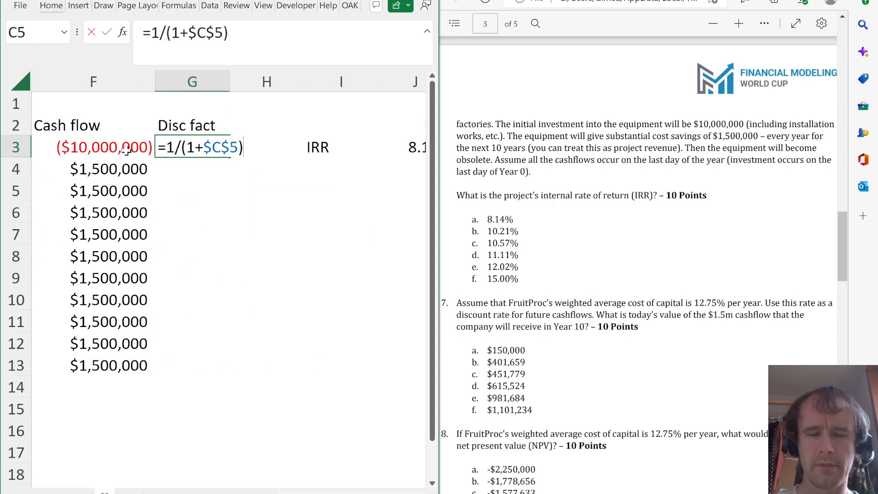
{"action": "type", "text": "^E3#"}
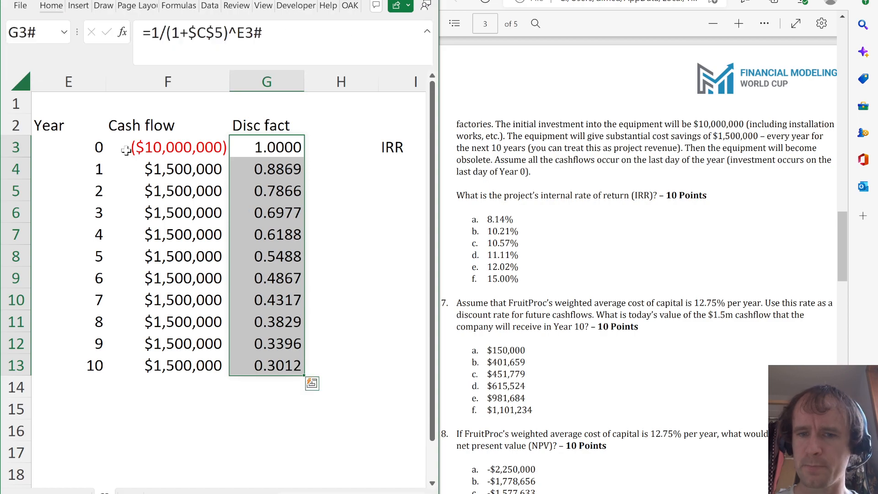
{"action": "left_click", "coordinate": [266, 123]}
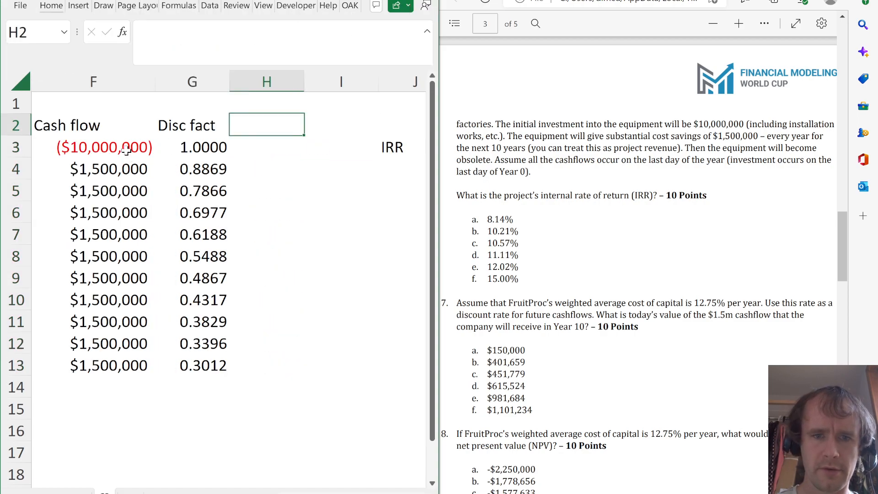
Enter the PV formula =F3#*G3# multiplying cash flows by discount factors
{"action": "type", "text": "=F3#*G3#"}
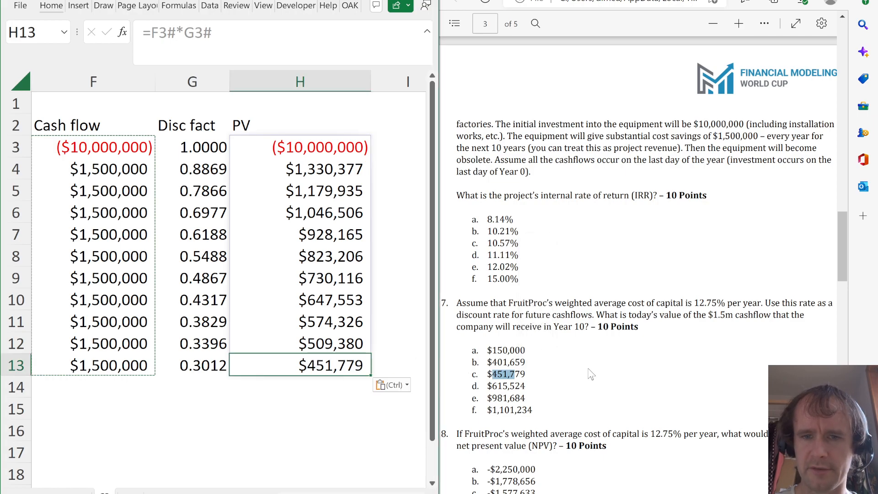
{"action": "scroll", "scroll_direction": "down", "scroll_amount": 3}
{"action": "type", "text": "=s"}
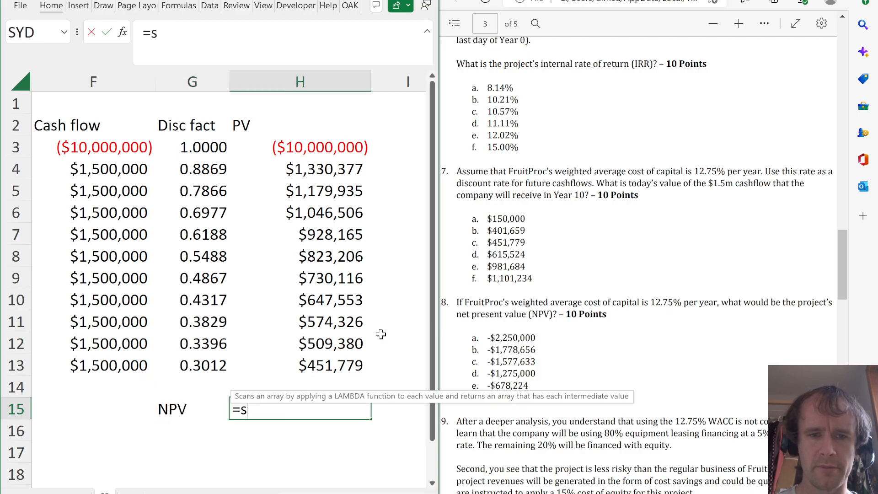
Confirm the NPV =SUM(H3#) total of ($1,778,656) and tidy the IRR label column
{"action": "key", "text": "Return"}
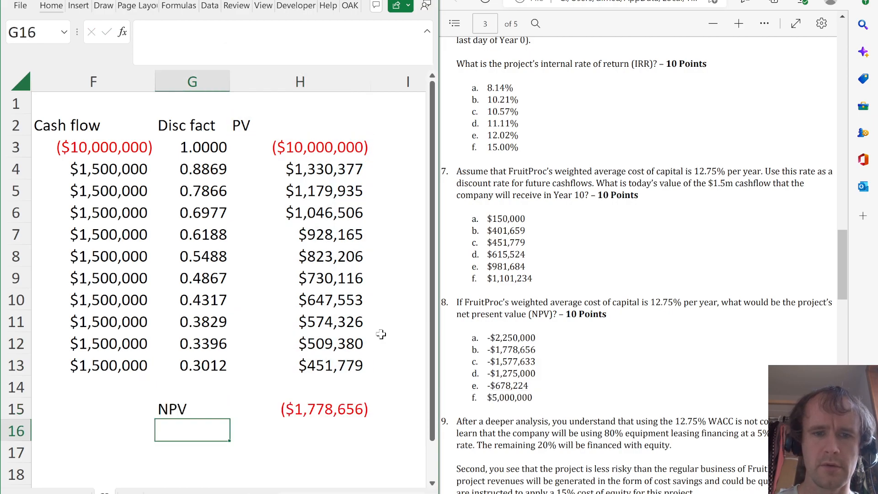
{"action": "left_click", "coordinate": [300, 409]}
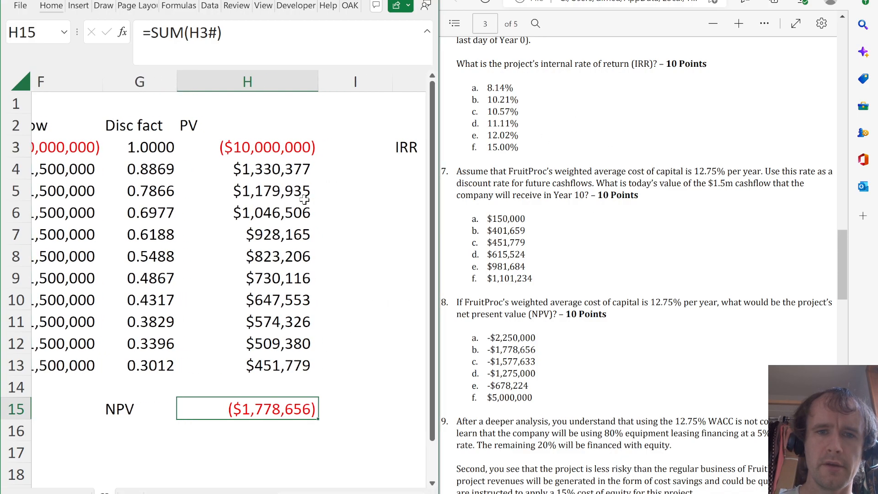
{"action": "scroll", "scroll_direction": "right", "scroll_amount": 3}
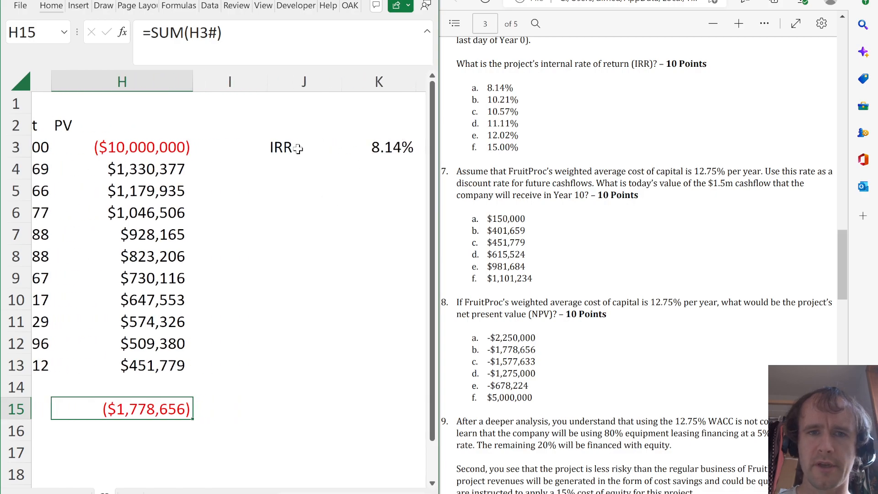
{"action": "left_click", "coordinate": [286, 146]}
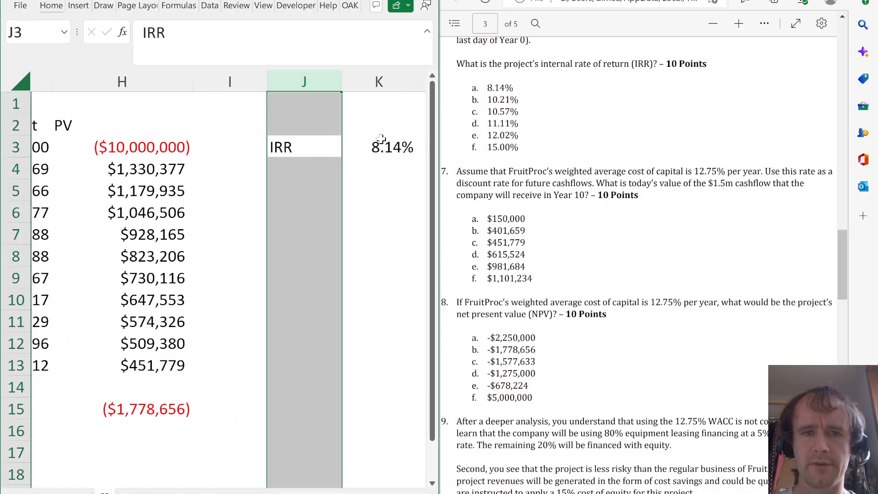
{"action": "left_click", "coordinate": [229, 146]}
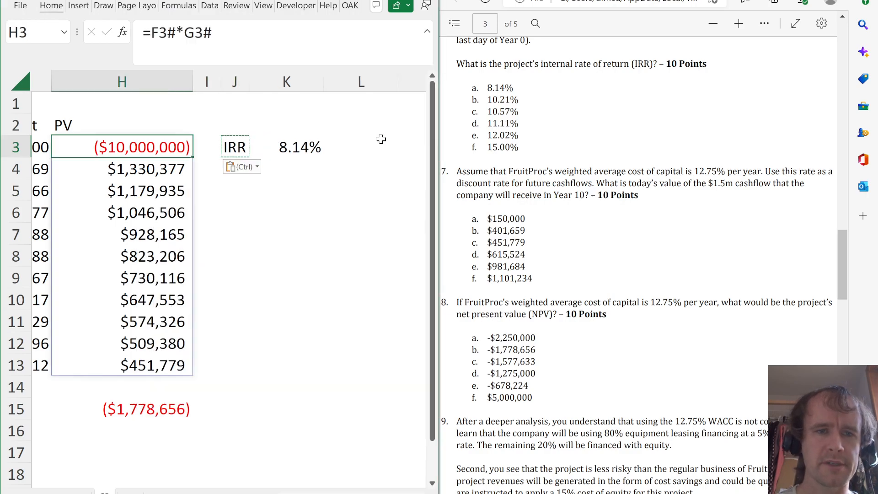
Recheck the NPV total formula against the case question
{"action": "scroll", "scroll_direction": "left", "scroll_amount": 3}
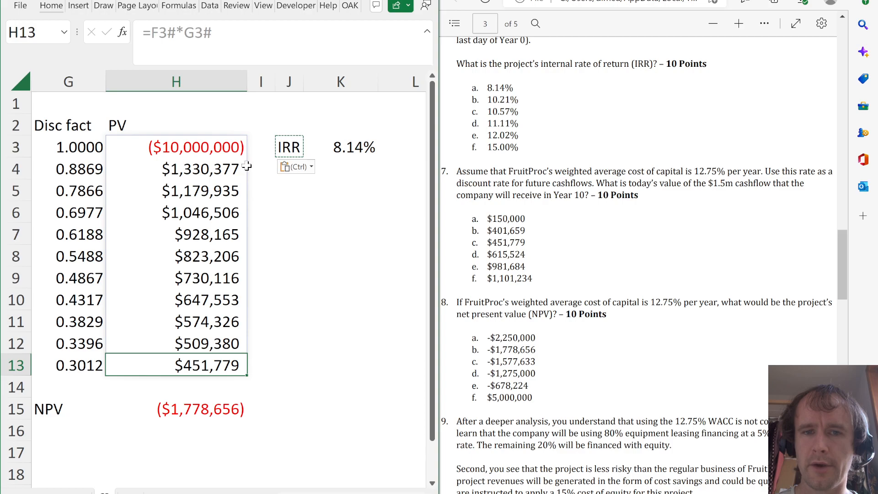
{"action": "mouse_move", "coordinate": [478, 385]}
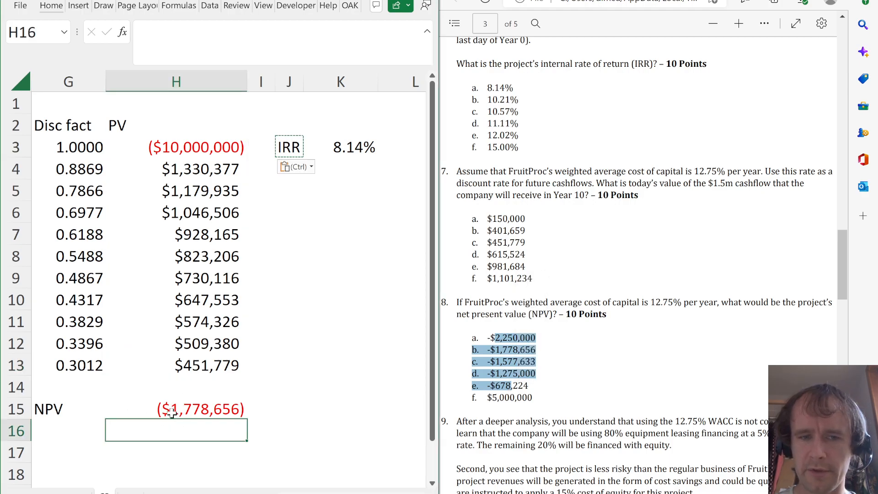
{"action": "left_click", "coordinate": [176, 409]}
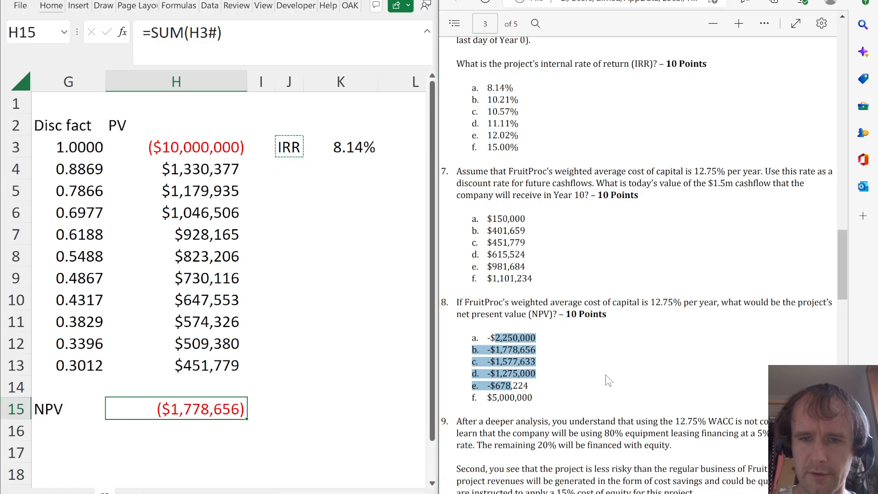
{"action": "scroll", "scroll_direction": "down", "scroll_amount": 3}
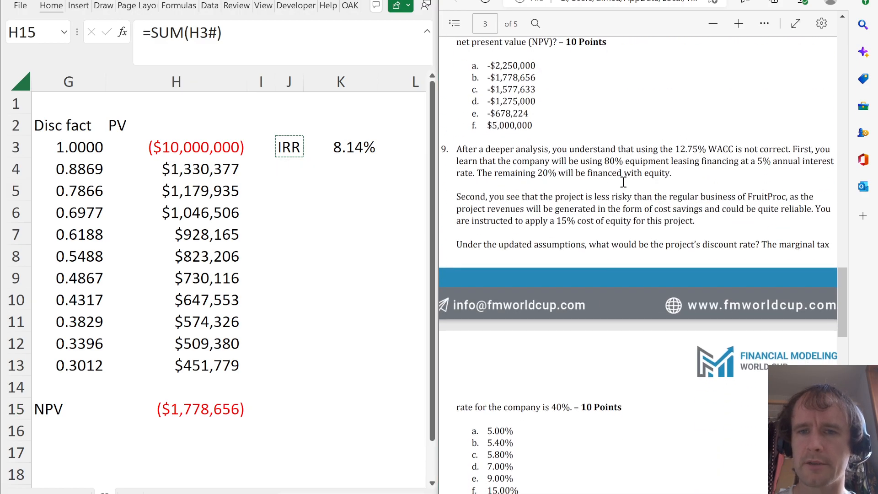
{"action": "mouse_move", "coordinate": [675, 178]}
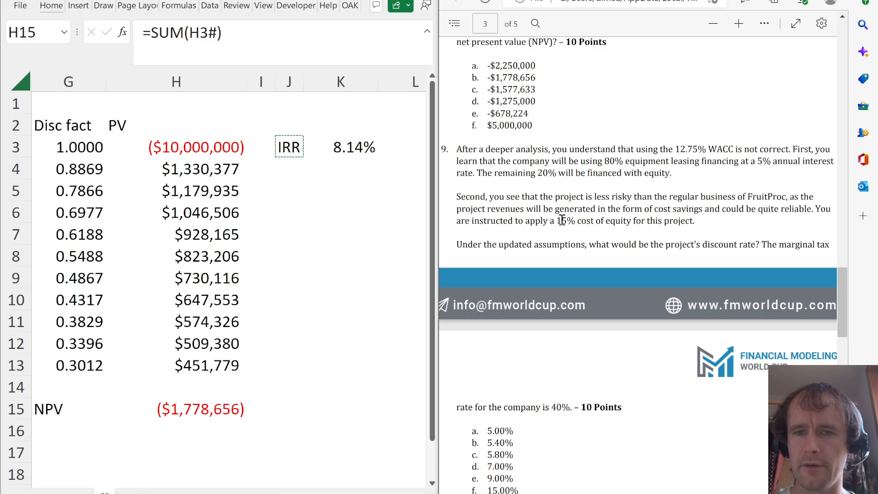
{"action": "left_click", "coordinate": [69, 408]}
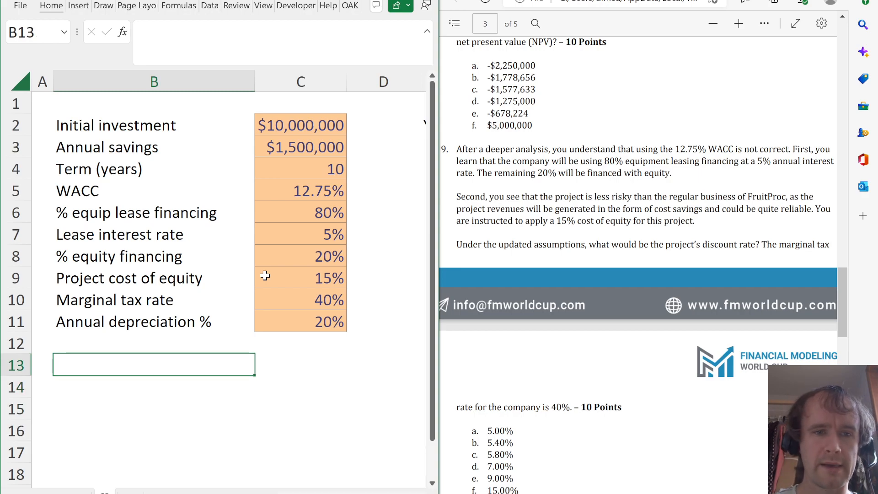
{"action": "left_click", "coordinate": [301, 211]}
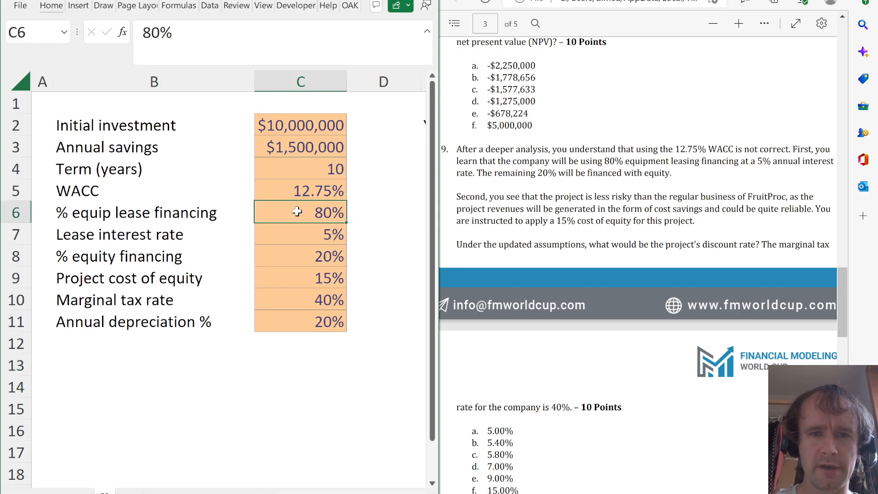
{"action": "left_click", "coordinate": [299, 256]}
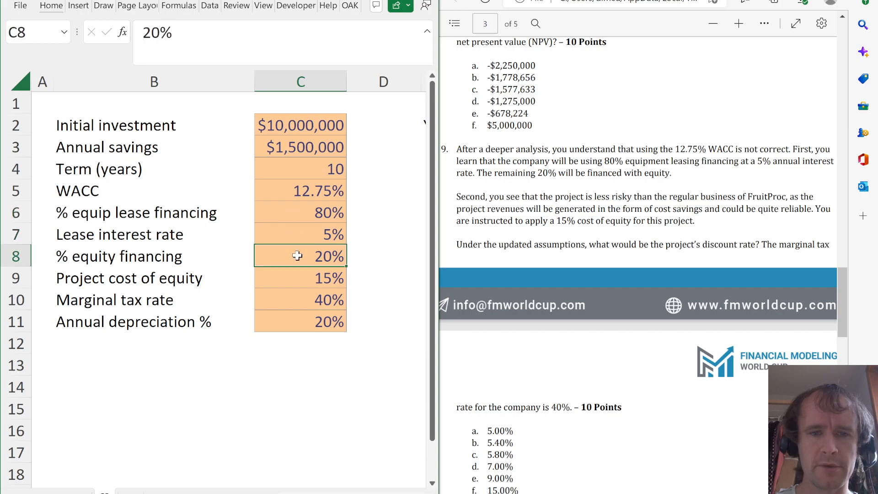
{"action": "left_click", "coordinate": [300, 278]}
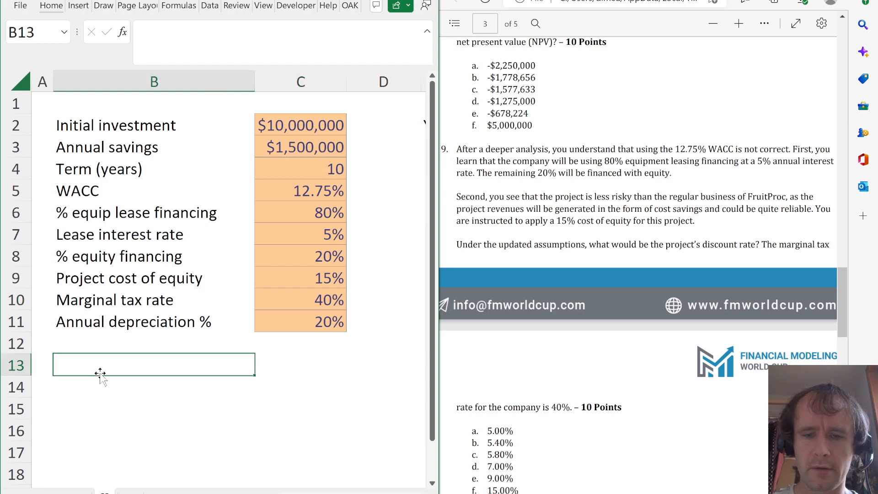
Enter Project disc rate =(C6*C7*(1-C10))+(C8*C9) in C13, giving 5.400%, and review it
{"action": "type", "text": "Project disc rate"}
{"action": "left_click", "coordinate": [300, 365]}
{"action": "type", "text": "="}
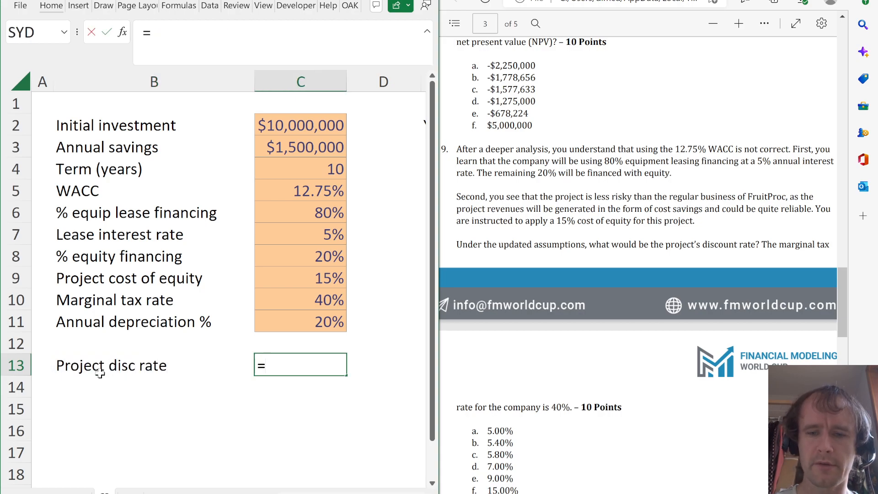
{"action": "type", "text": "("}
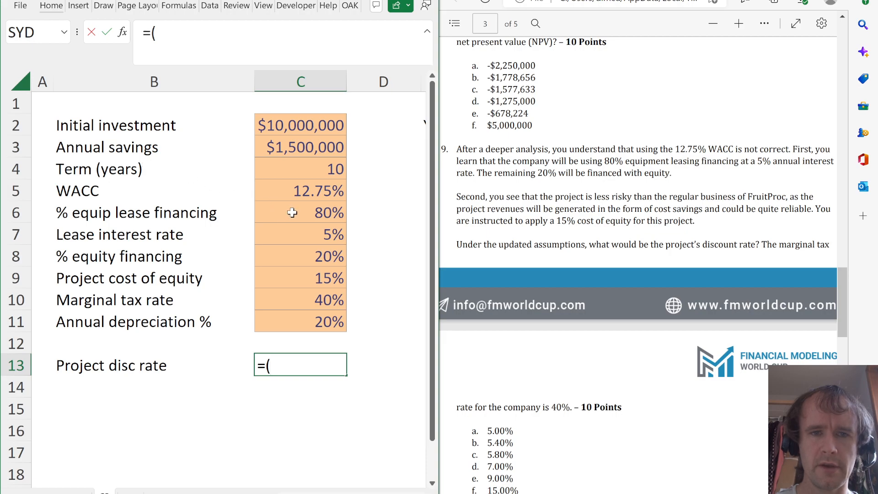
{"action": "left_click", "coordinate": [300, 212]}
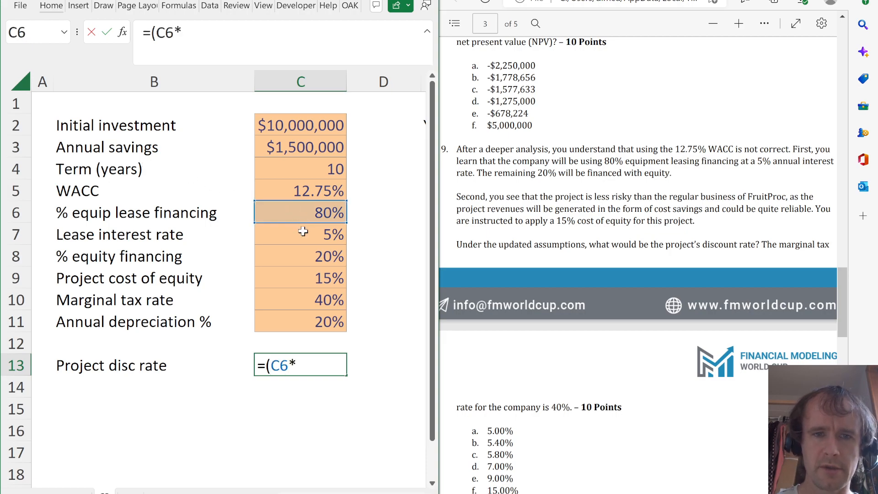
{"action": "type", "text": "C7*(1-"}
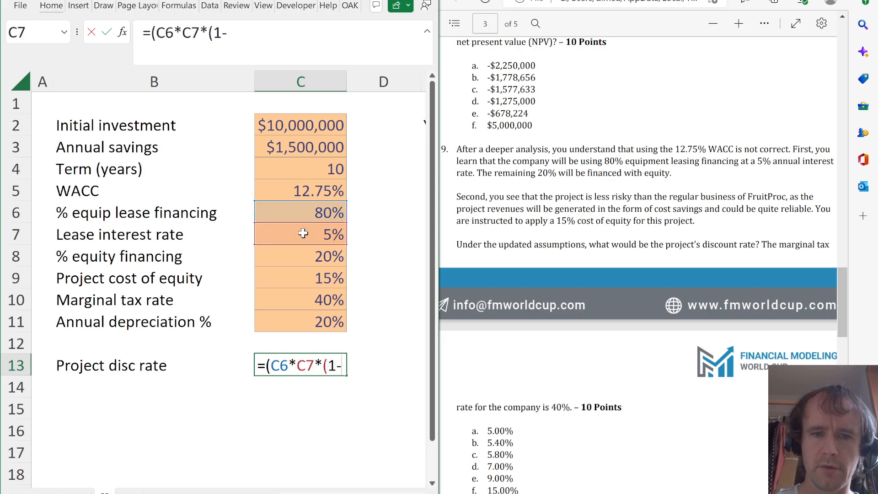
{"action": "left_click", "coordinate": [300, 299]}
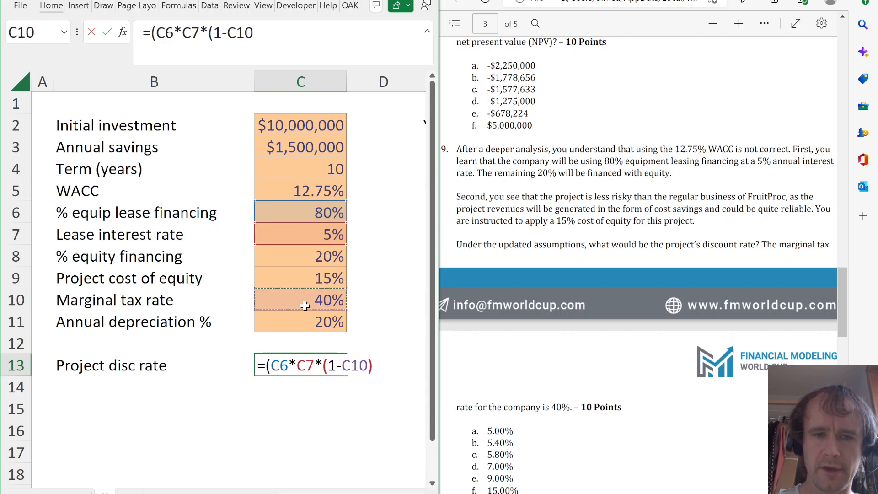
{"action": "type", "text": ")+"}
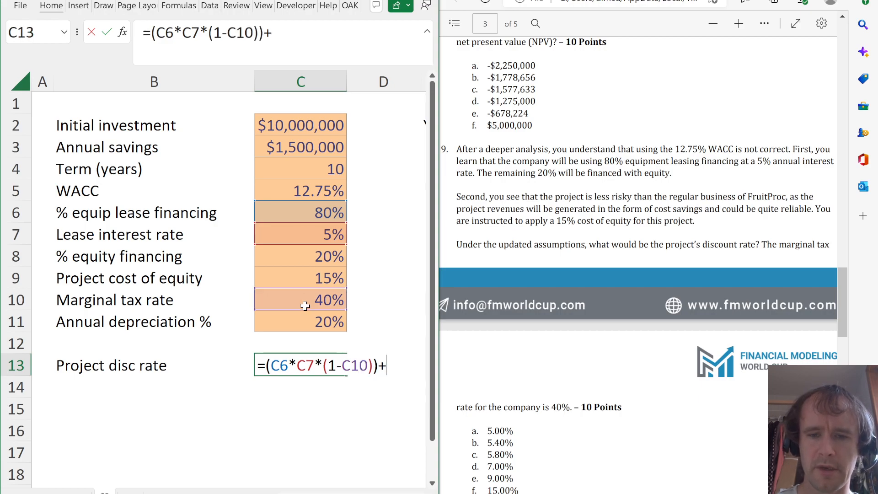
{"action": "left_click", "coordinate": [300, 256]}
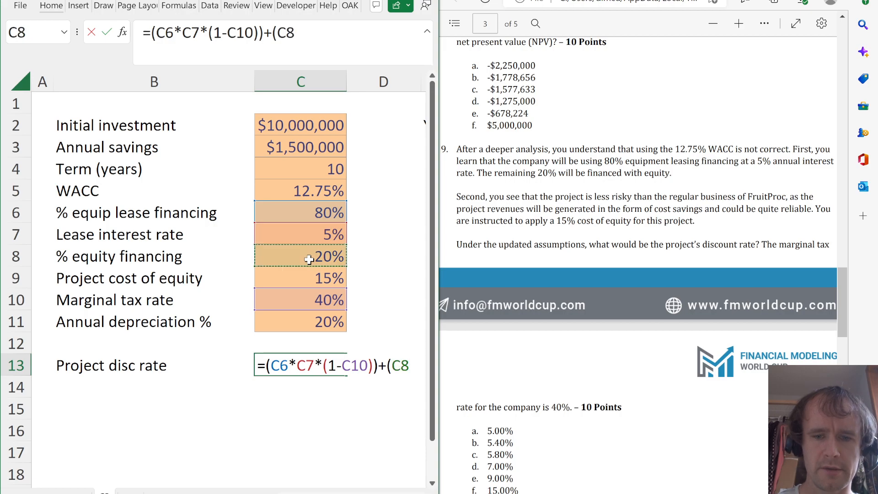
{"action": "key", "text": "Return"}
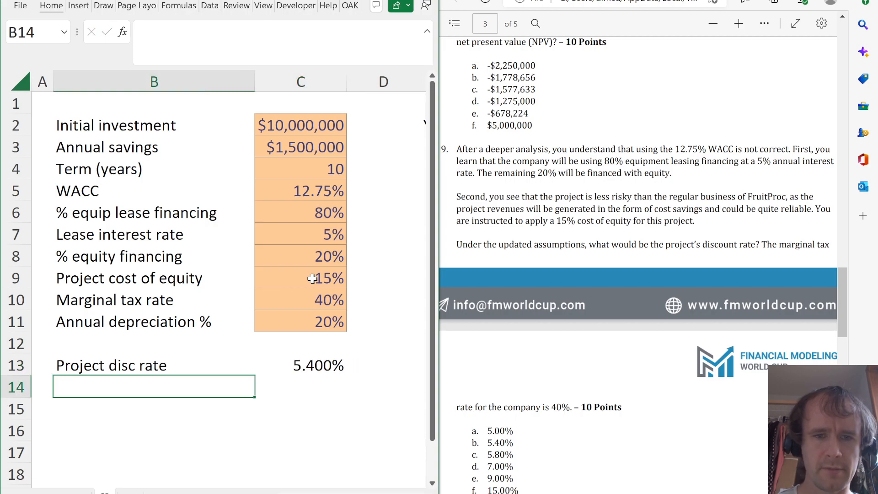
{"action": "left_click", "coordinate": [300, 365]}
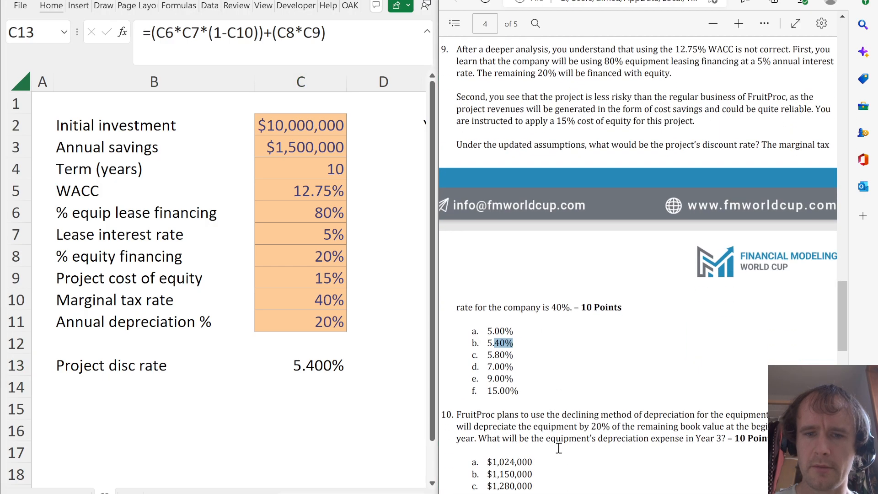
Move past the NPV table to I2 for a Depreciation heading for question 10
{"action": "scroll", "scroll_direction": "down", "scroll_amount": 3}
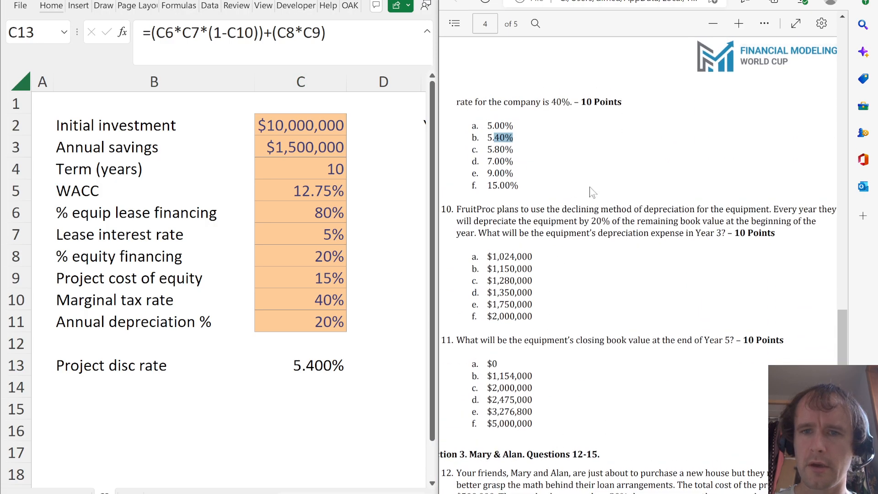
{"action": "mouse_move", "coordinate": [699, 217]}
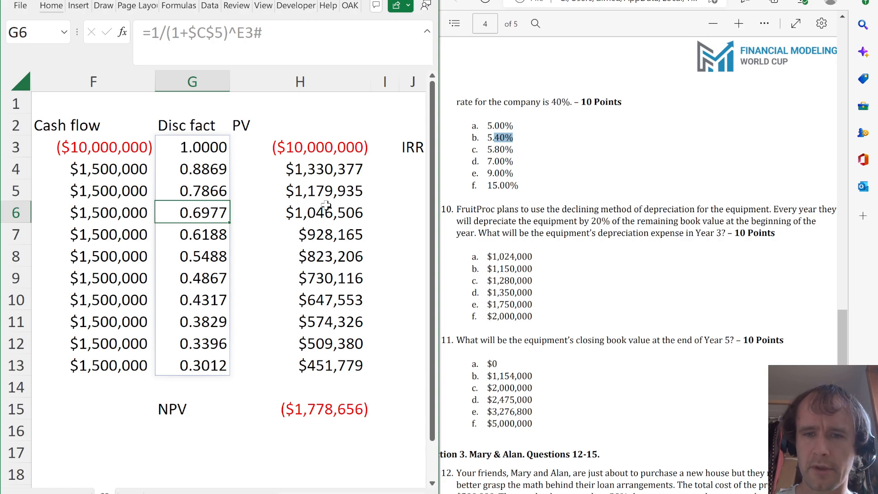
{"action": "mouse_move", "coordinate": [353, 200]}
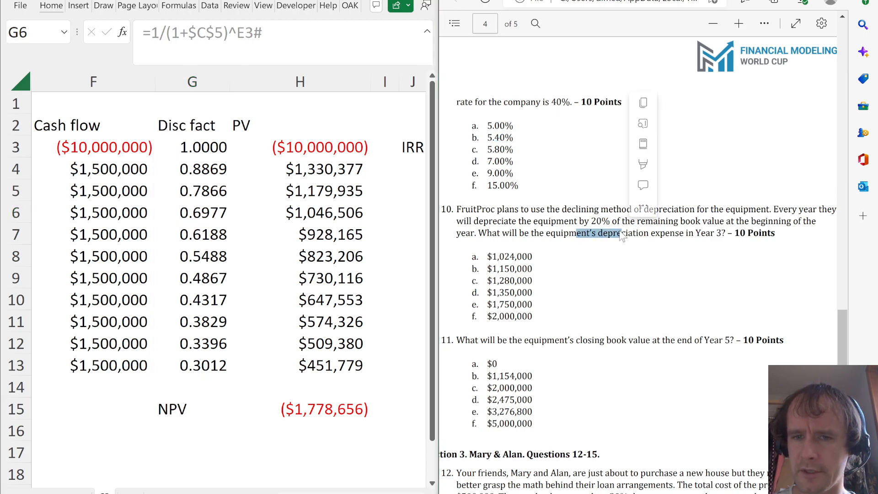
{"action": "left_click", "coordinate": [300, 168]}
{"action": "type", "text": "Depreciation"}
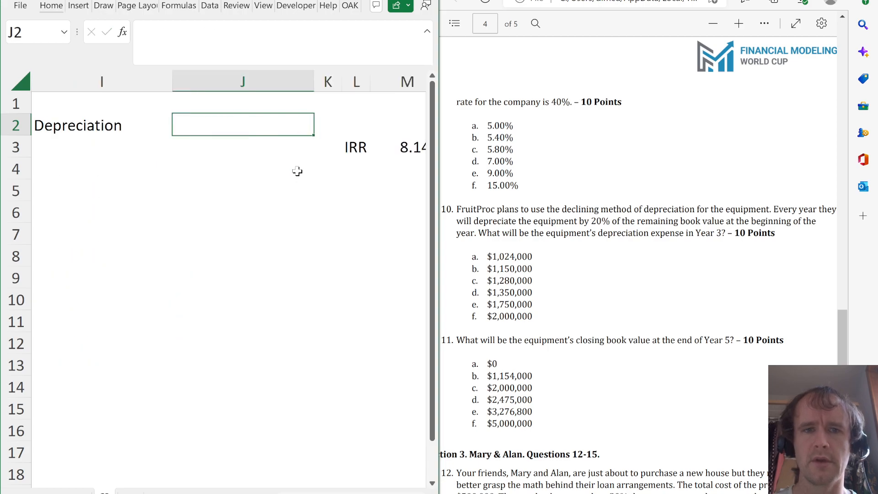
Add a Closing BV column starting at =-F3 ($10,000,000) and colour it red
{"action": "type", "text": "Closing"}
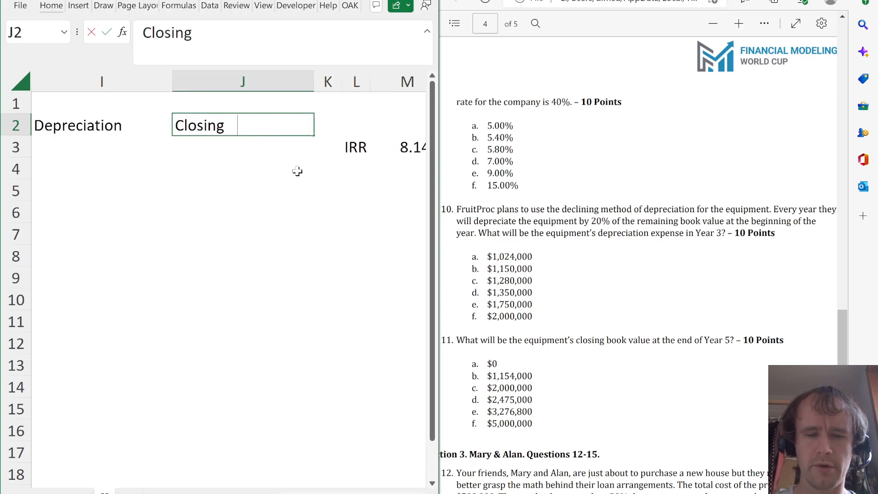
{"action": "left_click", "coordinate": [317, 146]}
{"action": "type", "text": "=-"}
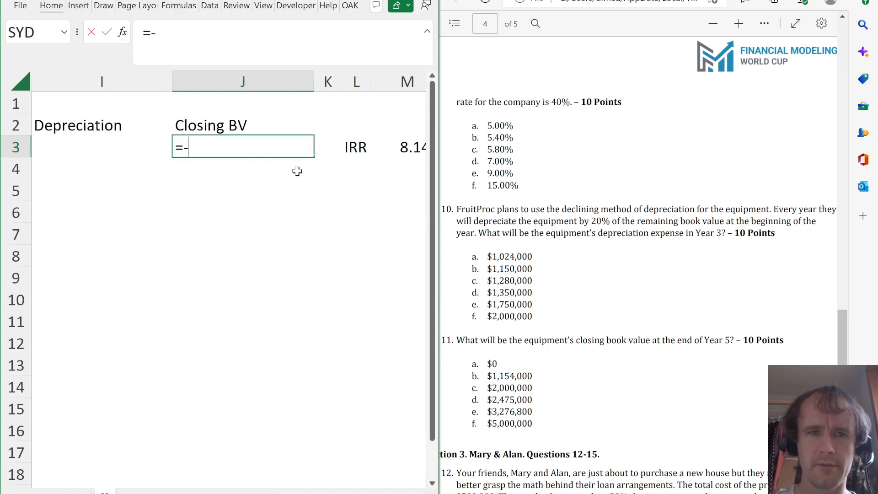
{"action": "type", "text": "F3"}
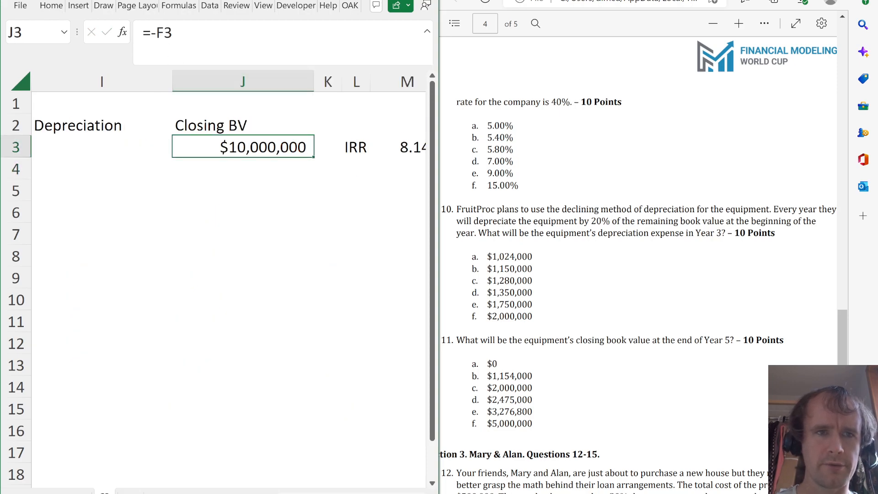
{"action": "left_click", "coordinate": [51, 6]}
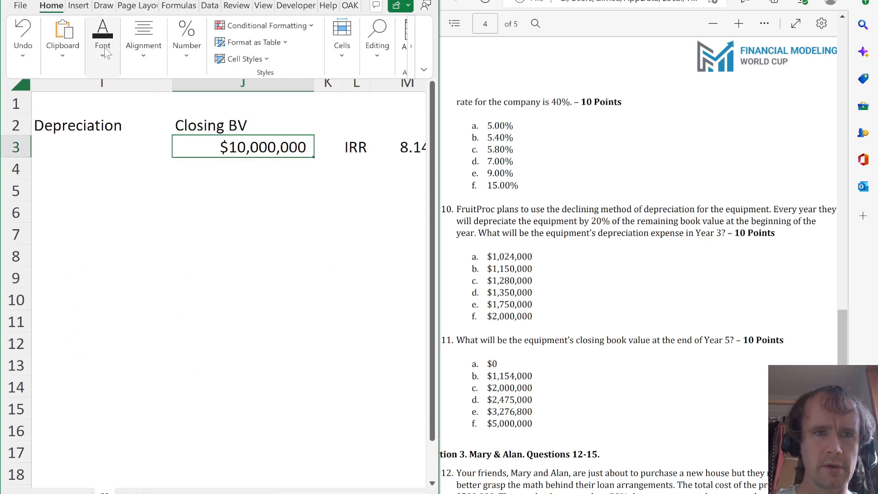
{"action": "left_click", "coordinate": [226, 112]}
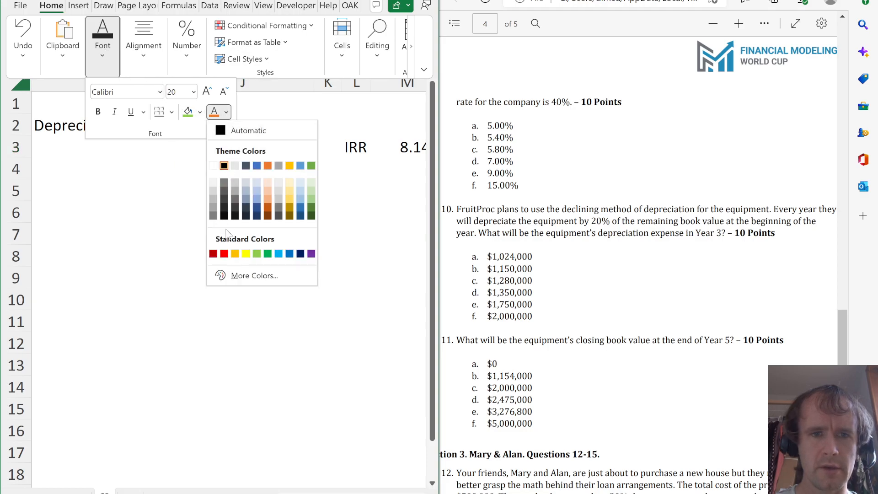
{"action": "left_click", "coordinate": [212, 253]}
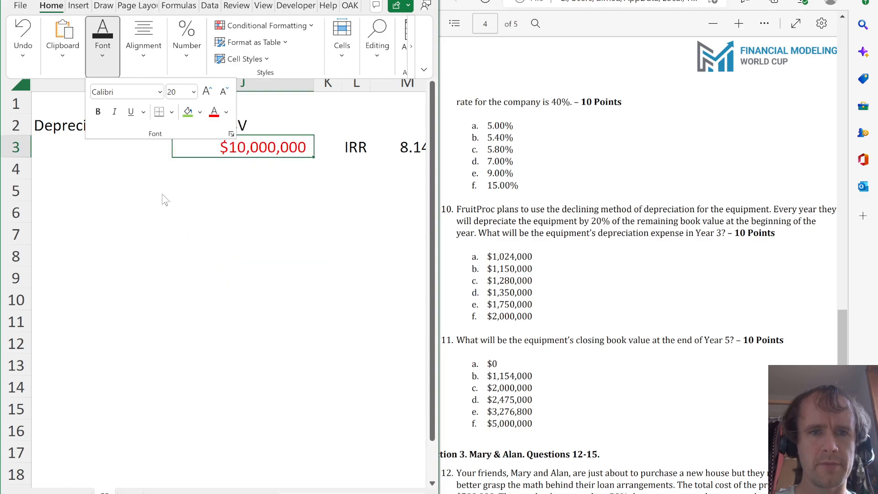
{"action": "left_click", "coordinate": [102, 168]}
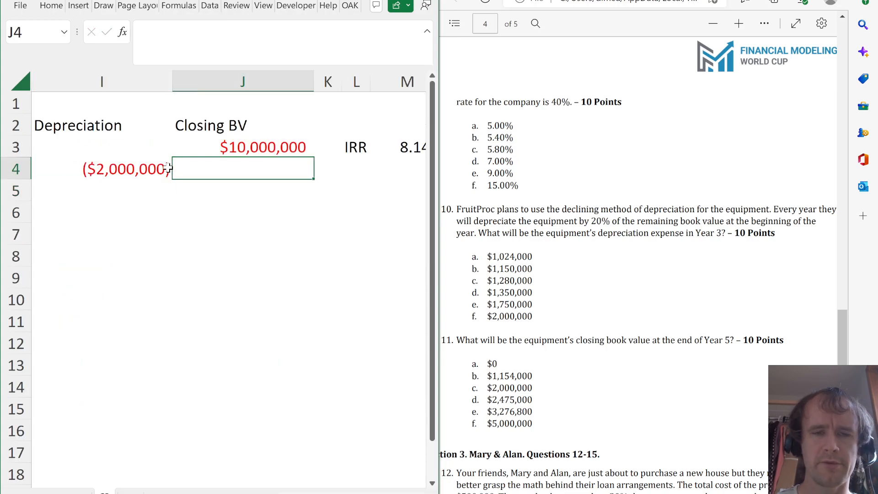
Enter the 20% declining depreciation =-$C$11*J3 and confirm year-3 depreciation of ($1,280,000), answer c
{"action": "key", "text": "Return"}
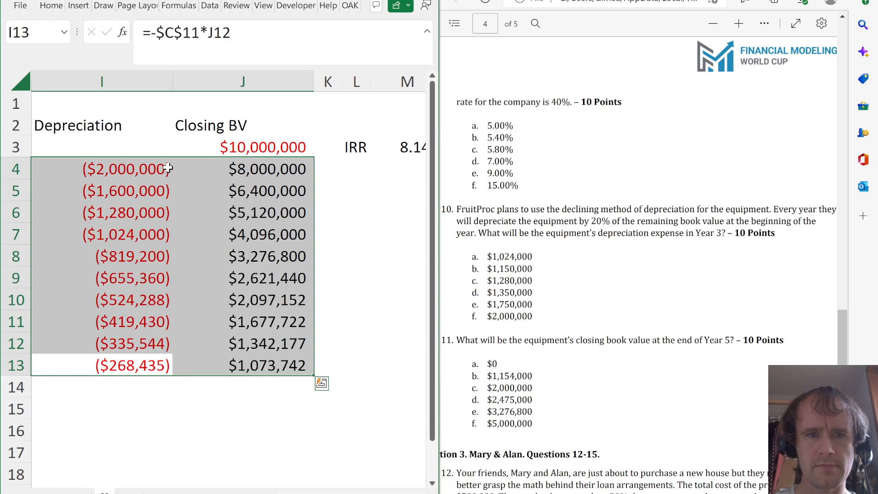
{"action": "left_click", "coordinate": [101, 168]}
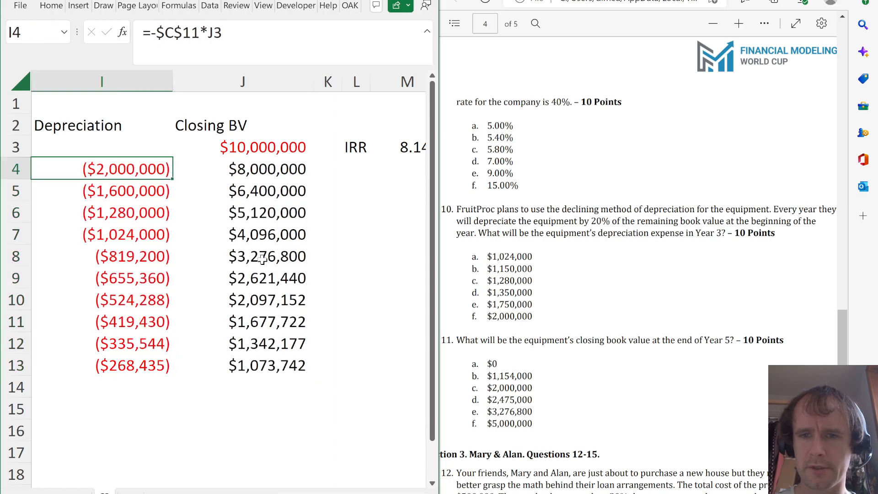
{"action": "left_click", "coordinate": [125, 212]}
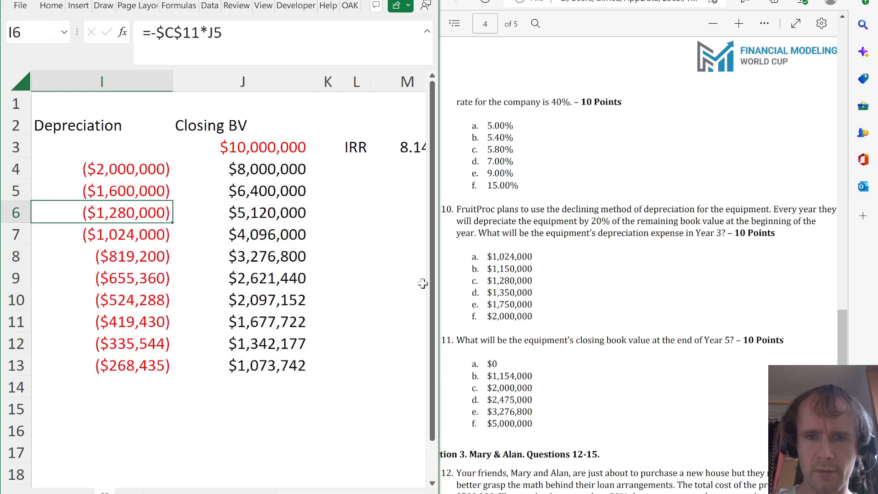
{"action": "double_click", "coordinate": [510, 281]}
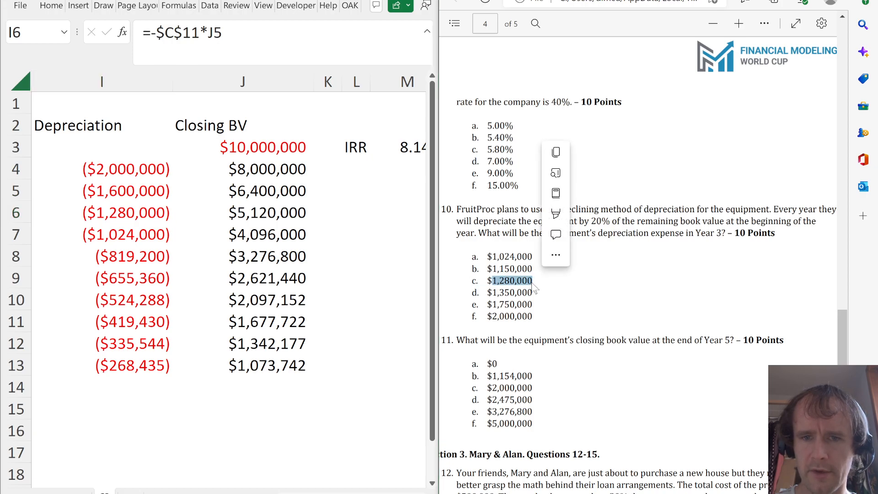
On the mortgage sheet, add Loan amount =C2*(1-C3) in C9, giving $400,000
{"action": "left_click", "coordinate": [102, 212]}
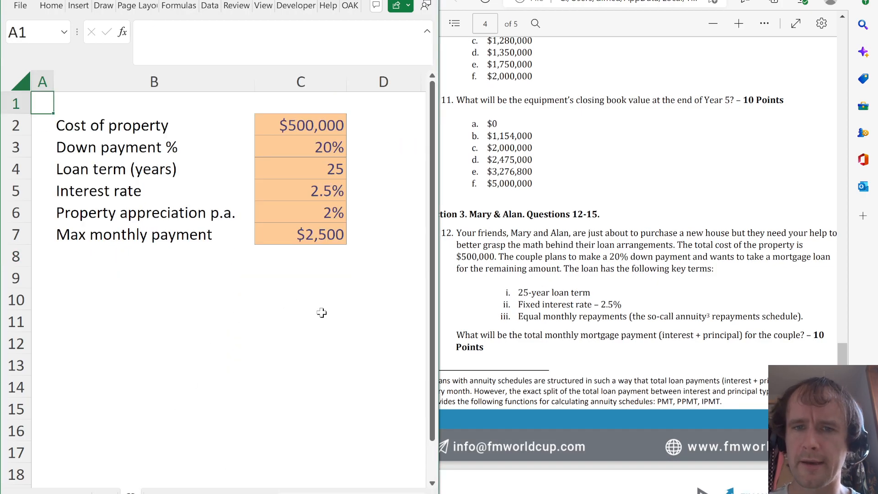
{"action": "mouse_move", "coordinate": [266, 118]}
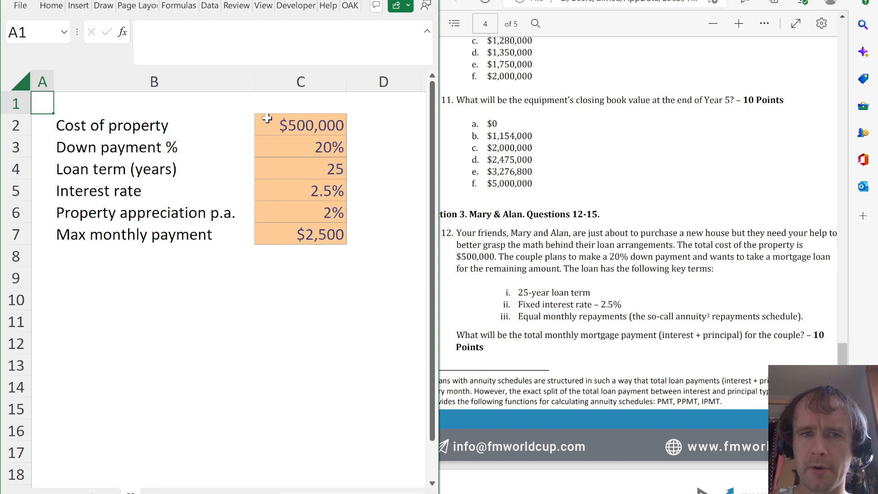
{"action": "left_click", "coordinate": [300, 146]}
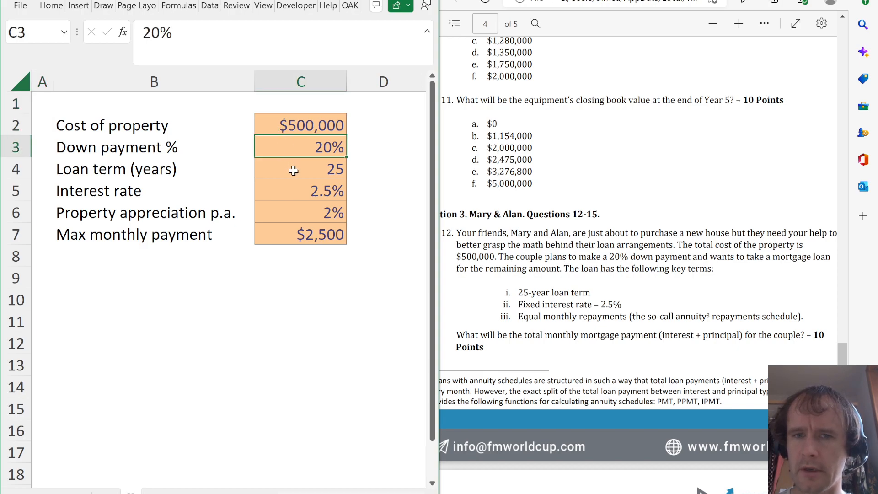
{"action": "left_click", "coordinate": [300, 169]}
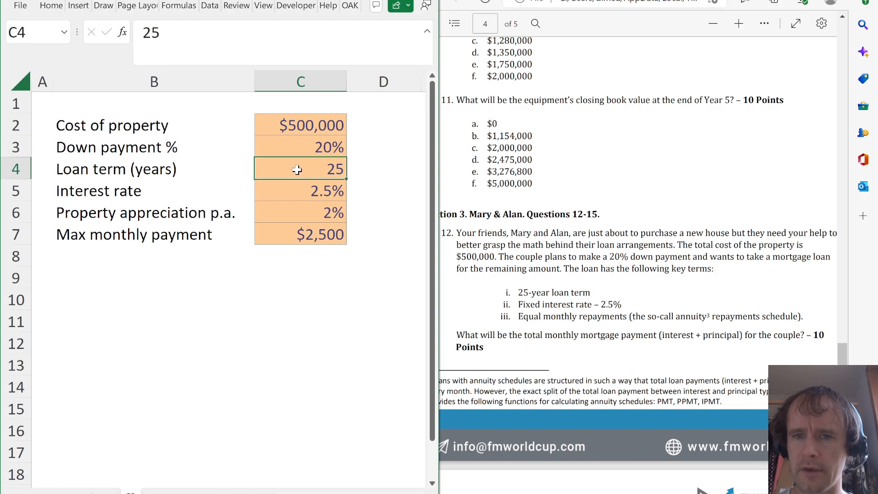
{"action": "left_click", "coordinate": [300, 190]}
{"action": "type", "text": "=C2*(1-C3"}
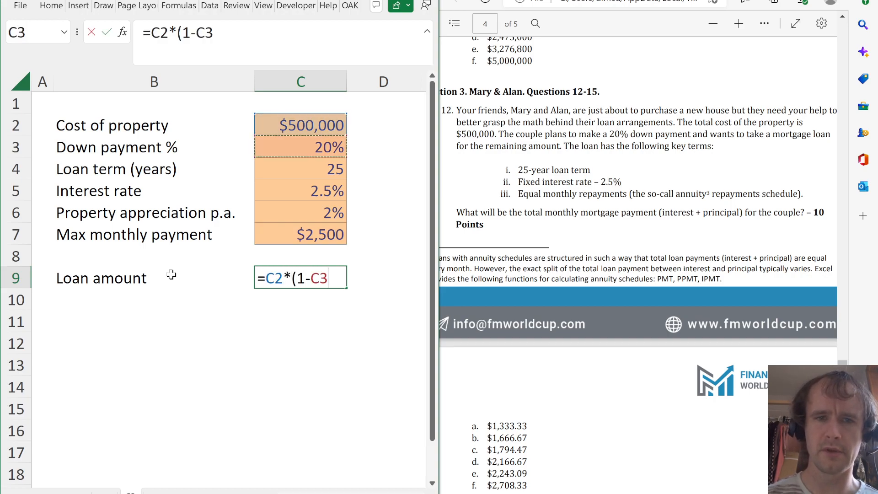
{"action": "key", "text": "Return"}
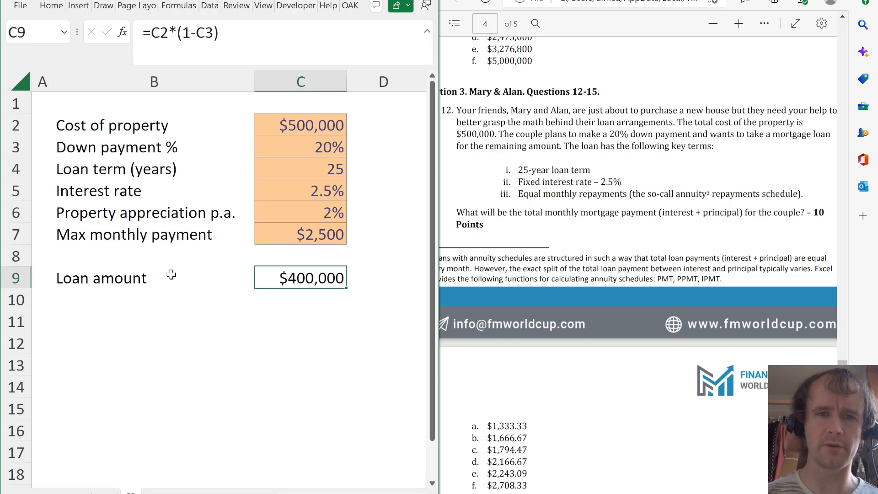
{"action": "left_click", "coordinate": [153, 299]}
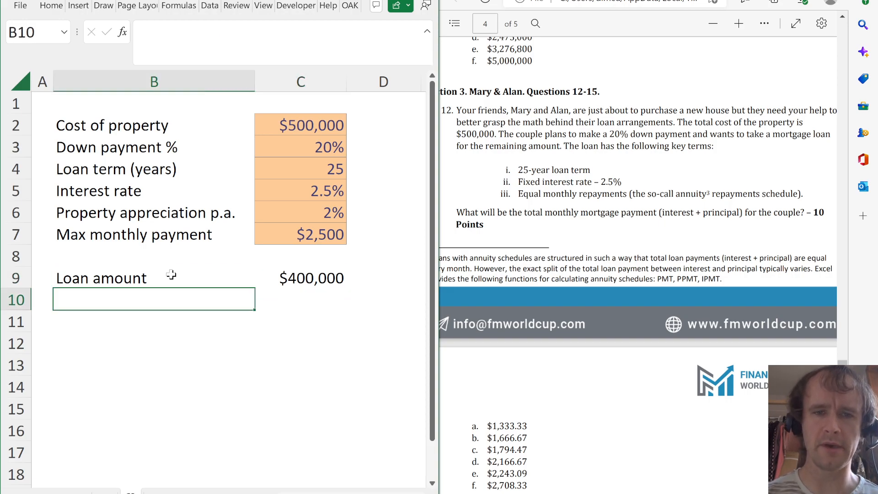
{"action": "type", "text": "="}
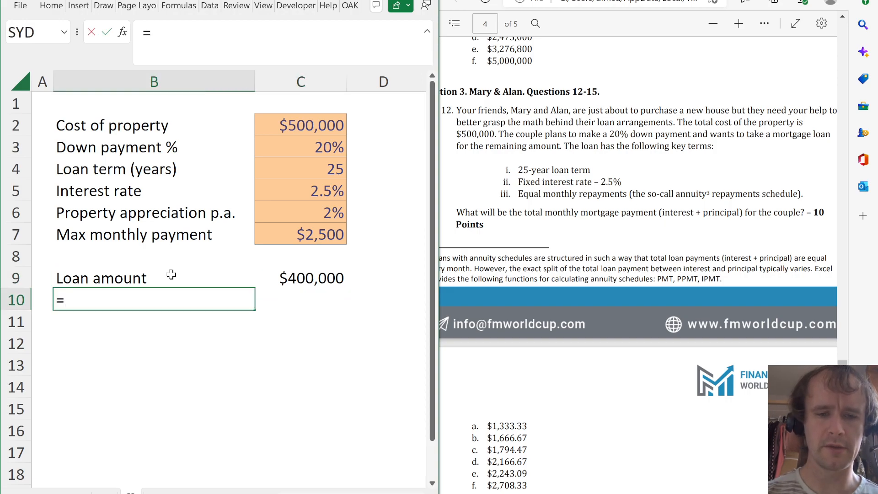
{"action": "type", "text": "Payment"}
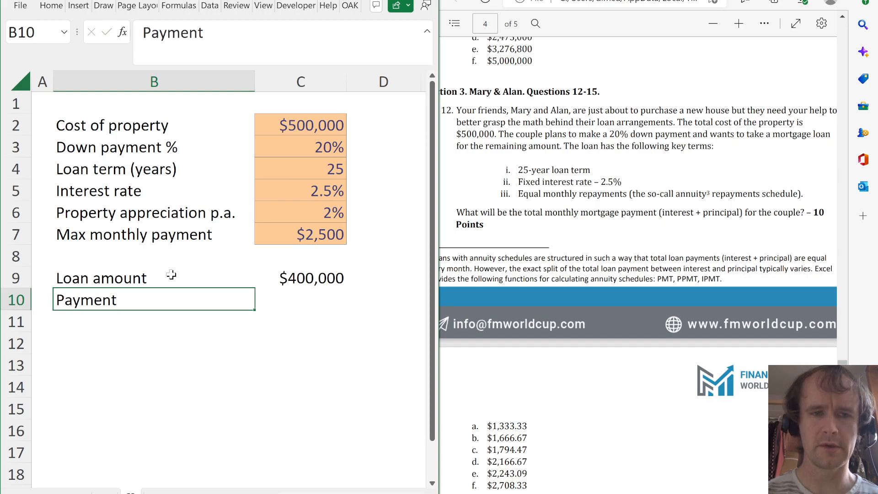
{"action": "type", "text": "=PMT(C5/"}
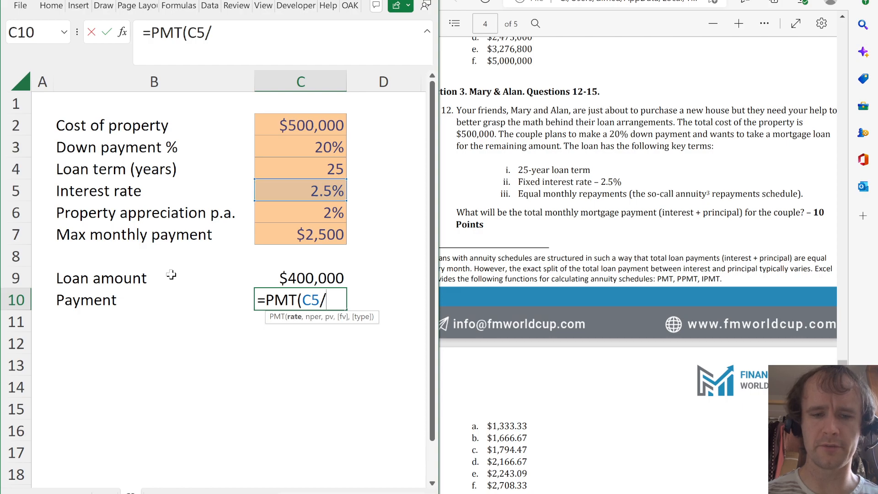
{"action": "type", "text": "12"}
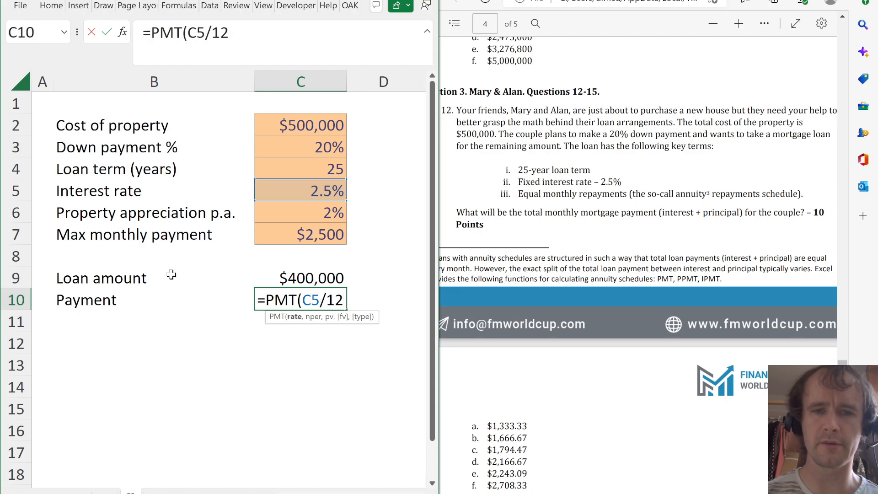
{"action": "type", "text": ","}
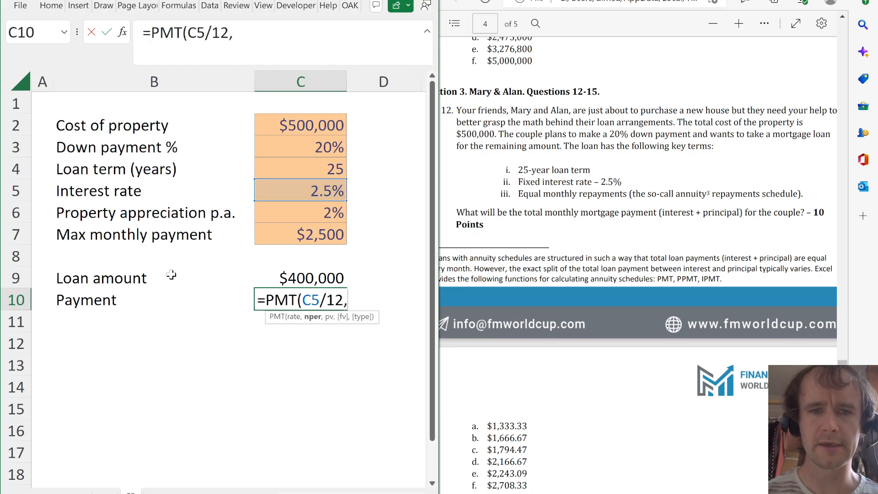
{"action": "mouse_move", "coordinate": [326, 164]}
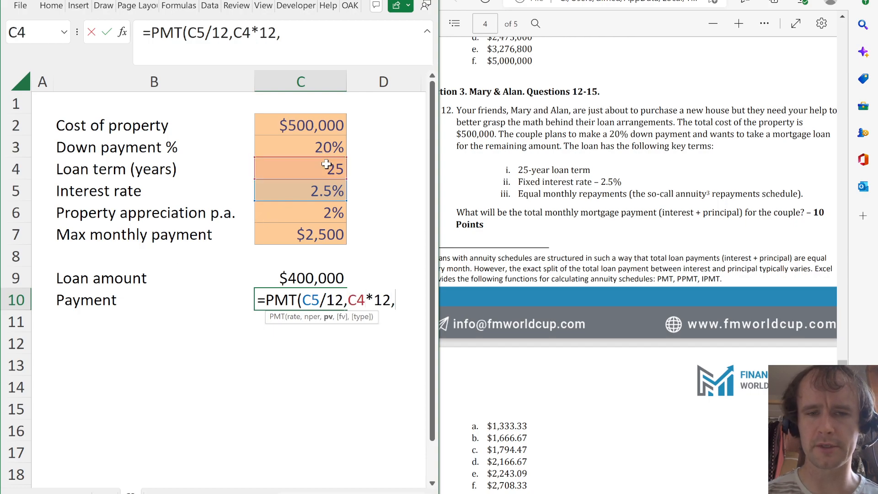
{"action": "type", "text": "-C9)"}
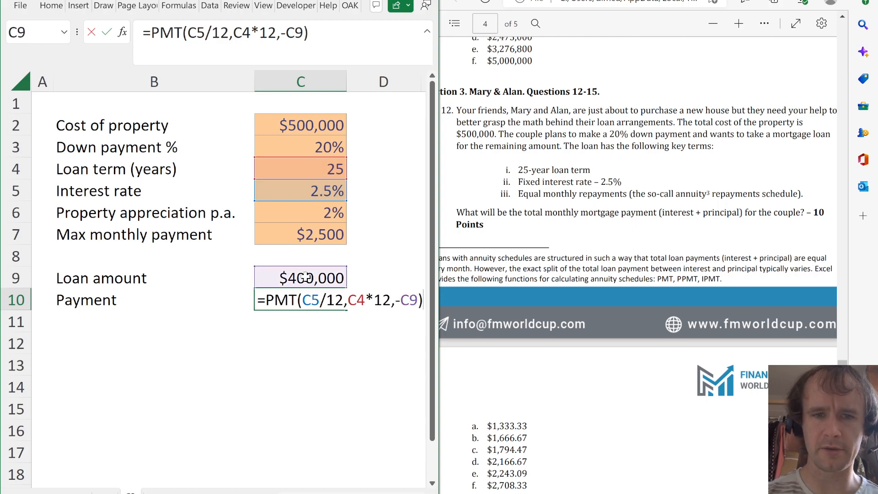
{"action": "key", "text": "Return"}
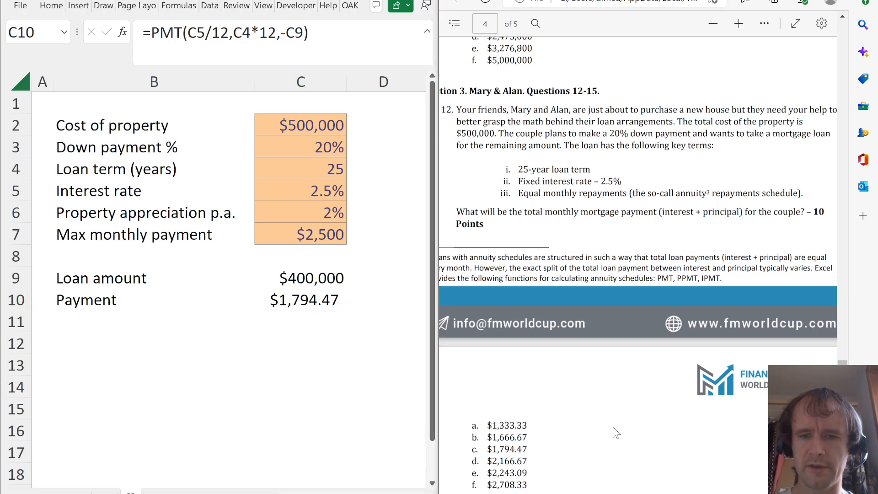
{"action": "scroll", "scroll_direction": "down", "scroll_amount": 3}
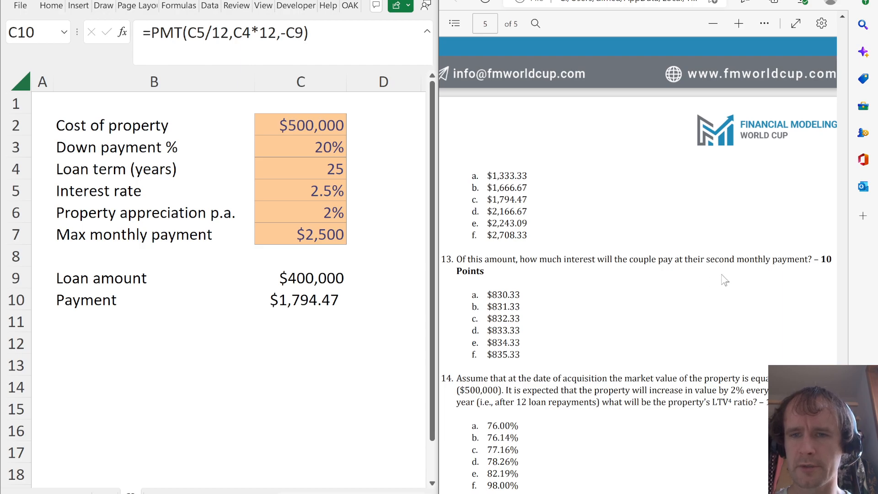
{"action": "mouse_move", "coordinate": [190, 309]}
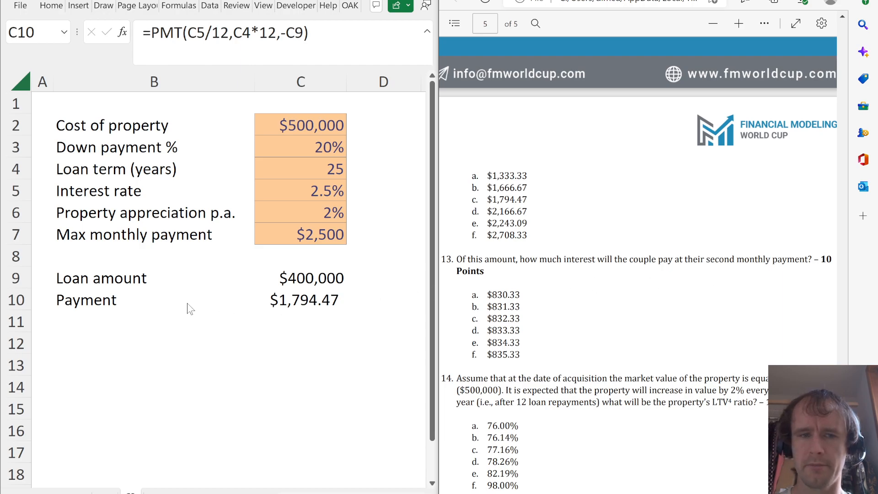
Label B11 'Second int payment' and enter =IPMT(C5/12,2,C4*12,-C9), giving $831.33
{"action": "left_click", "coordinate": [154, 321]}
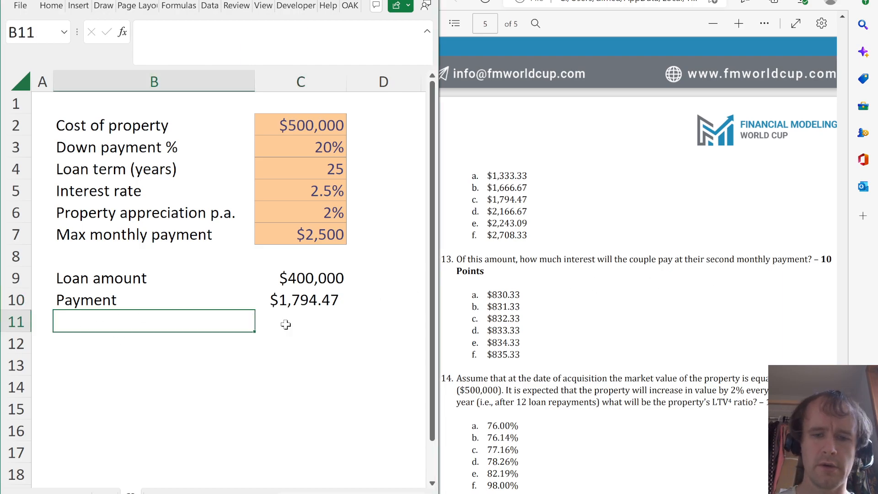
{"action": "type", "text": "Second int p"}
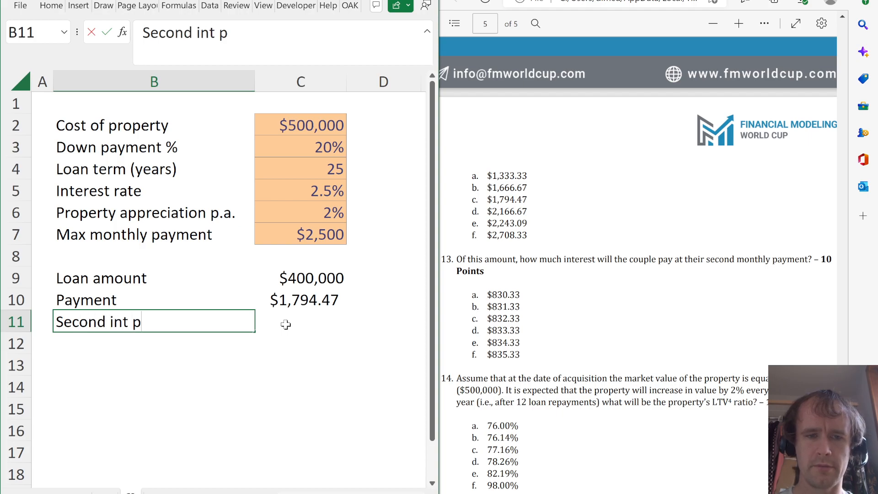
{"action": "type", "text": "ayment"}
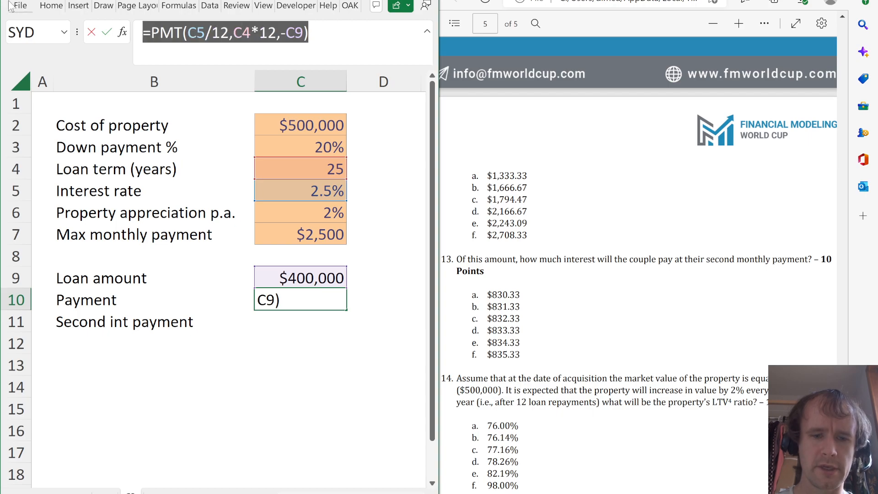
{"action": "key", "text": "Return"}
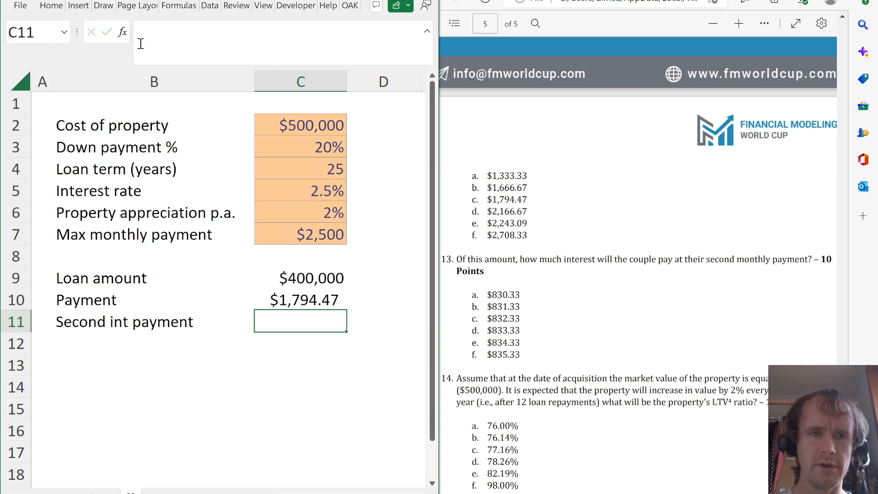
{"action": "type", "text": "=PMT(C5/12,C4*12,-C9)"}
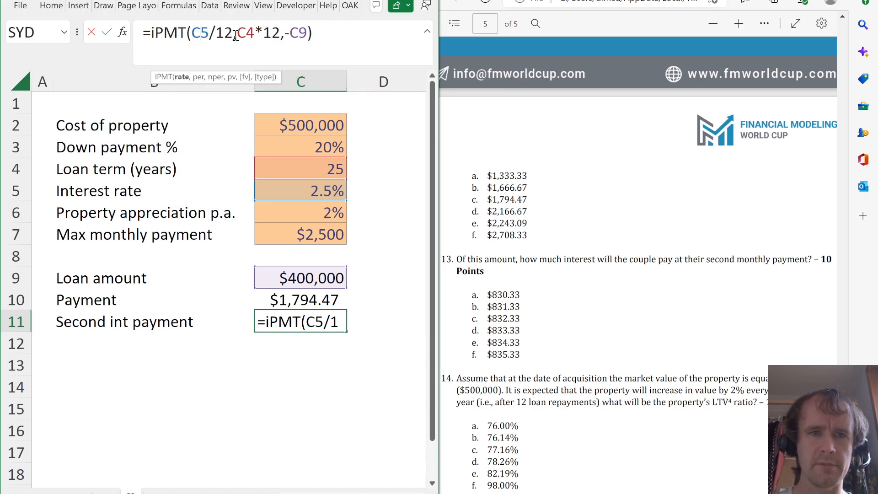
{"action": "type", "text": "2,"}
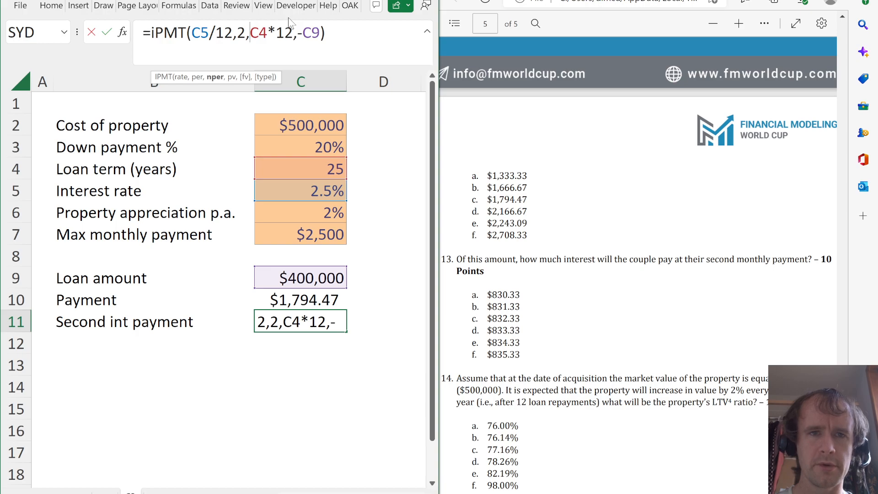
{"action": "key", "text": "Return"}
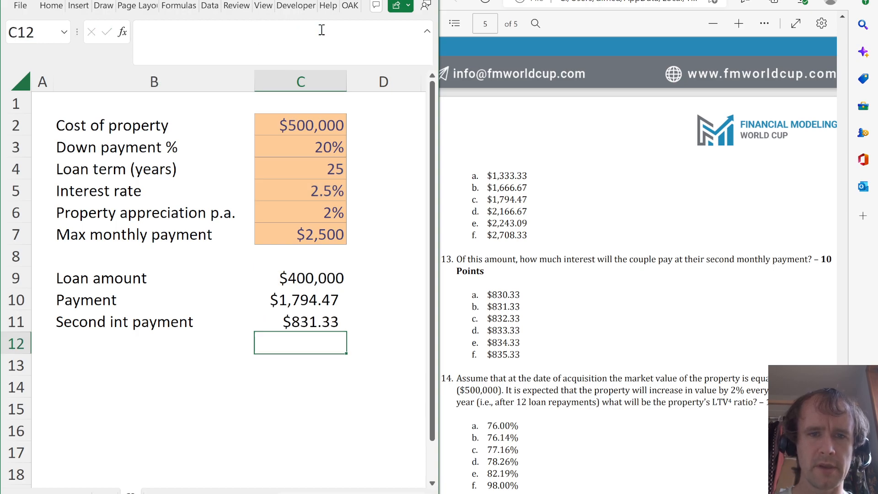
{"action": "left_click", "coordinate": [300, 321]}
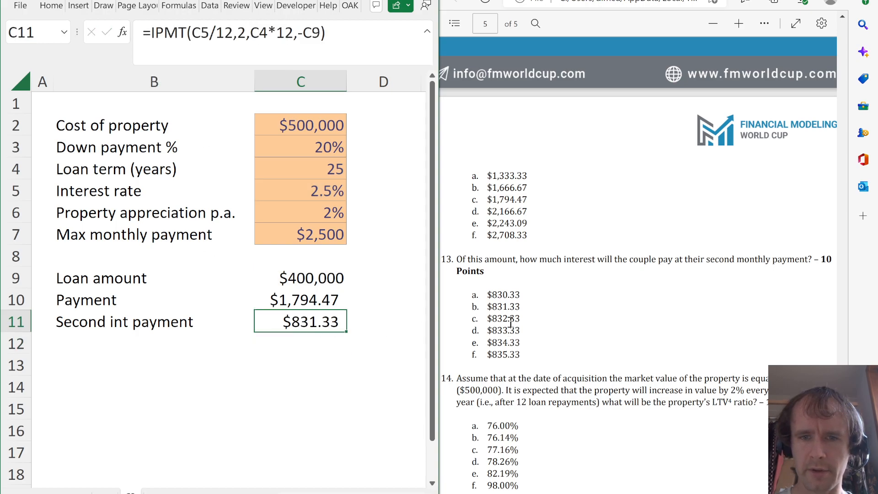
Scroll the case question down to the next mortgage item
{"action": "scroll", "scroll_direction": "down", "scroll_amount": 3}
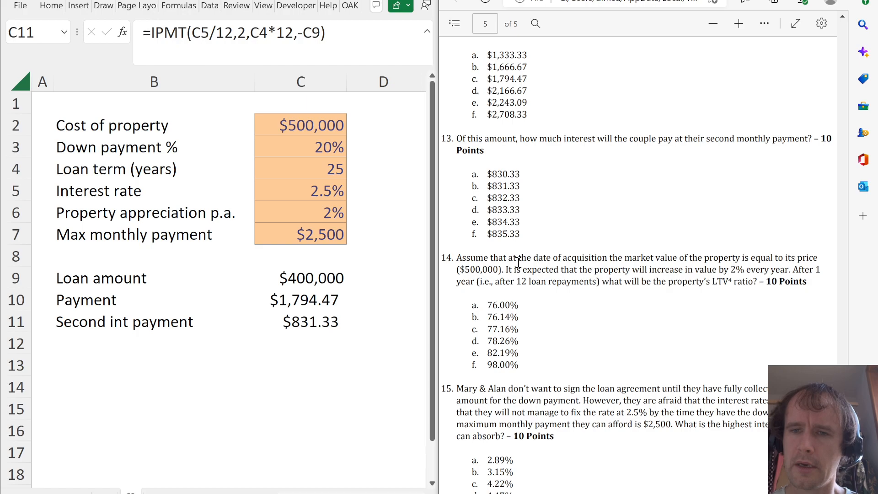
{"action": "scroll", "scroll_direction": "down", "scroll_amount": 3}
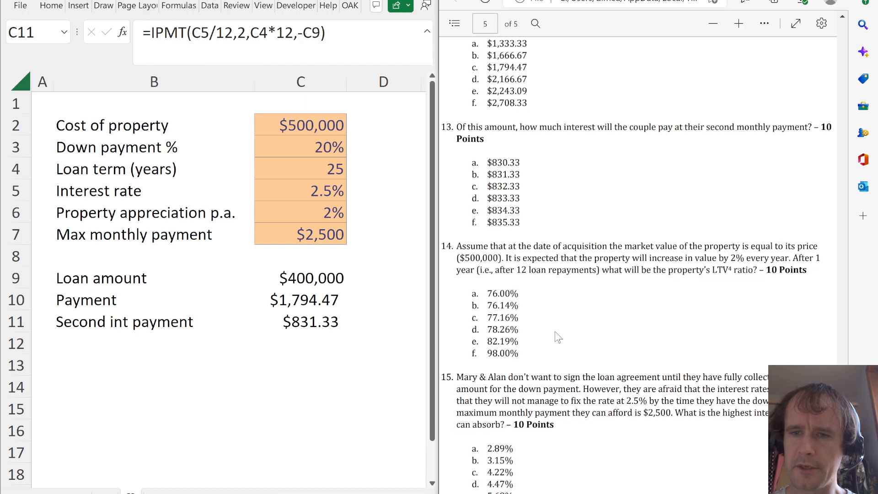
{"action": "scroll", "scroll_direction": "down", "scroll_amount": 3}
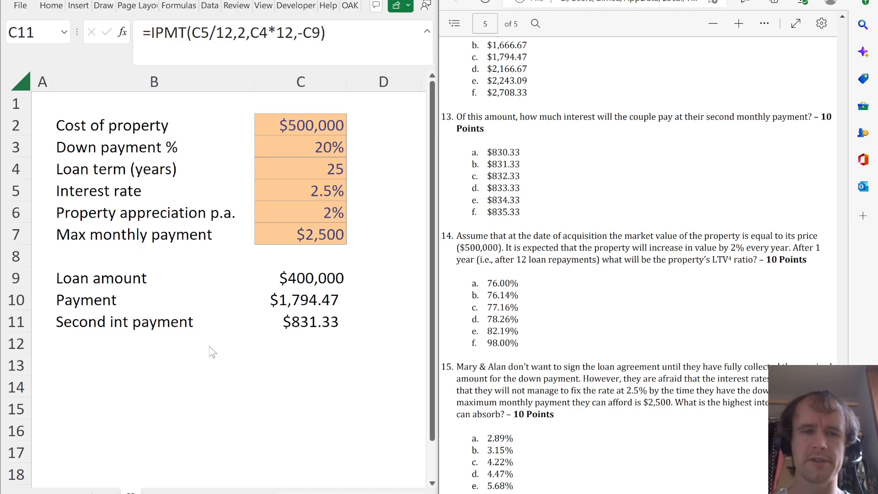
Start an After 1 year block with Property value =C2*(1+C6), giving $510,000
{"action": "left_click", "coordinate": [154, 364]}
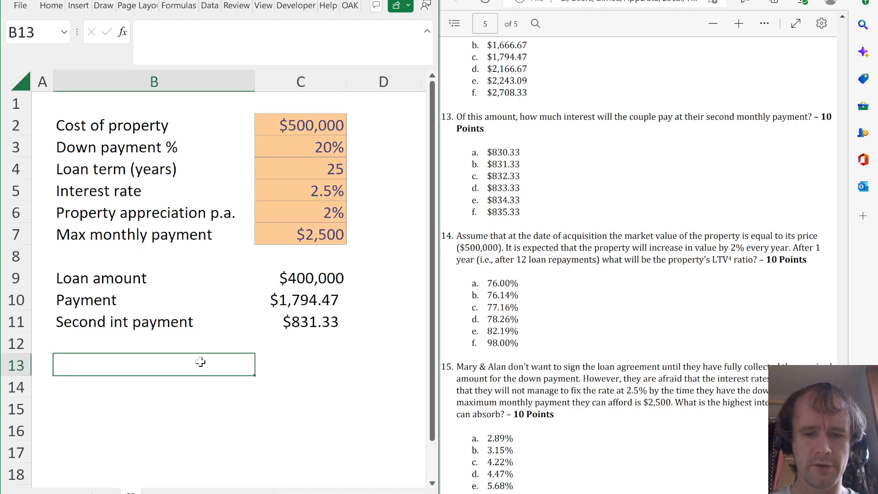
{"action": "type", "text": "After 1 year"}
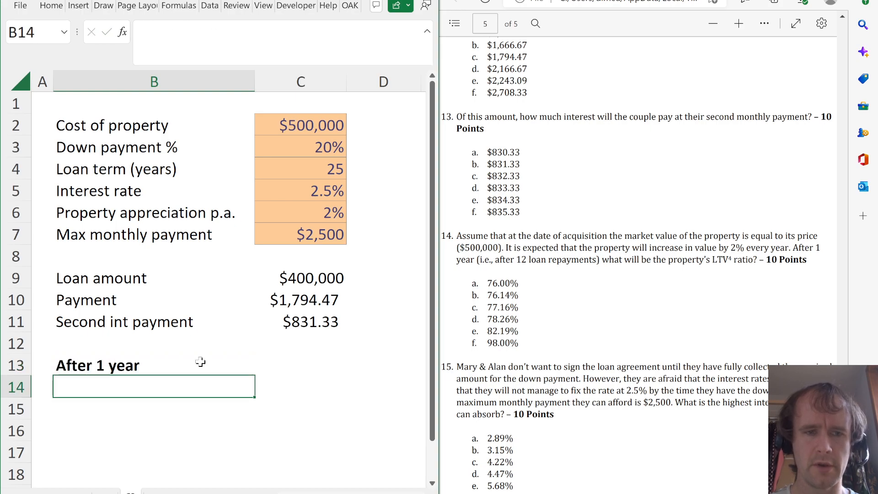
{"action": "type", "text": "Property value"}
{"action": "left_click", "coordinate": [300, 386]}
{"action": "type", "text": "=C2*(1+"}
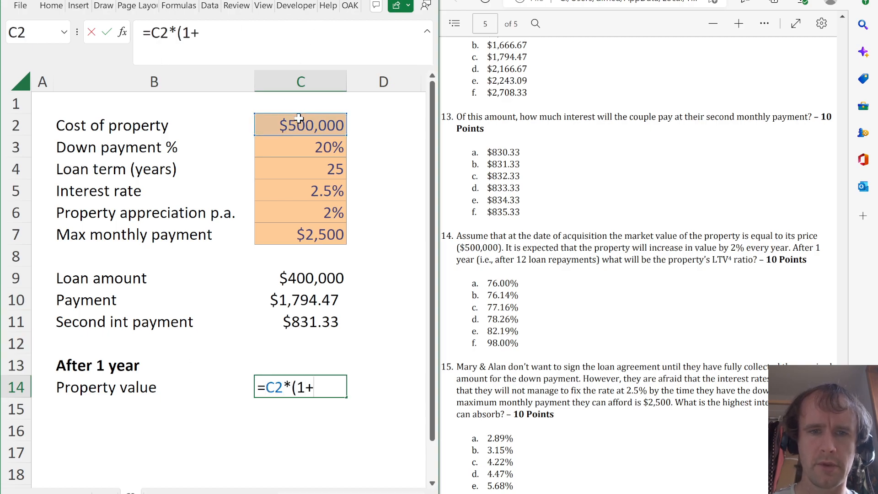
{"action": "left_click", "coordinate": [300, 213]}
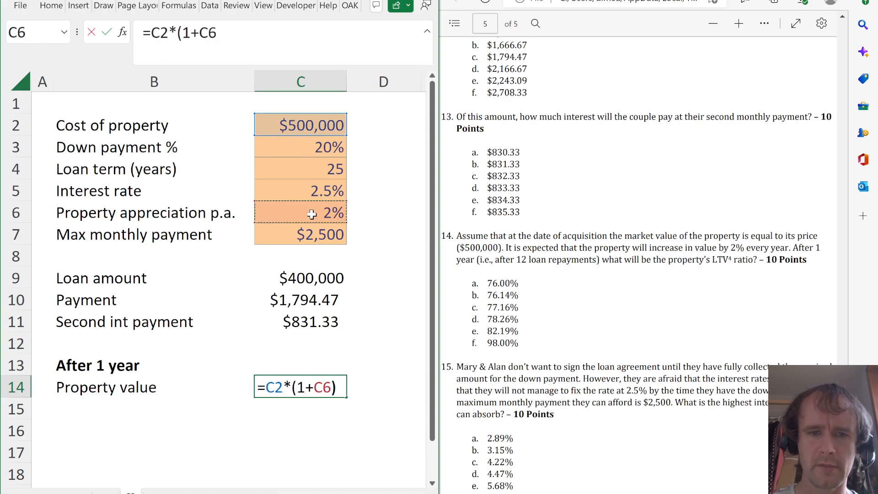
{"action": "key", "text": "Return"}
{"action": "type", "text": "Loan balance"}
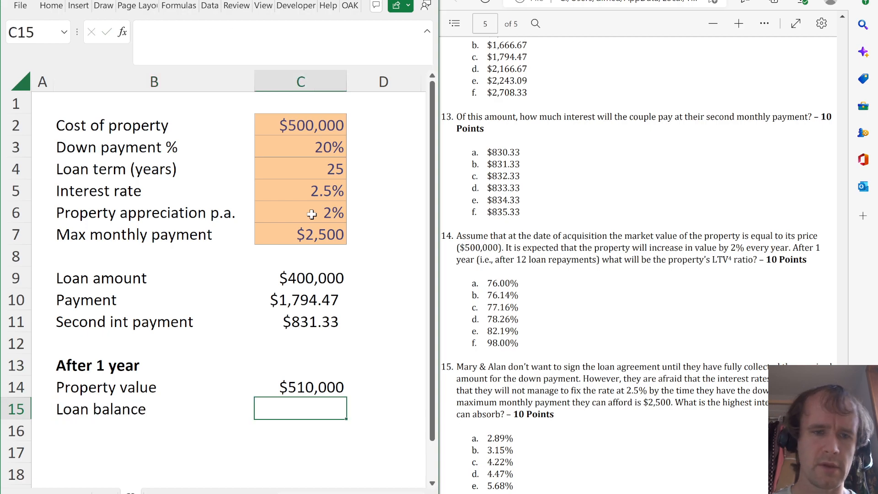
Begin the loan balance formula with SUM(PPMT( and remove a stray range
{"action": "type", "text": "=C9-"}
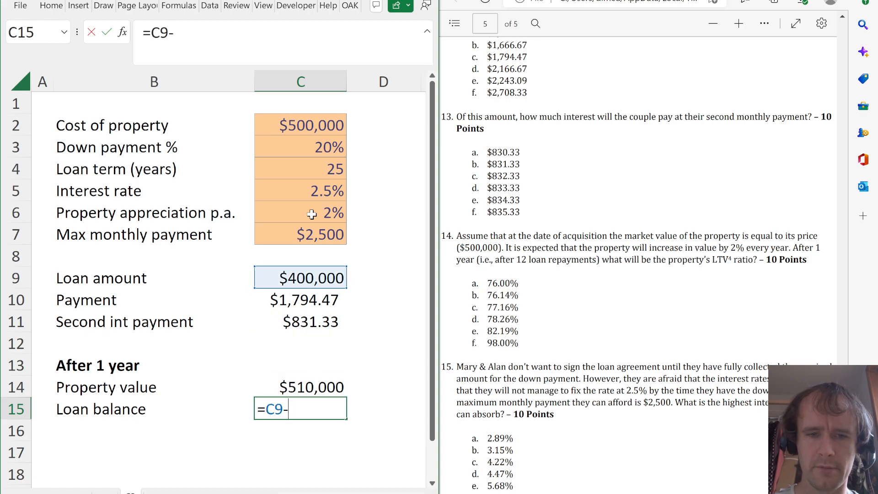
{"action": "type", "text": "SUM("}
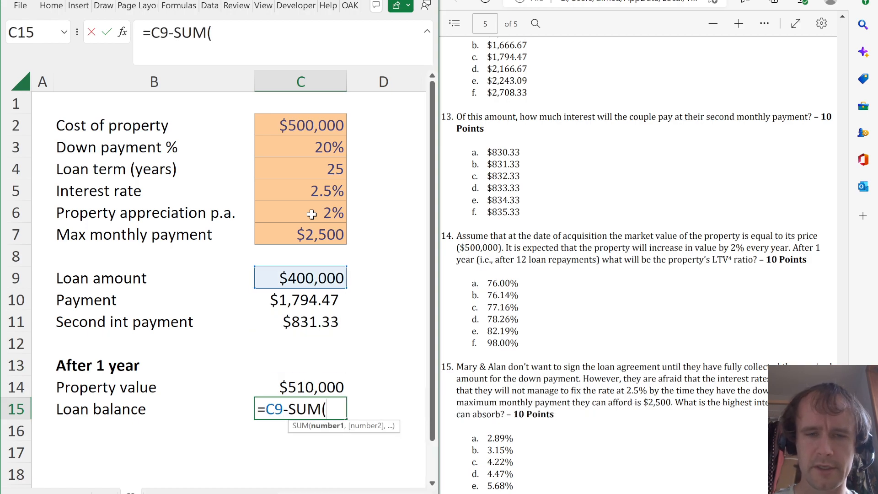
{"action": "type", "text": "PPMT(C6:C17"}
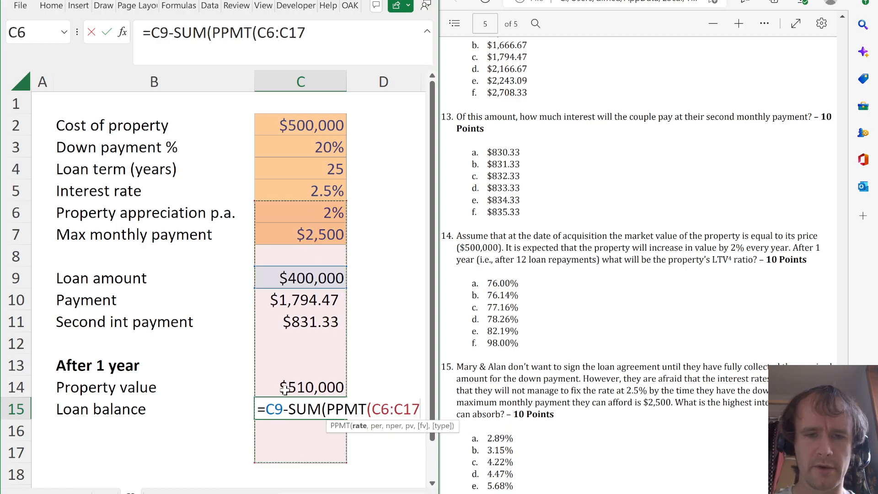
{"action": "key", "text": "Backspace"}
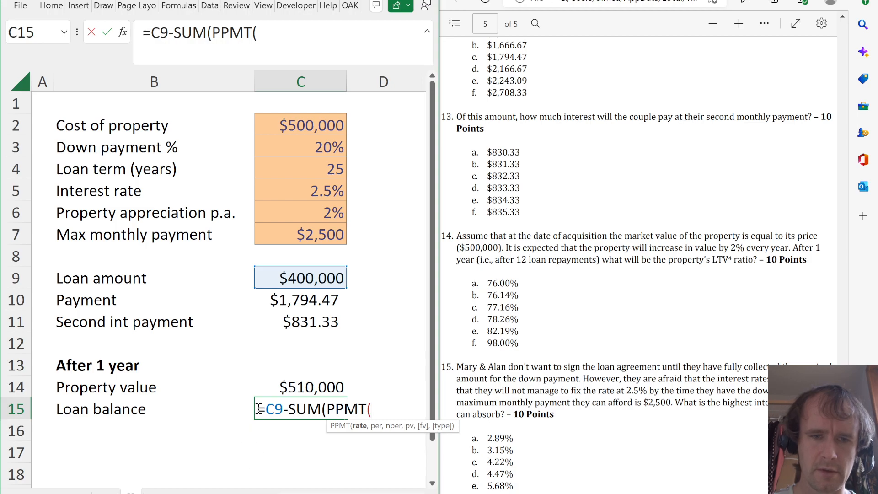
{"action": "left_click", "coordinate": [300, 343]}
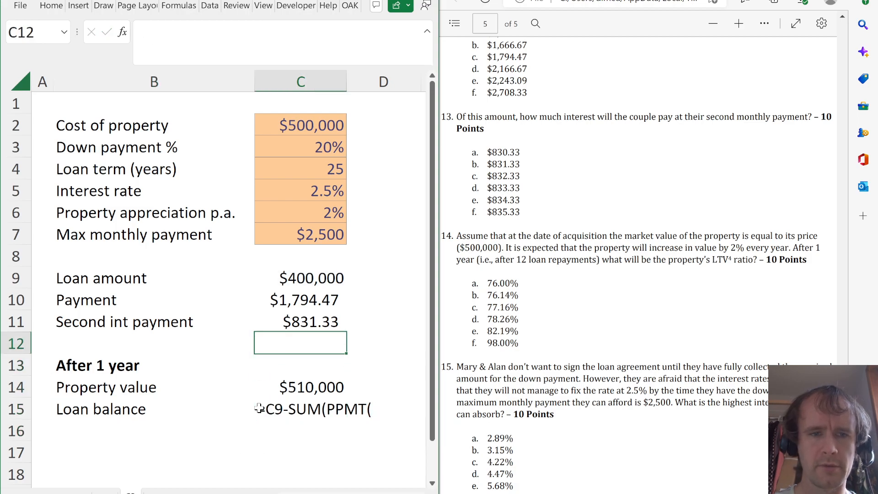
{"action": "left_click", "coordinate": [300, 300]}
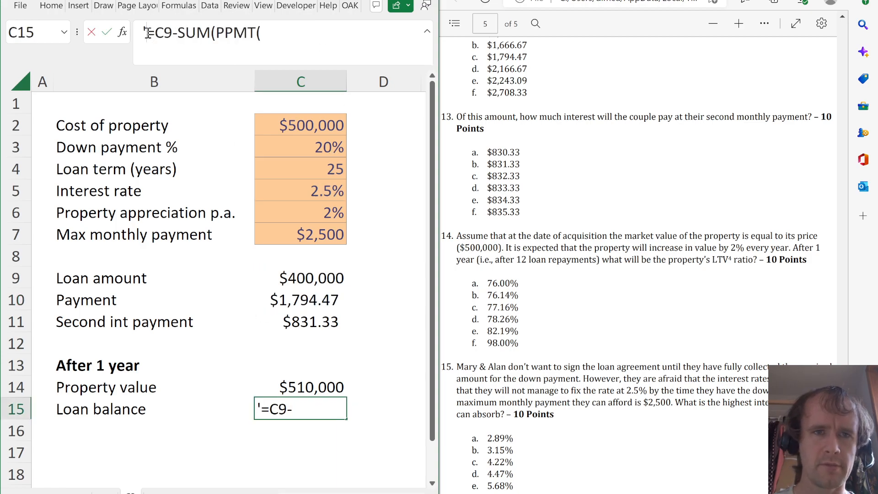
Complete =C9-SUM(PPMT(C5/12,SEQUENCE(10),C4*12,-C9)) for a loan balance of $390,298
{"action": "type", "text": "SUM(PPMT("}
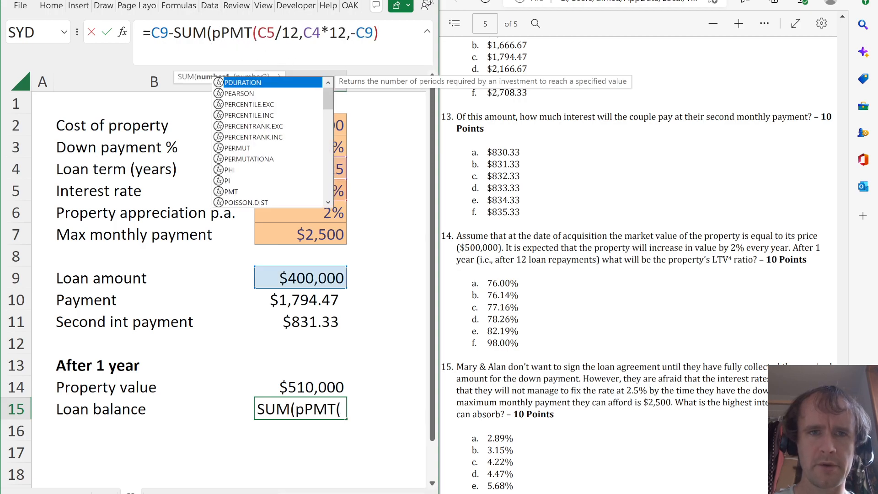
{"action": "type", "text": ","}
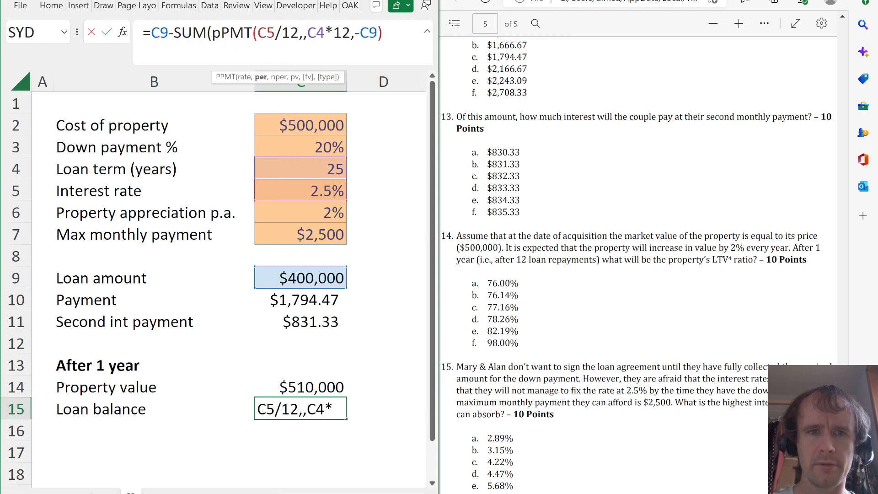
{"action": "type", "text": "seq"}
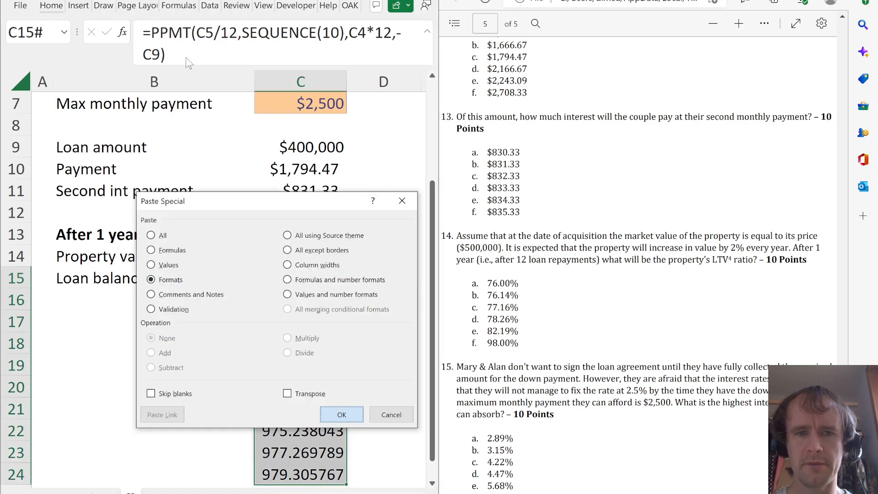
{"action": "left_click", "coordinate": [341, 414]}
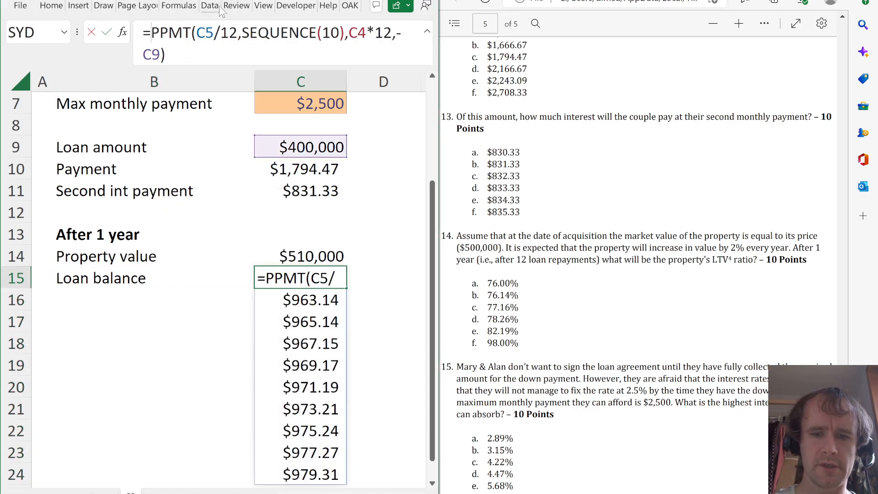
{"action": "type", "text": "SUM("}
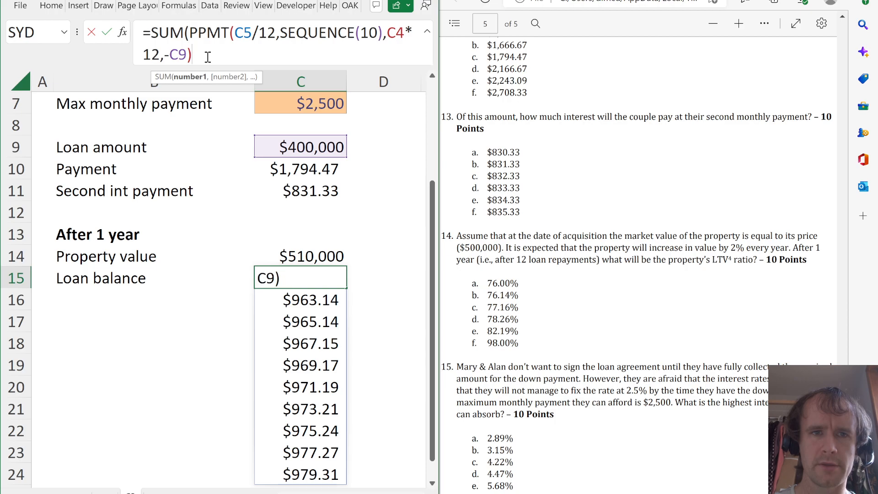
{"action": "key", "text": "Return"}
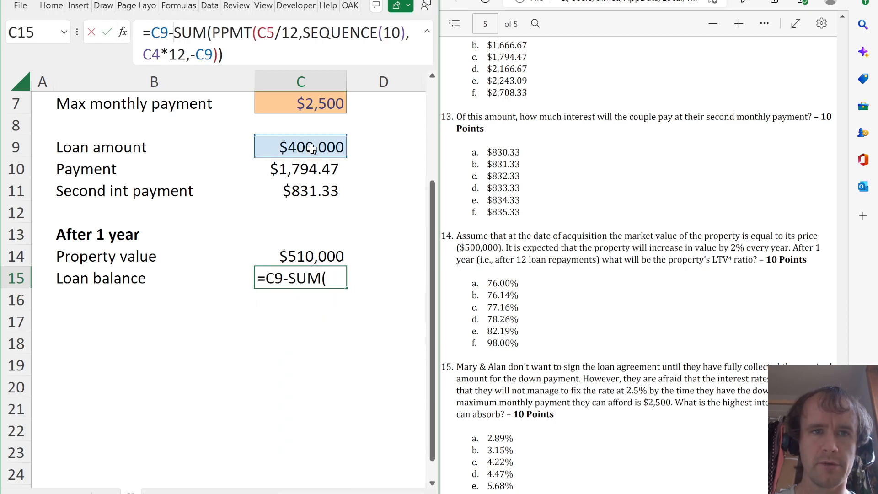
{"action": "key", "text": "Return"}
{"action": "type", "text": "L"}
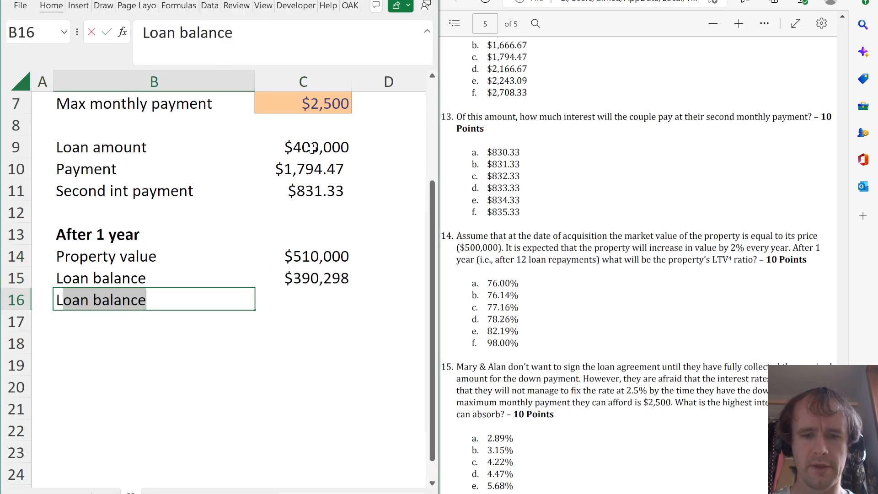
Add LTV =C15/C14 in C16, giving 76.53%, and review the C15, C16 and C14 formulas
{"action": "left_click", "coordinate": [303, 278]}
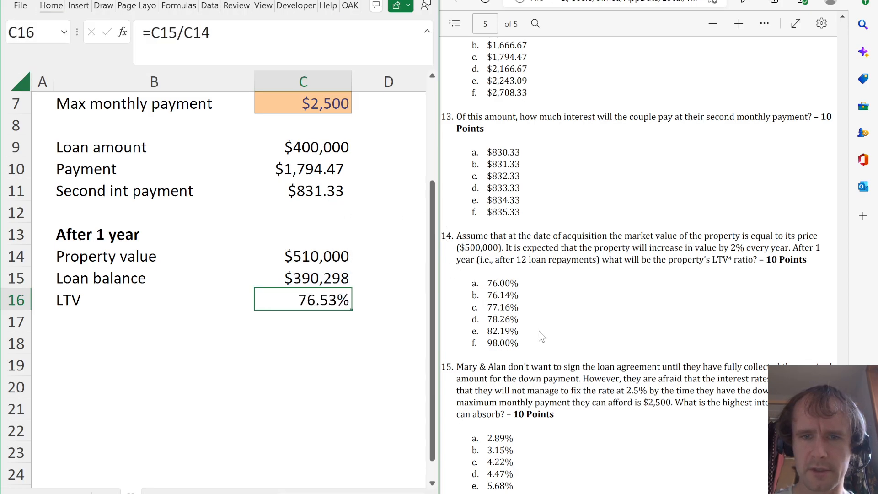
{"action": "mouse_move", "coordinate": [520, 308]}
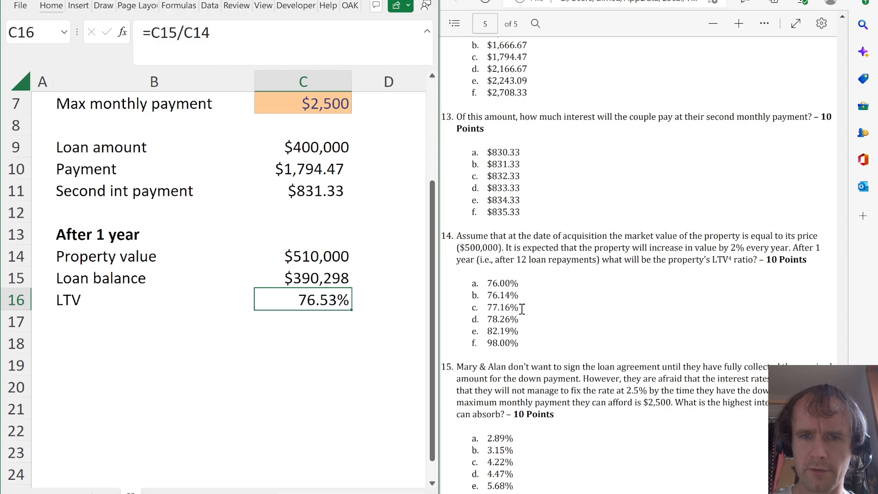
{"action": "mouse_move", "coordinate": [545, 312]}
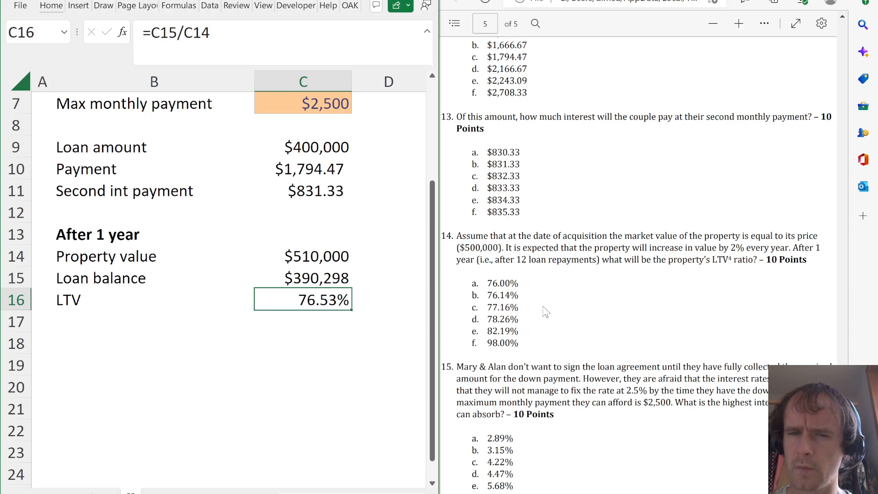
{"action": "left_click", "coordinate": [303, 355]}
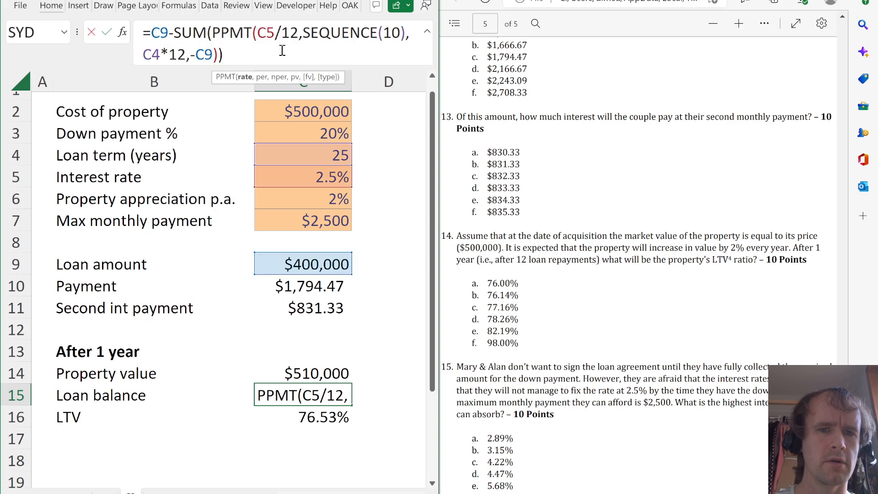
{"action": "key", "text": "Return"}
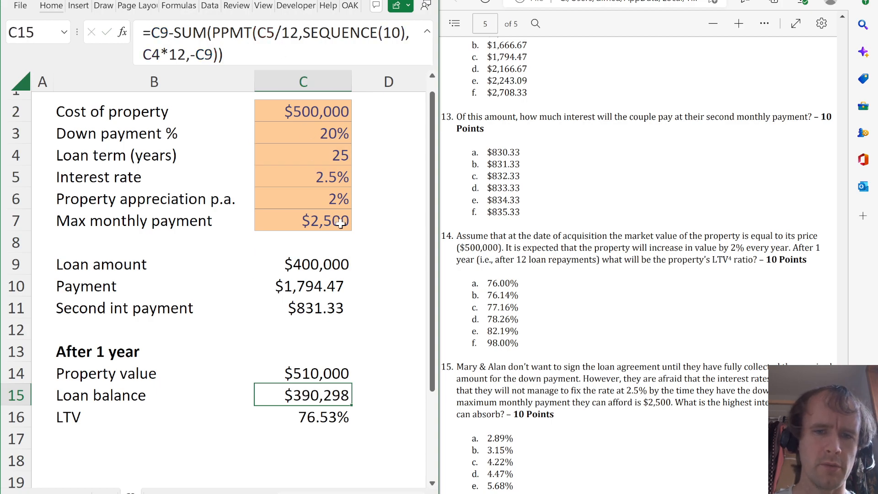
{"action": "mouse_move", "coordinate": [365, 285]}
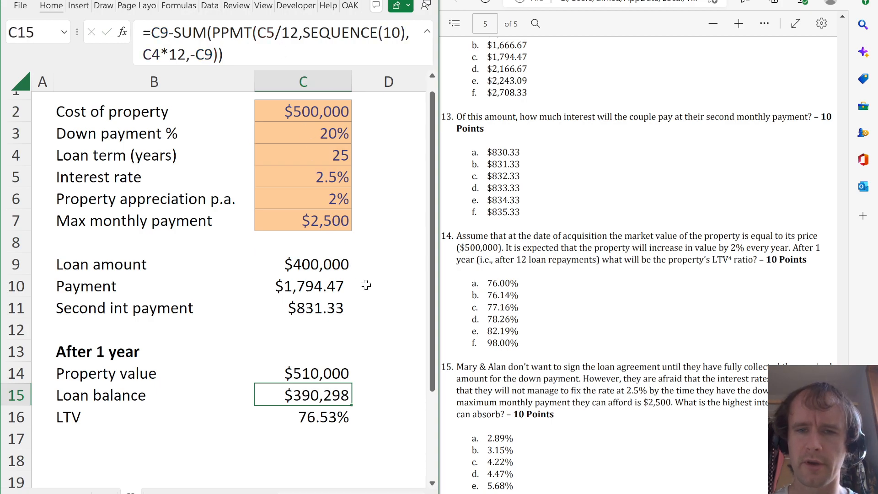
{"action": "left_click", "coordinate": [302, 417]}
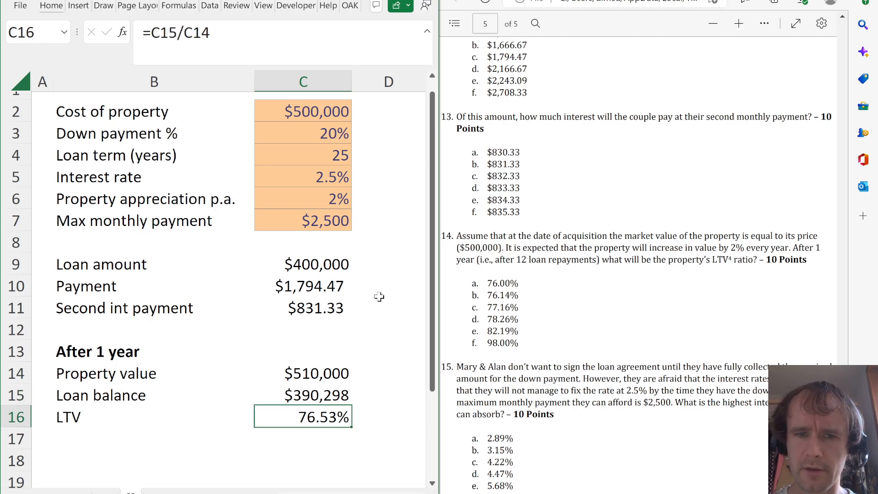
{"action": "double_click", "coordinate": [303, 417]}
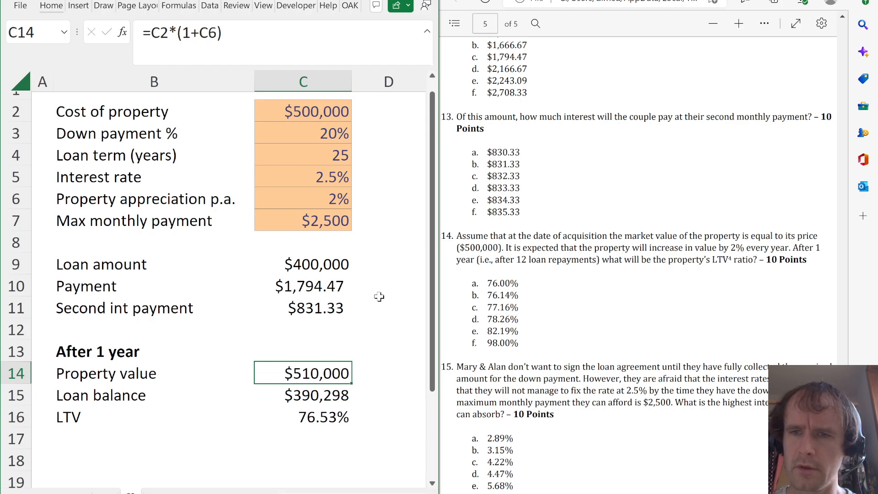
{"action": "mouse_move", "coordinate": [725, 253]}
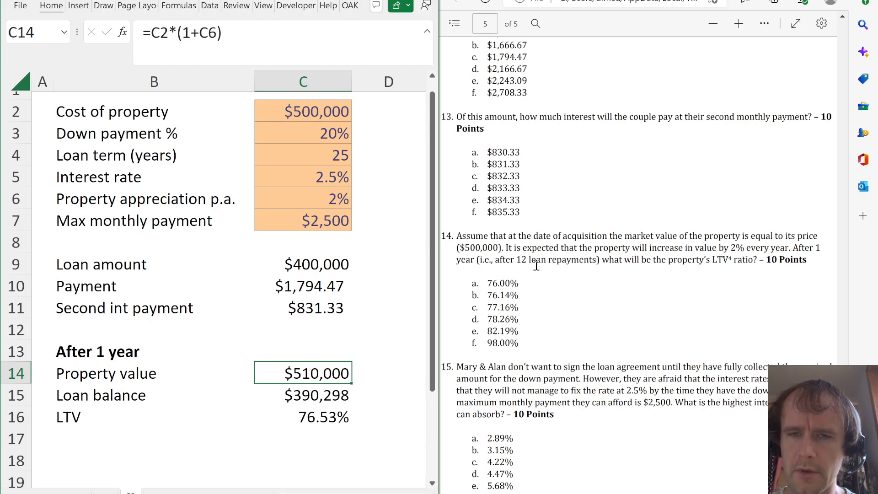
Change the loan balance formula in C15 from SEQUENCE(10) to SEQUENCE(12), giving $388,333 and LTV 76.14%
{"action": "left_click", "coordinate": [302, 395]}
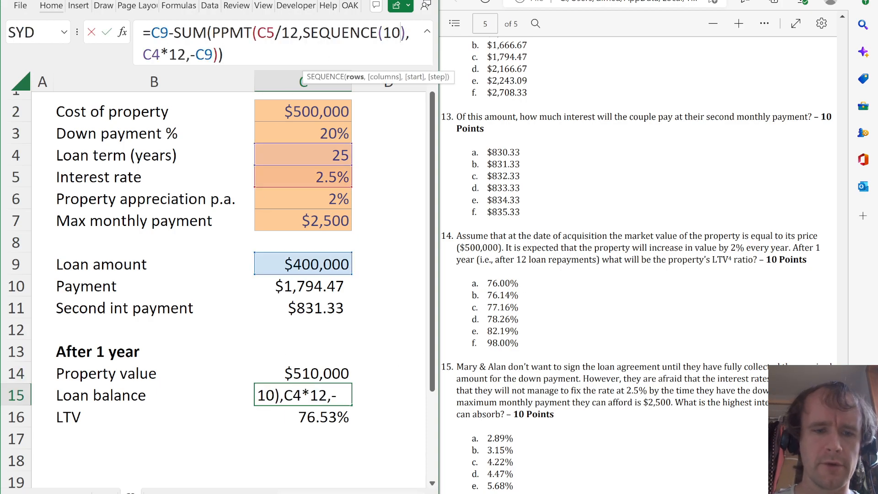
{"action": "type", "text": "12"}
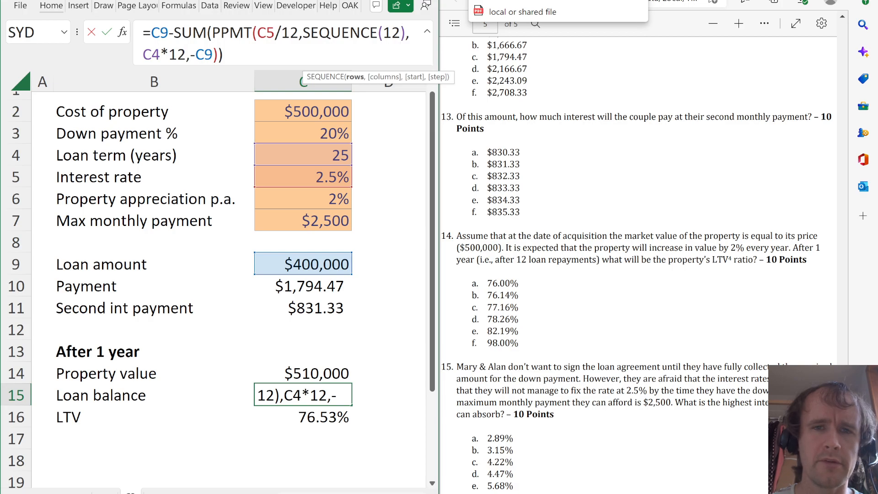
{"action": "key", "text": "Return"}
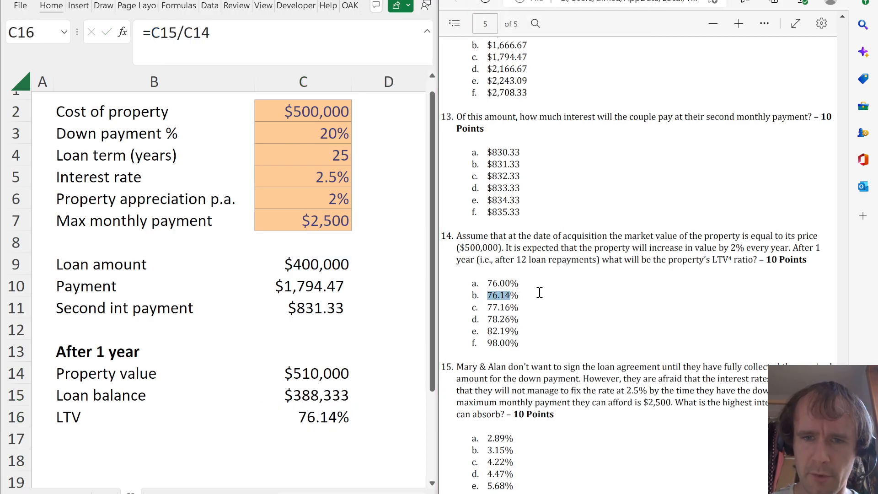
{"action": "scroll", "scroll_direction": "down", "scroll_amount": 3}
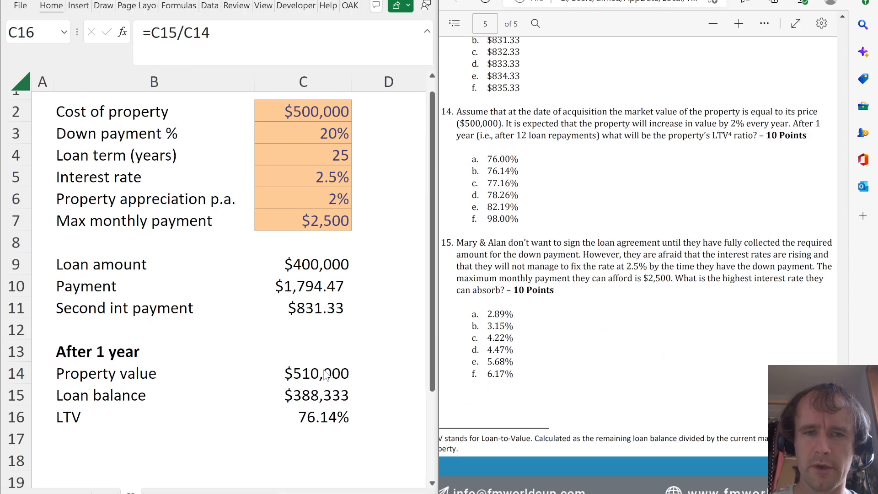
{"action": "mouse_move", "coordinate": [554, 221]}
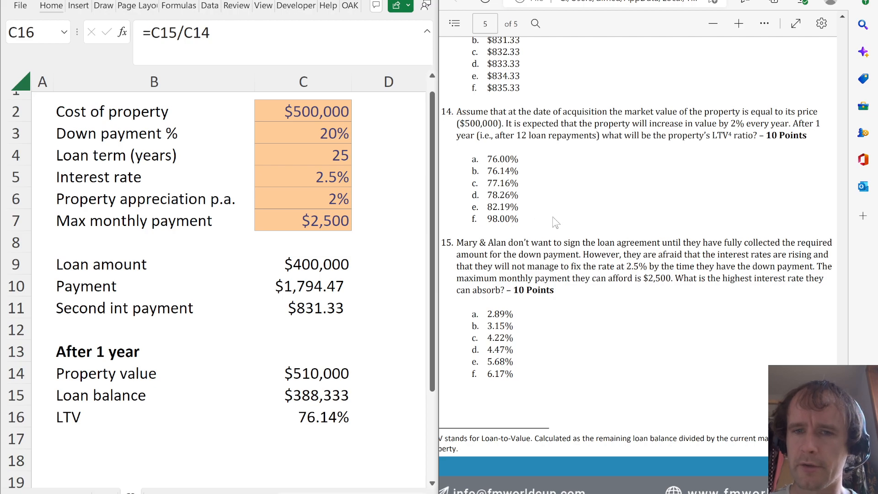
{"action": "mouse_move", "coordinate": [633, 247]}
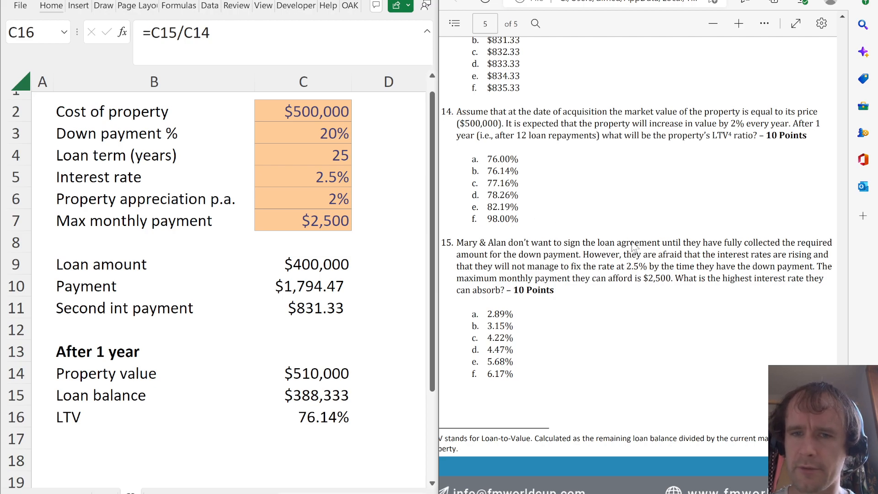
{"action": "mouse_move", "coordinate": [664, 255]}
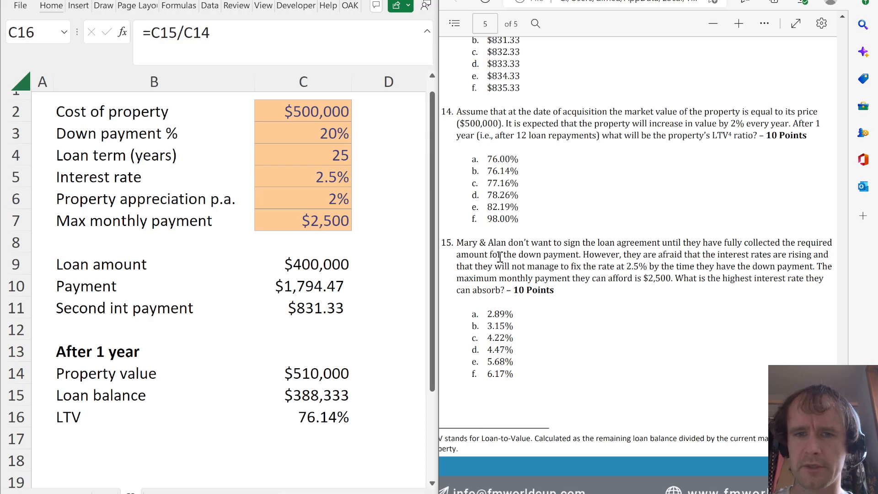
Select the payment cell C10 as the Goal Seek target for question 15
{"action": "left_click", "coordinate": [302, 285]}
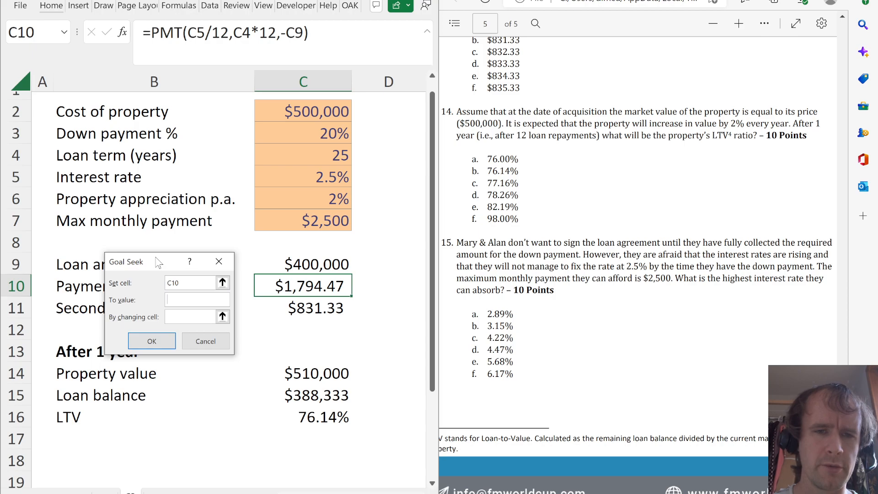
{"action": "mouse_move", "coordinate": [327, 171]}
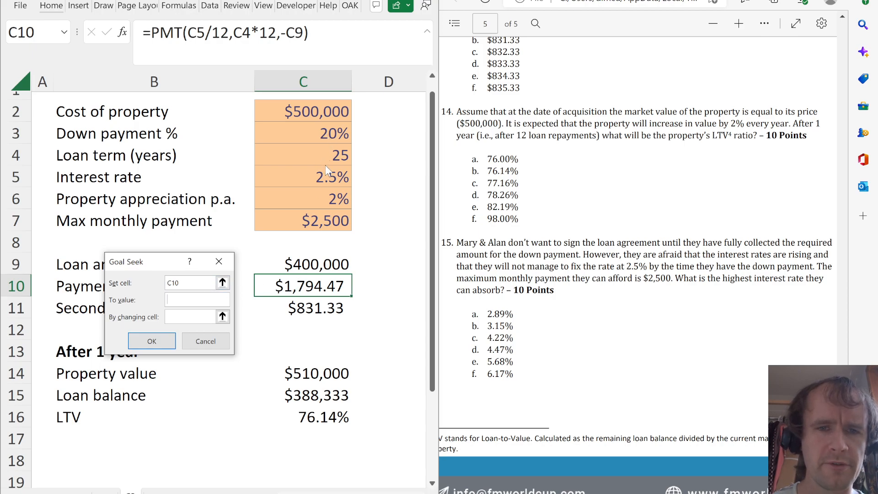
{"action": "mouse_move", "coordinate": [335, 216]}
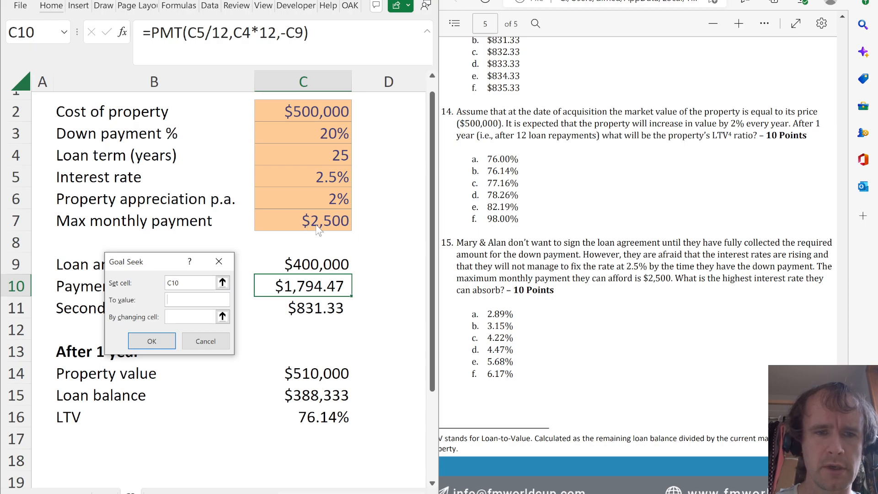
Goal Seek the payment to $2,500 by changing C5, yielding a 5.68% interest rate
{"action": "type", "text": "2500"}
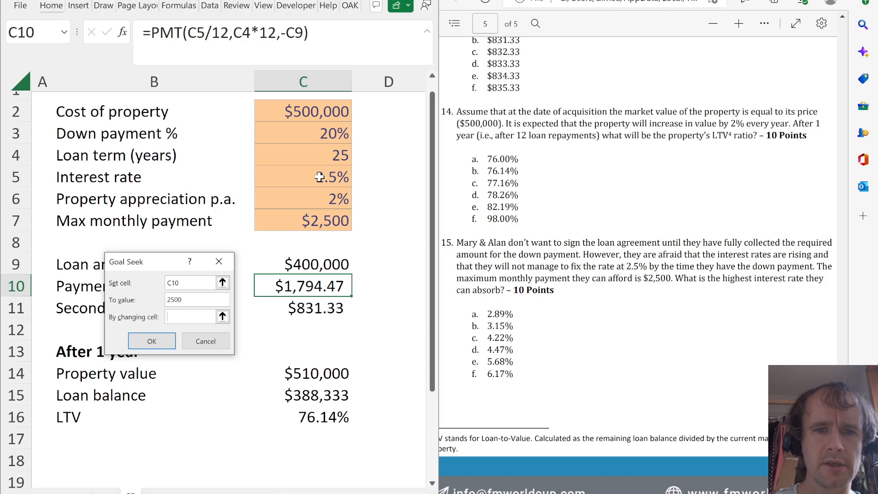
{"action": "left_click", "coordinate": [150, 340]}
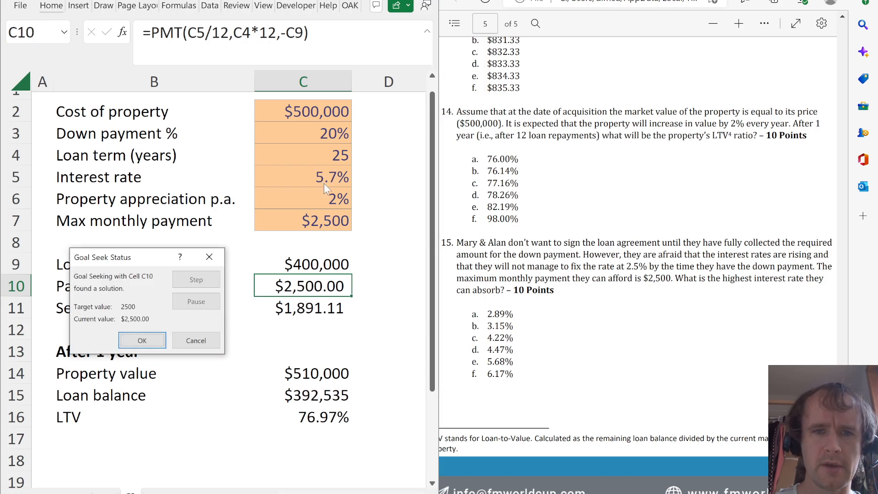
{"action": "left_click", "coordinate": [142, 340]}
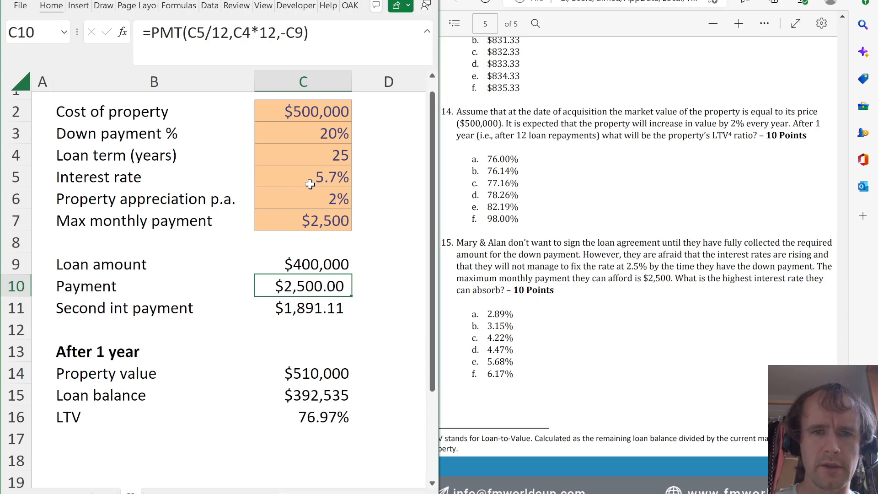
{"action": "left_click", "coordinate": [302, 176]}
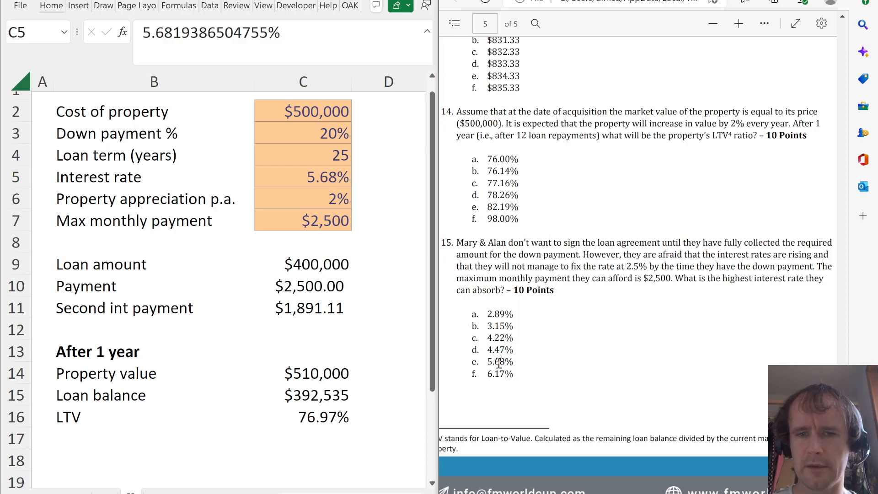
{"action": "right_click", "coordinate": [604, 400]}
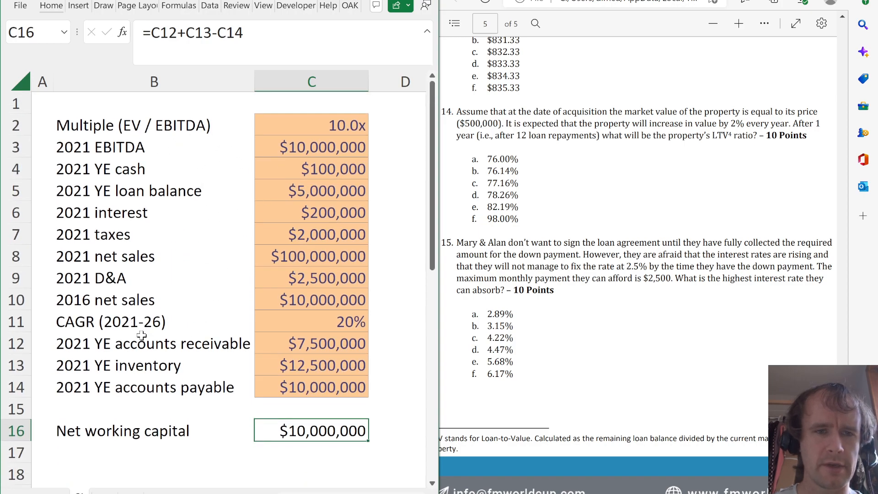
Scroll through the earlier sheets and return to the FruitProc investment inputs sheet
{"action": "scroll", "scroll_direction": "down", "scroll_amount": 3}
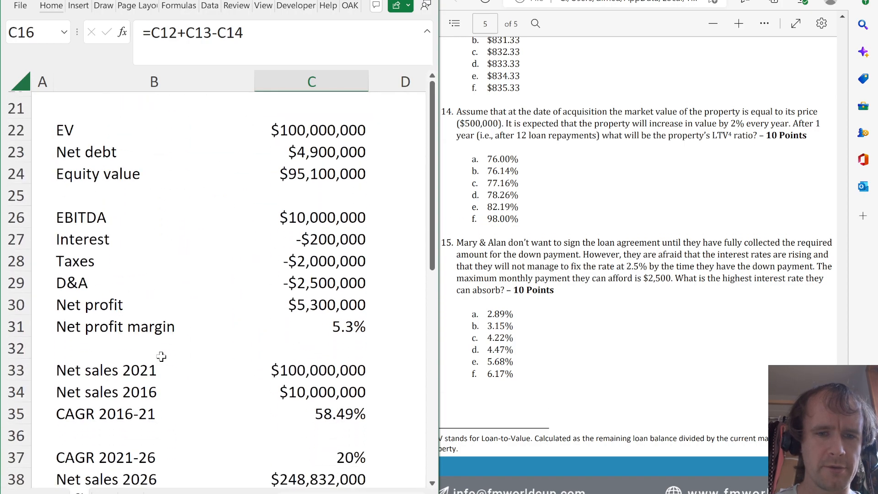
{"action": "scroll", "scroll_direction": "up", "scroll_amount": 3}
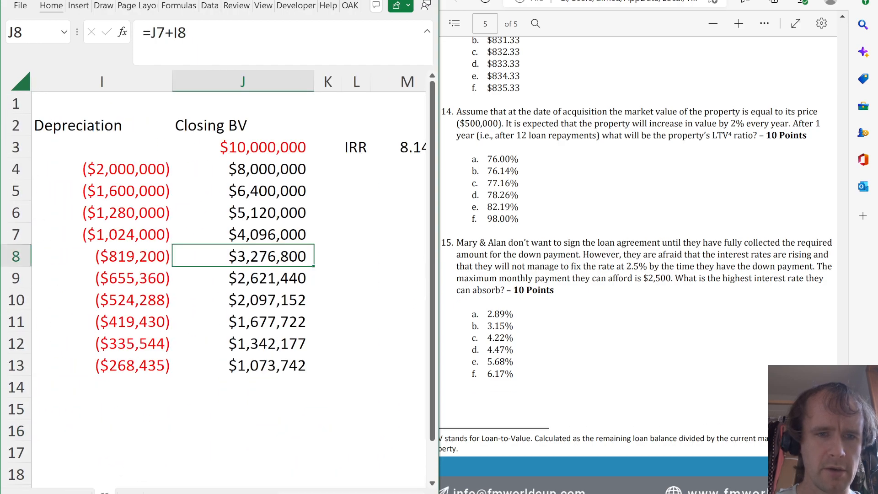
{"action": "scroll", "scroll_direction": "left", "scroll_amount": 3}
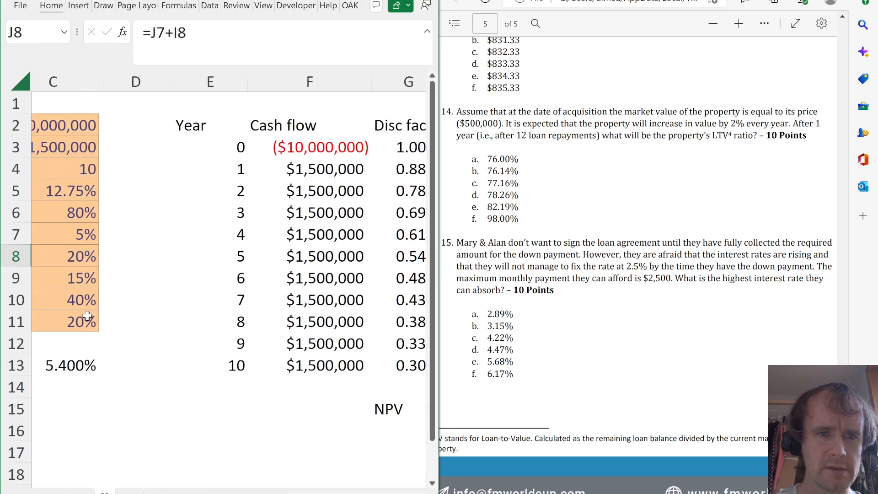
{"action": "scroll", "scroll_direction": "left", "scroll_amount": 3}
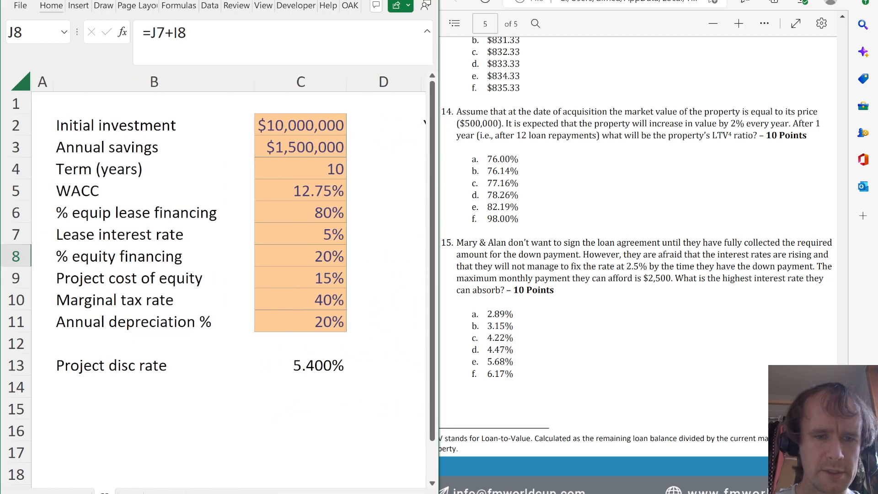